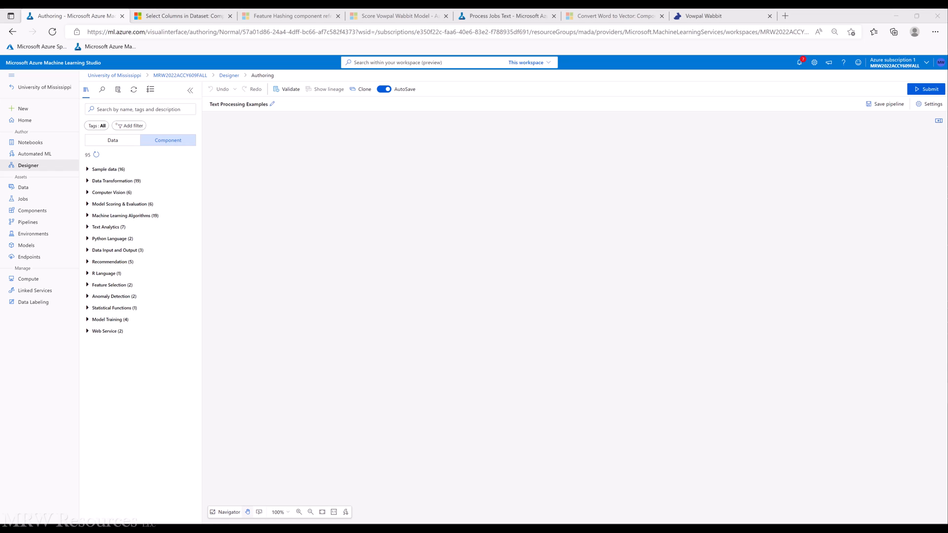
mouse_move(28, 163)
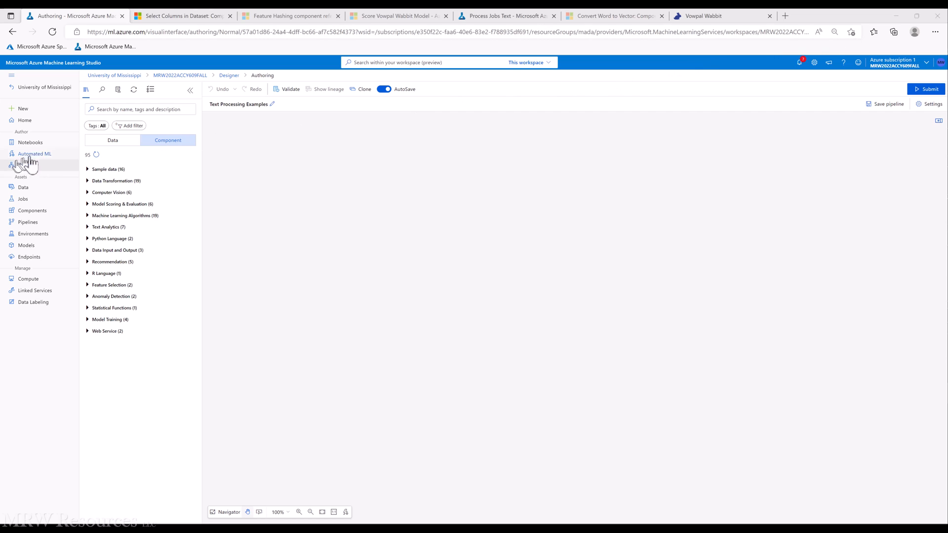
Switch the asset library to the Data list to reach the JobListings dataset
left_click(113, 139)
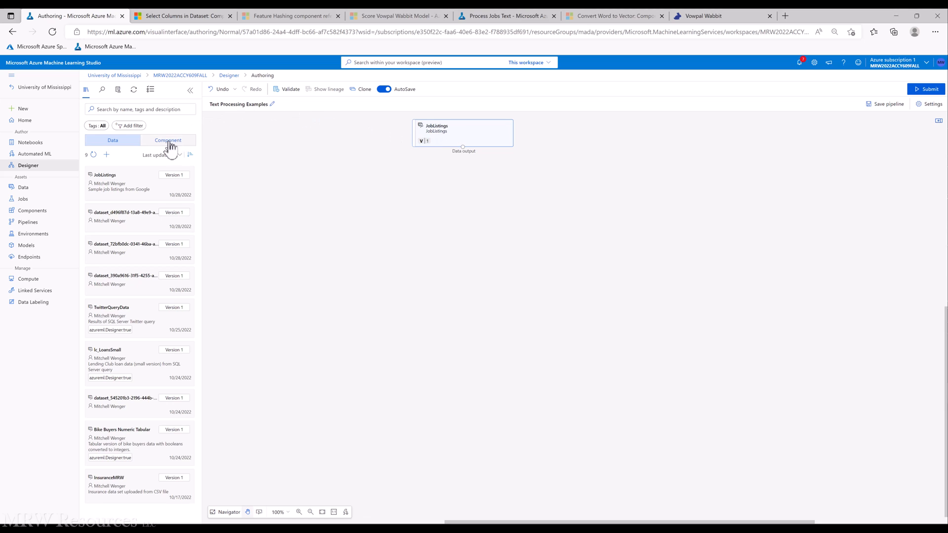
View the data output of the JobListings node from its context menu
right_click(463, 133)
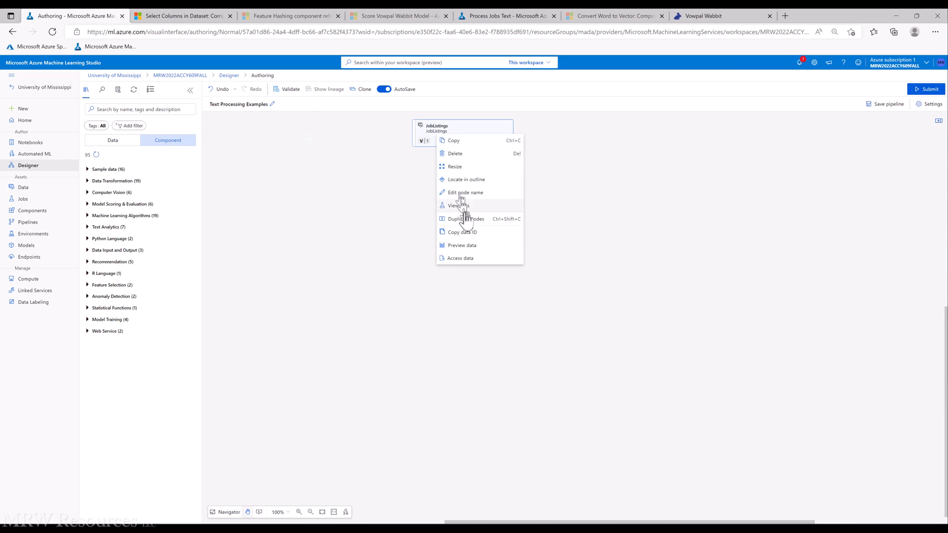
left_click(461, 245)
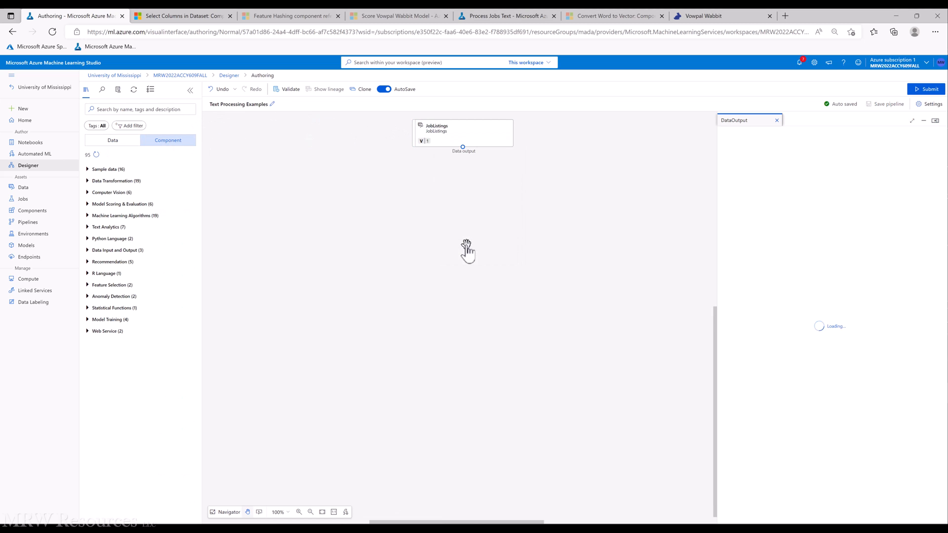
mouse_move(912, 121)
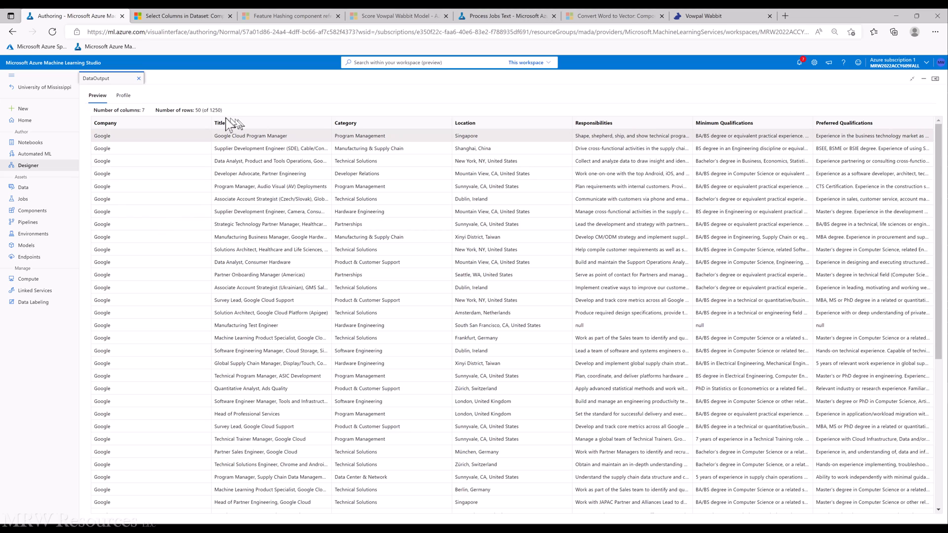
mouse_move(327, 176)
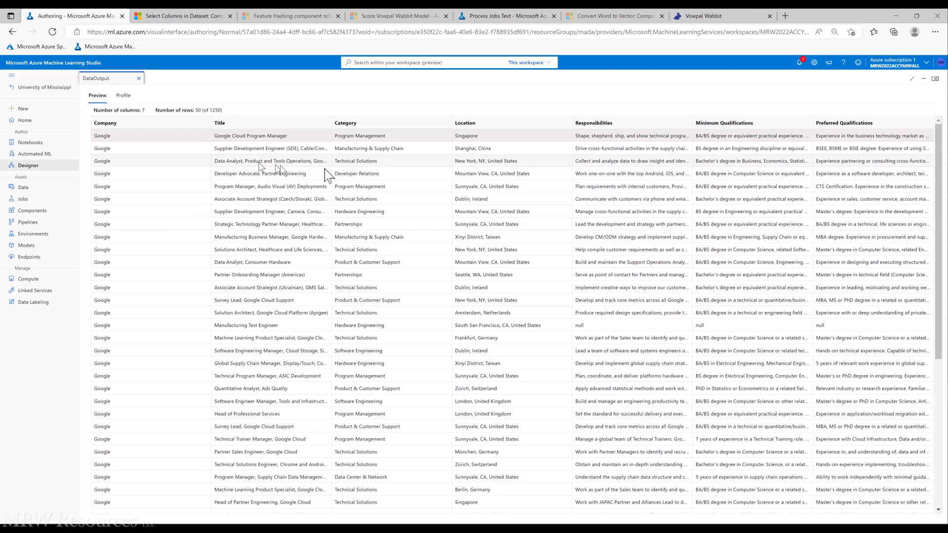
mouse_move(375, 176)
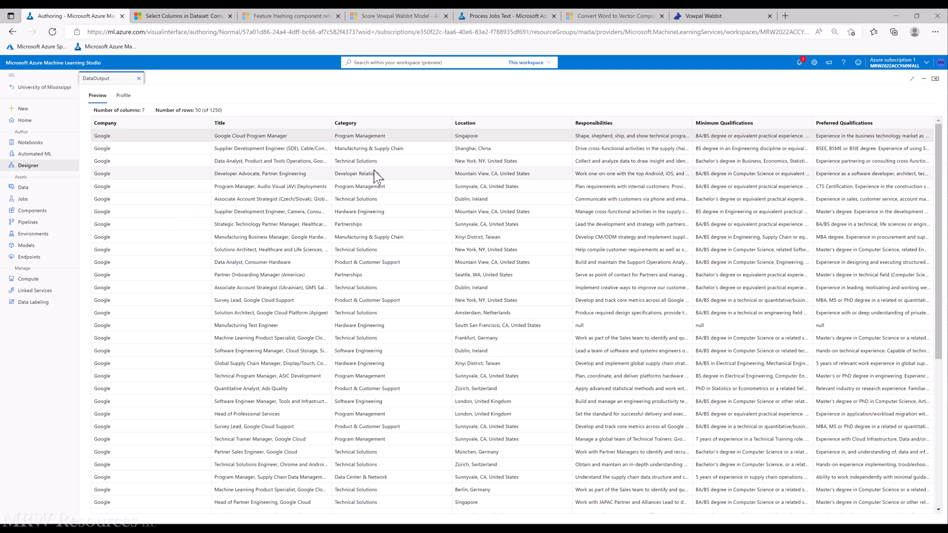
mouse_move(519, 184)
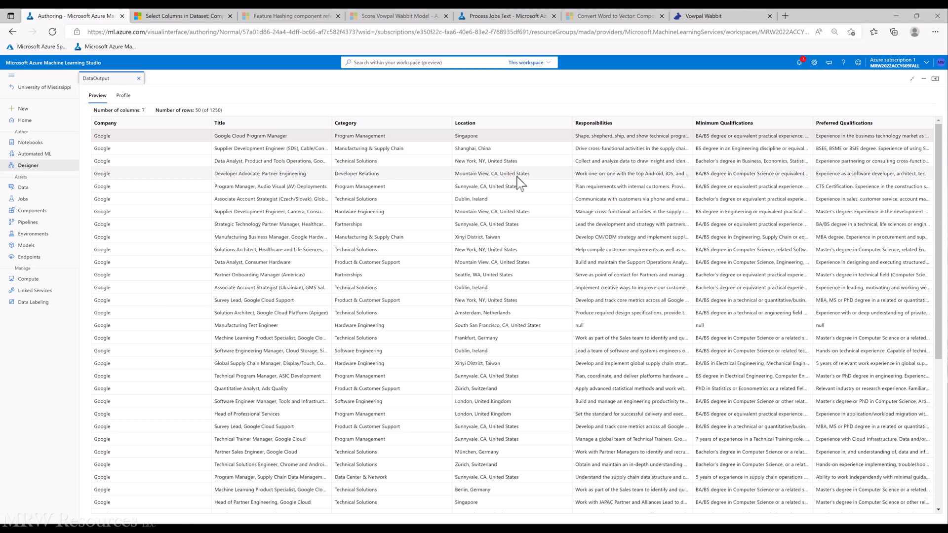
mouse_move(638, 173)
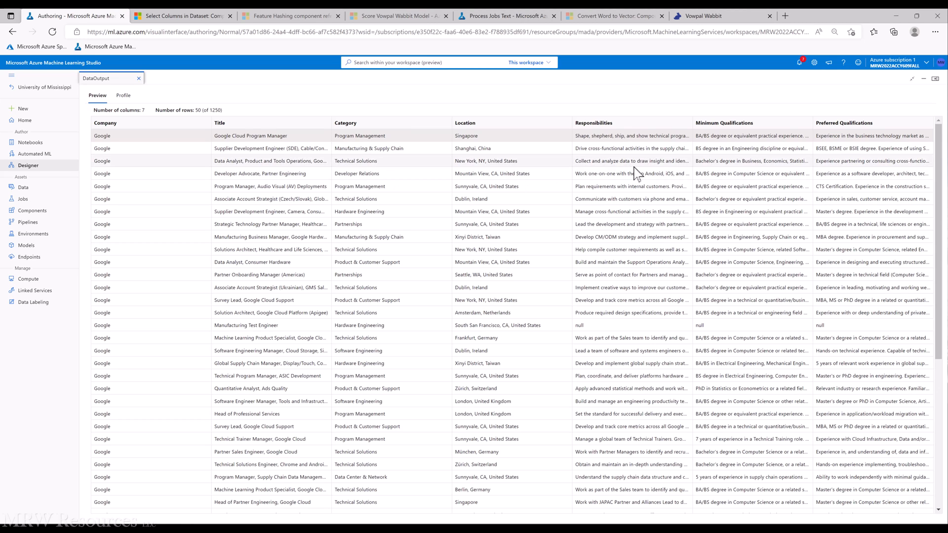
mouse_move(743, 177)
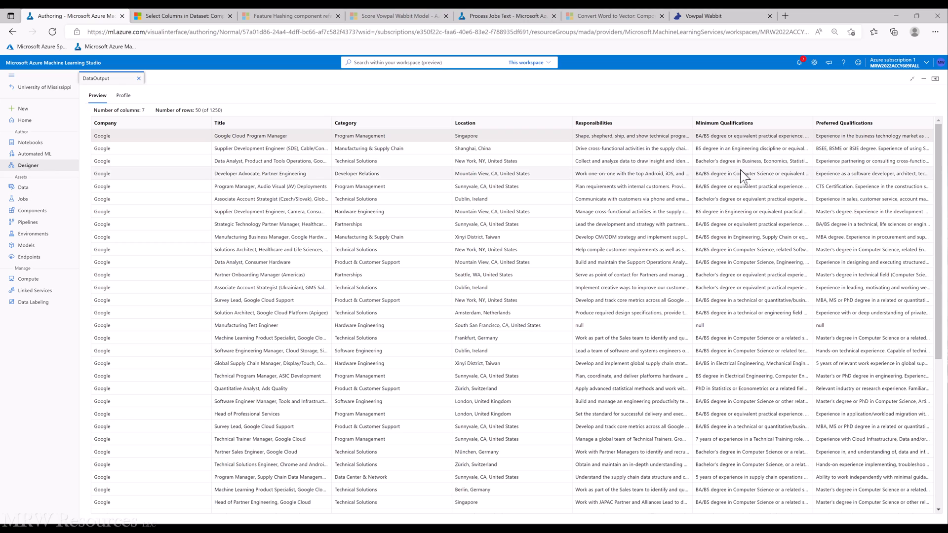
mouse_move(852, 177)
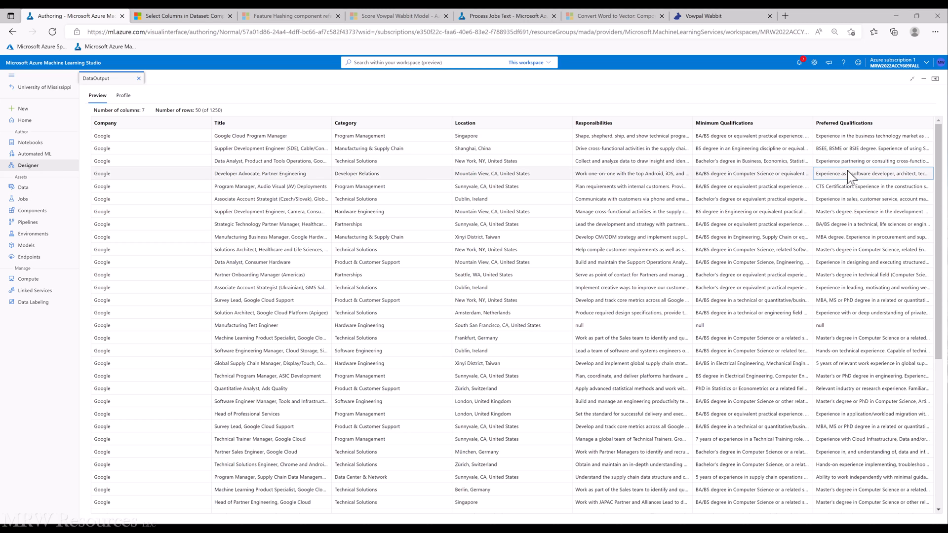
mouse_move(631, 261)
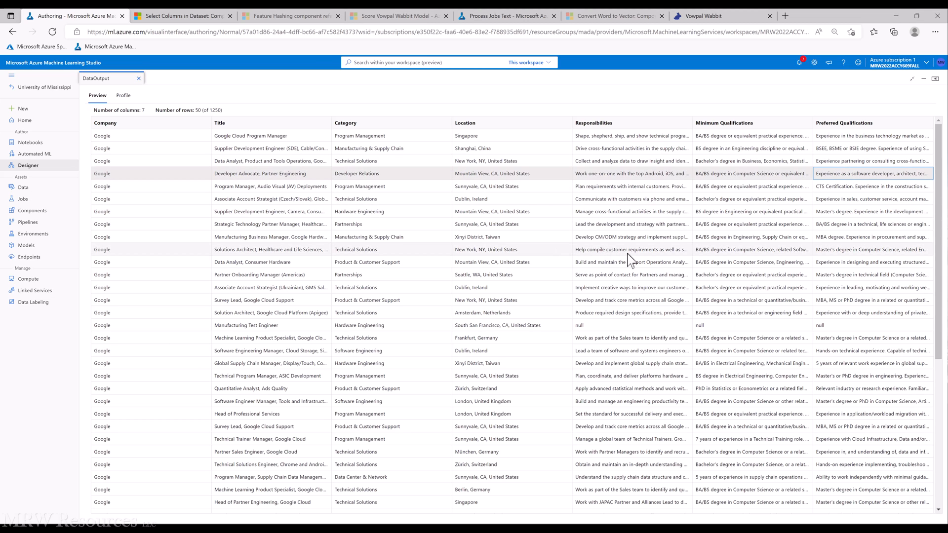
mouse_move(749, 258)
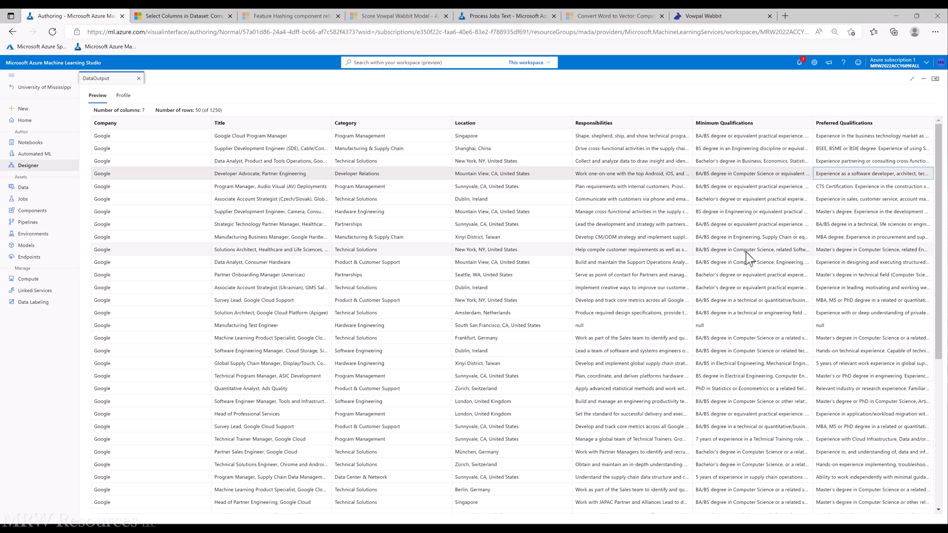
mouse_move(785, 241)
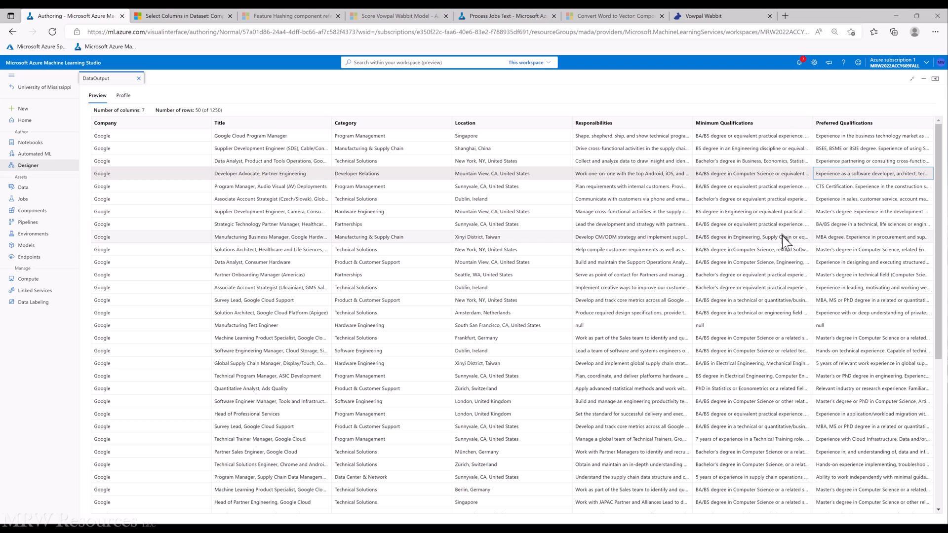
mouse_move(782, 246)
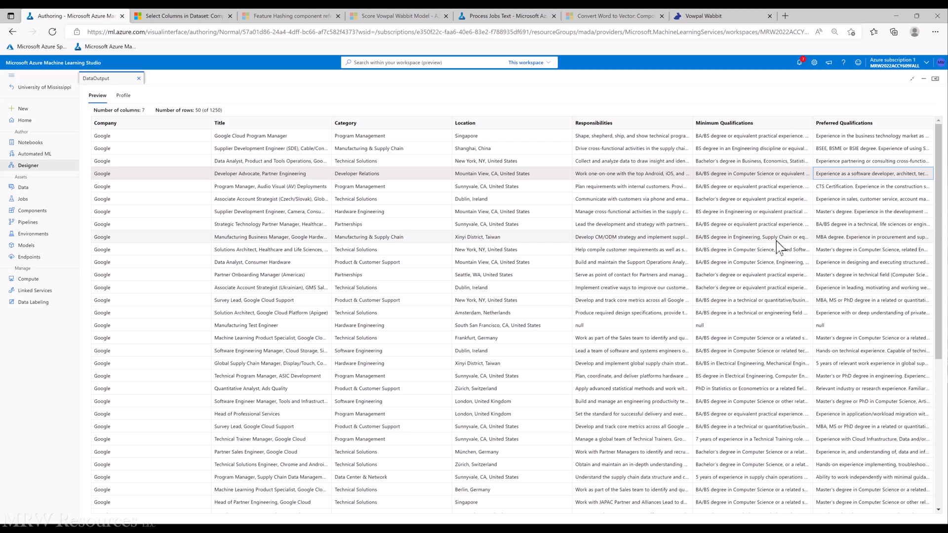
mouse_move(238, 147)
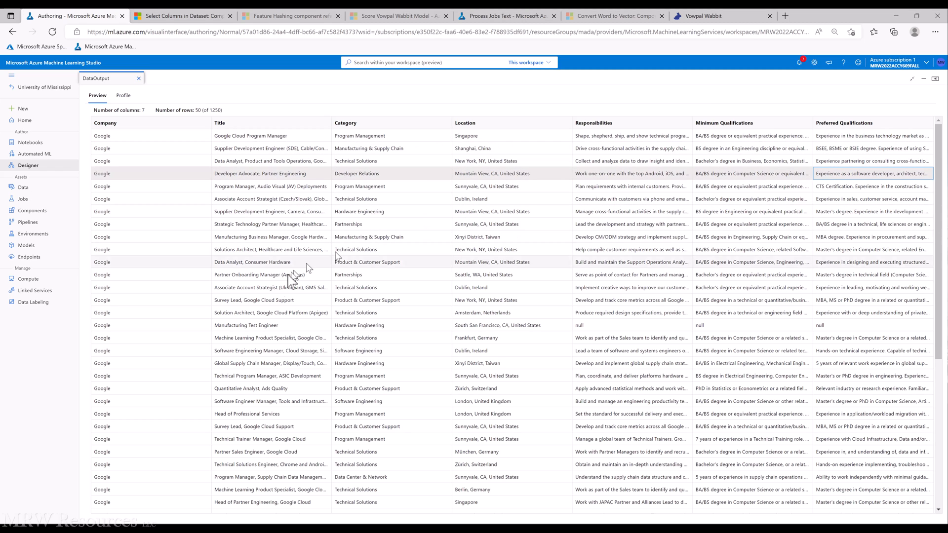
mouse_move(236, 319)
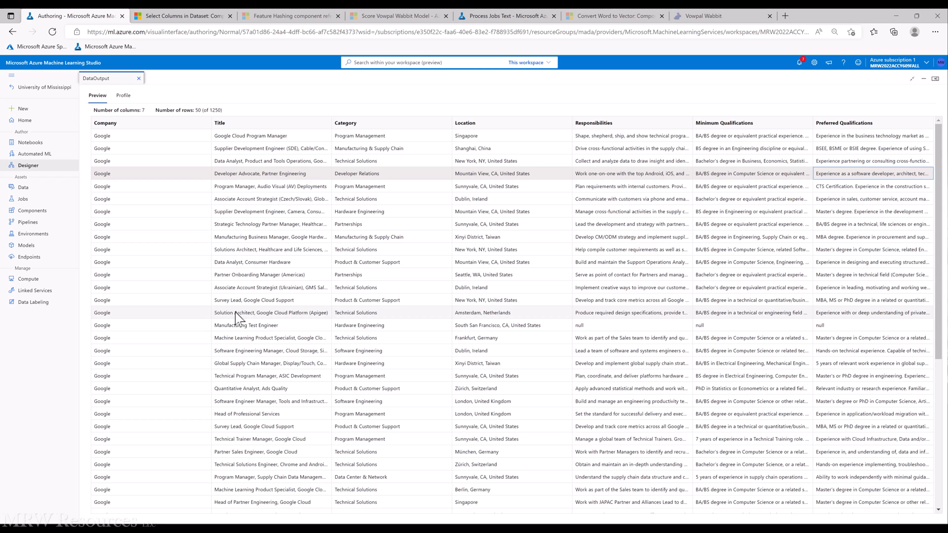
mouse_move(123, 96)
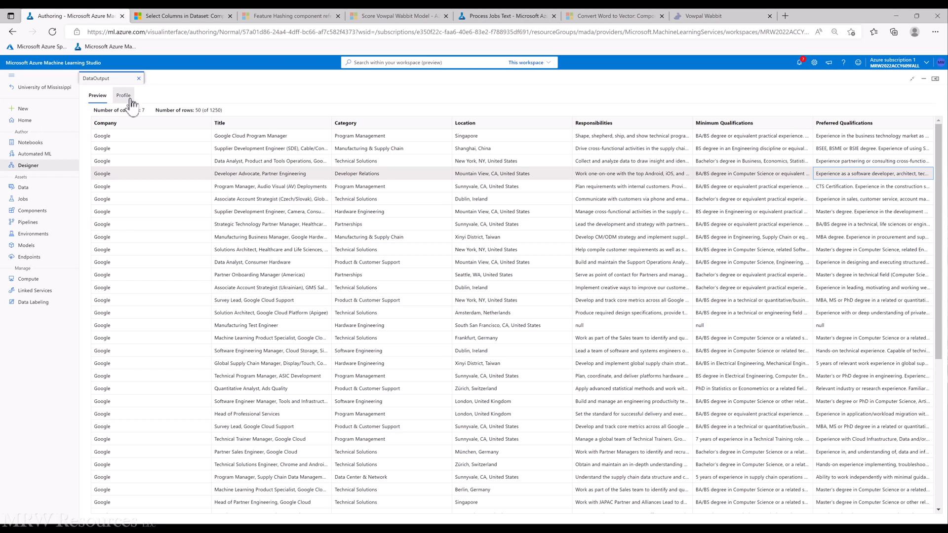
left_click(122, 95)
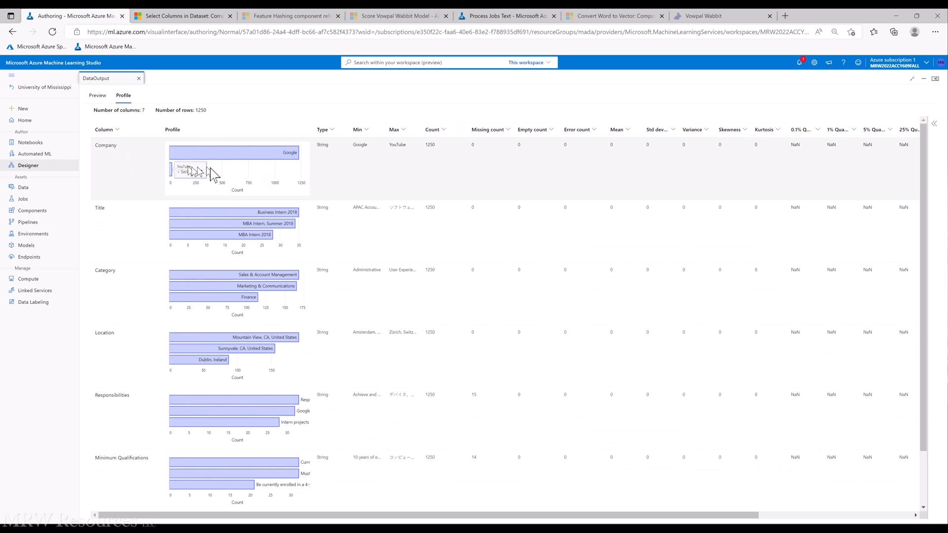
mouse_move(172, 179)
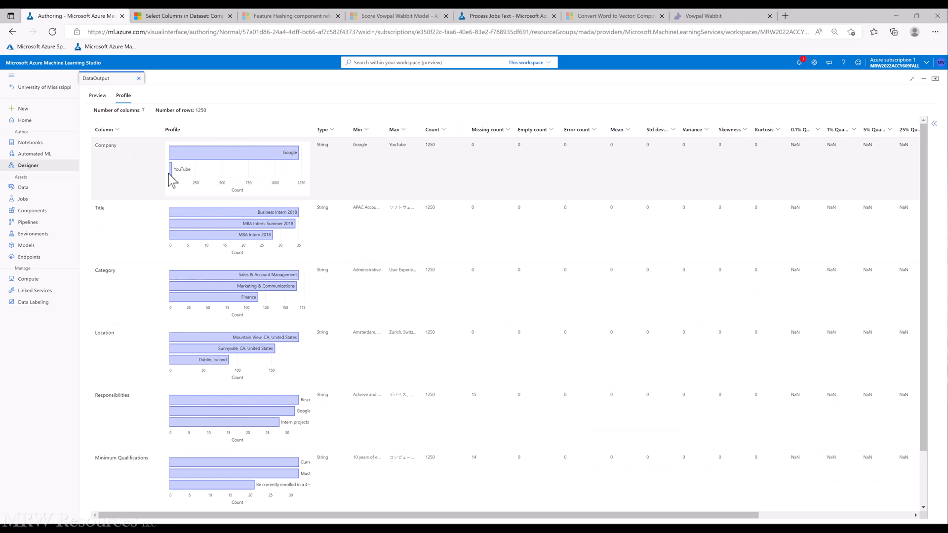
mouse_move(163, 231)
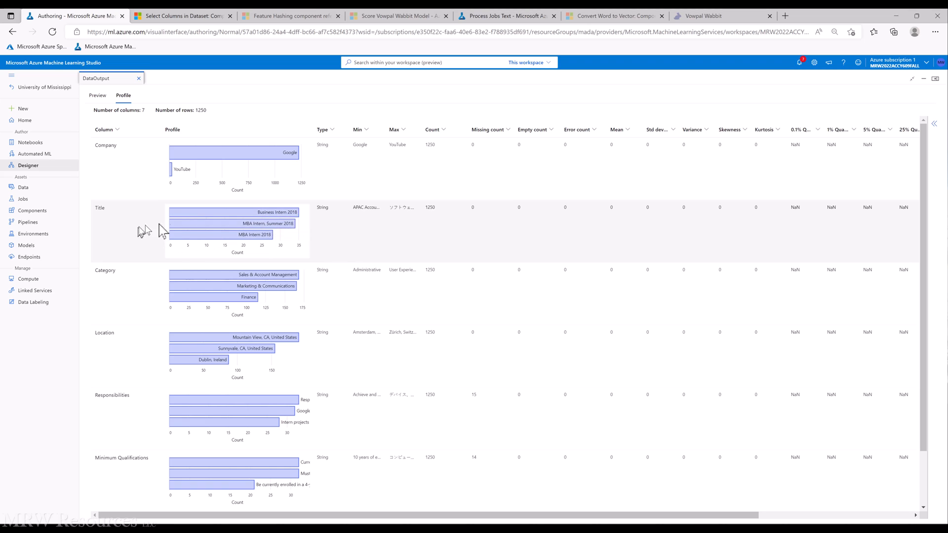
mouse_move(172, 227)
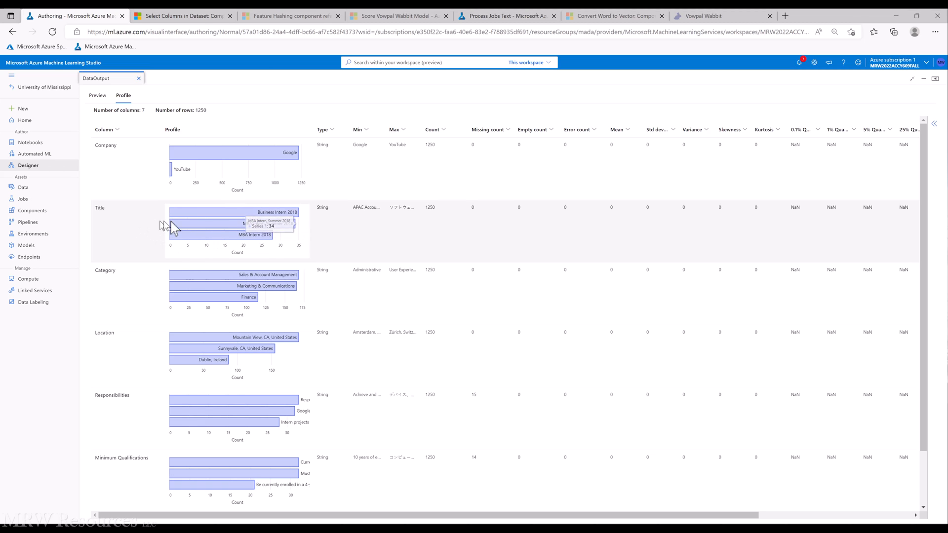
mouse_move(537, 222)
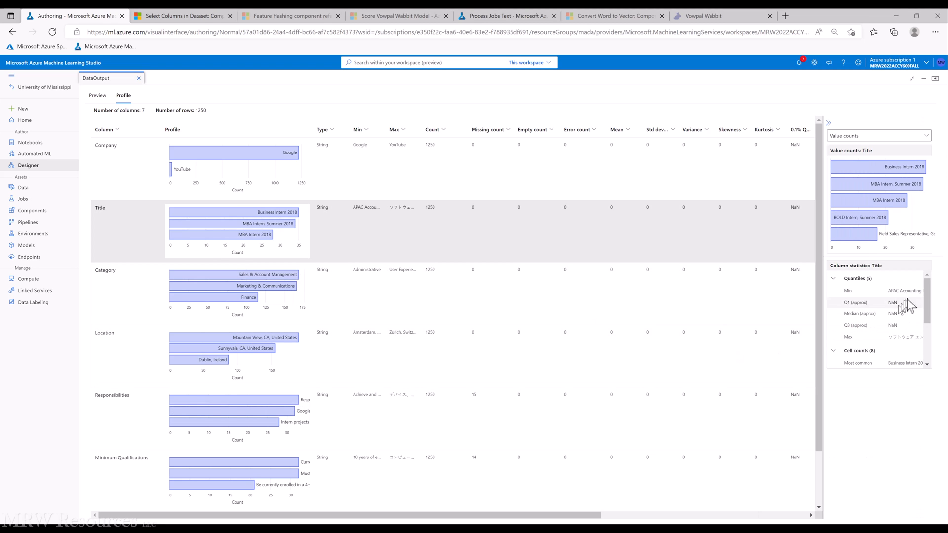
scroll("down", 3)
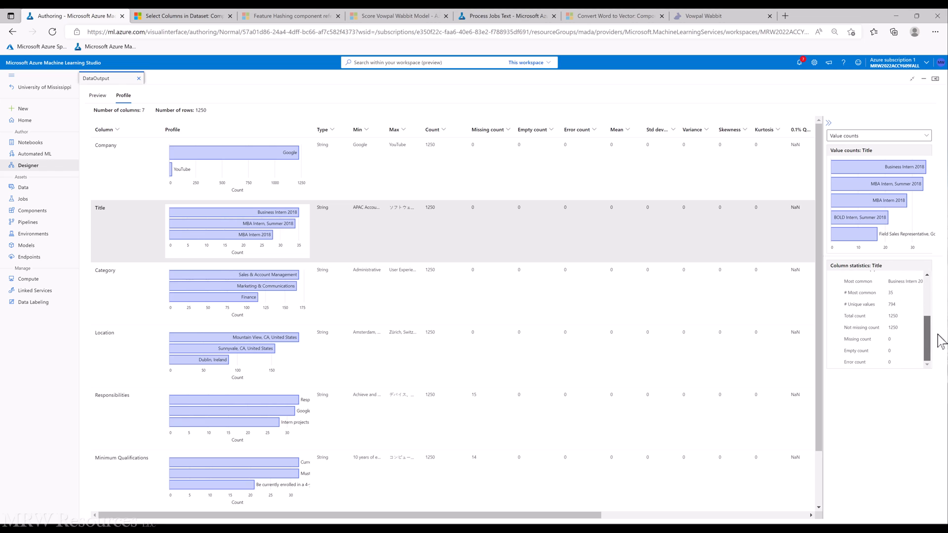
mouse_move(893, 316)
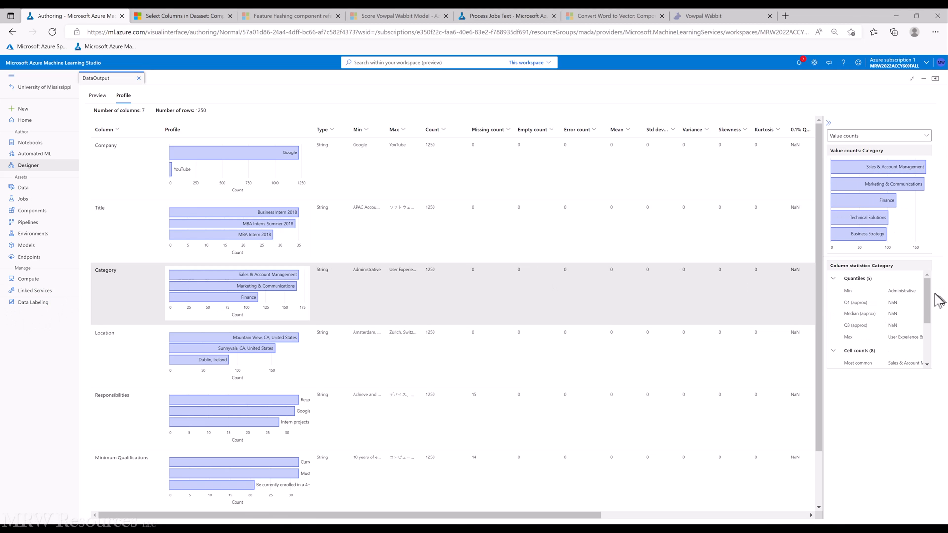
scroll("down", 3)
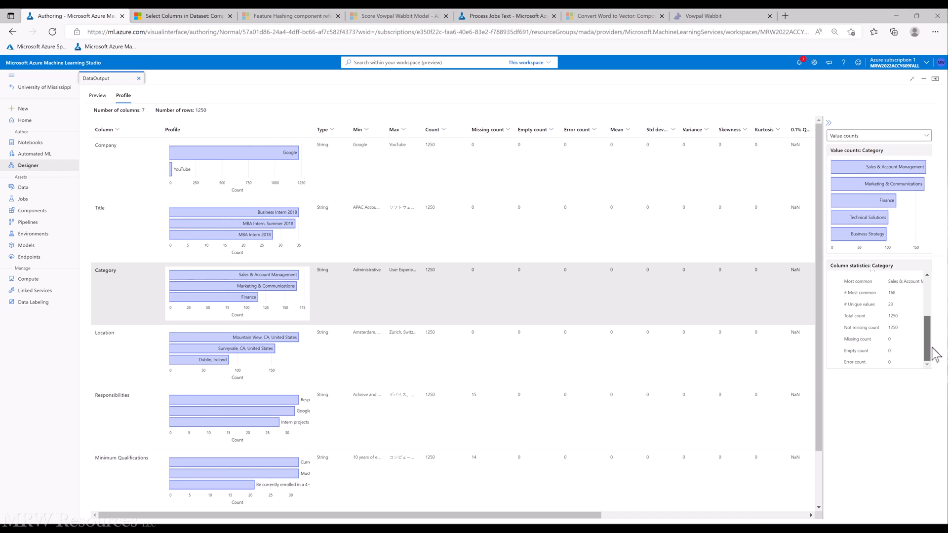
mouse_move(901, 347)
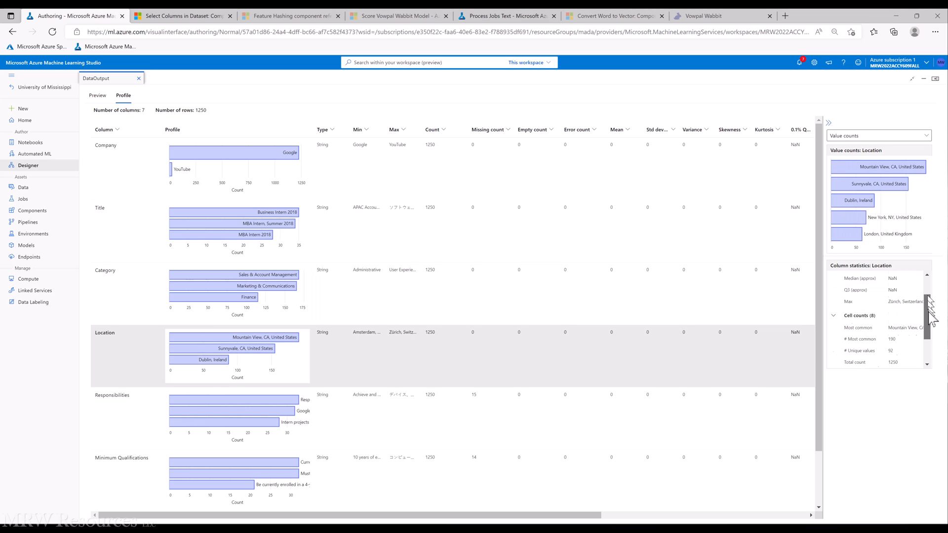
scroll("down", 3)
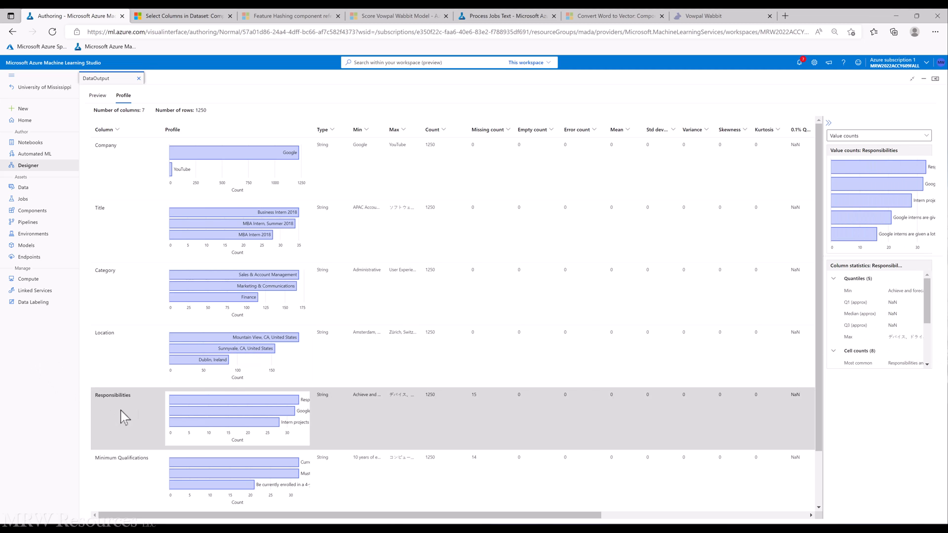
mouse_move(931, 294)
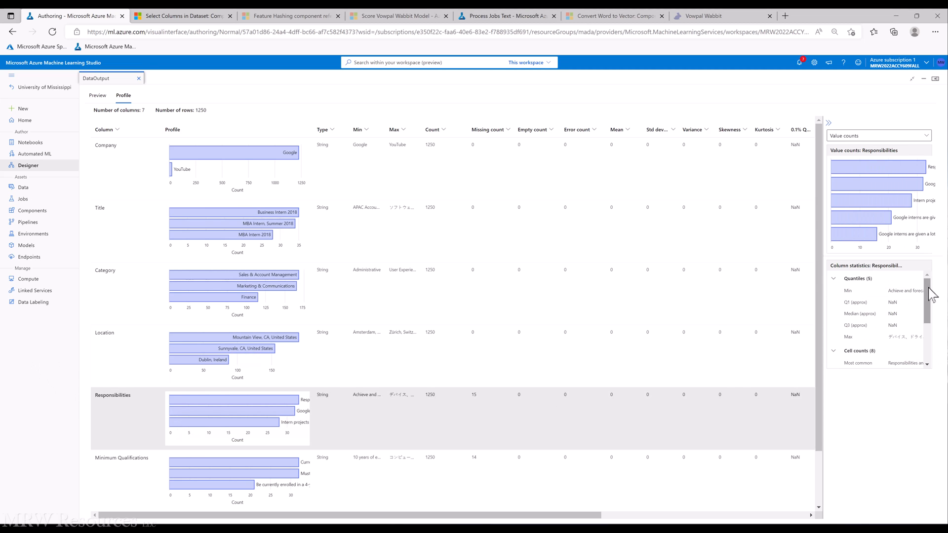
scroll("down", 3)
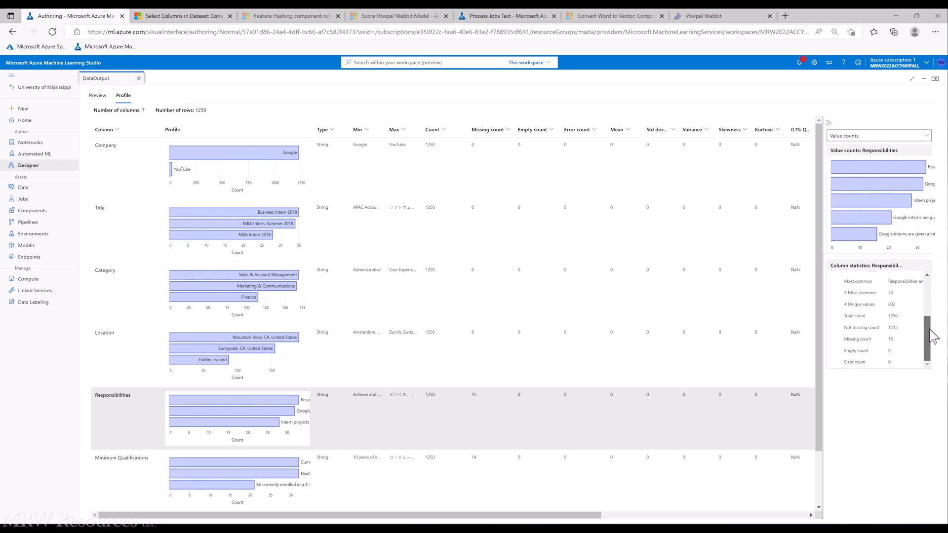
mouse_move(935, 343)
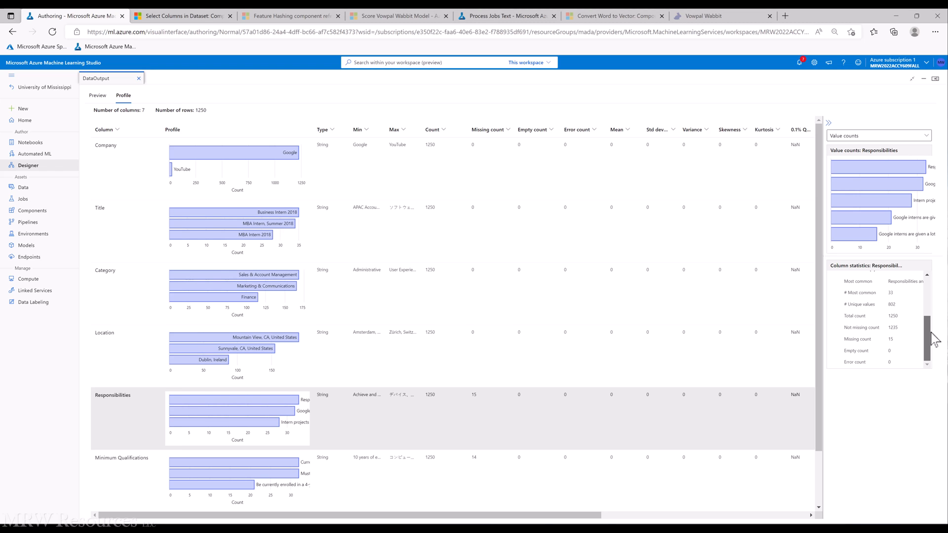
mouse_move(211, 484)
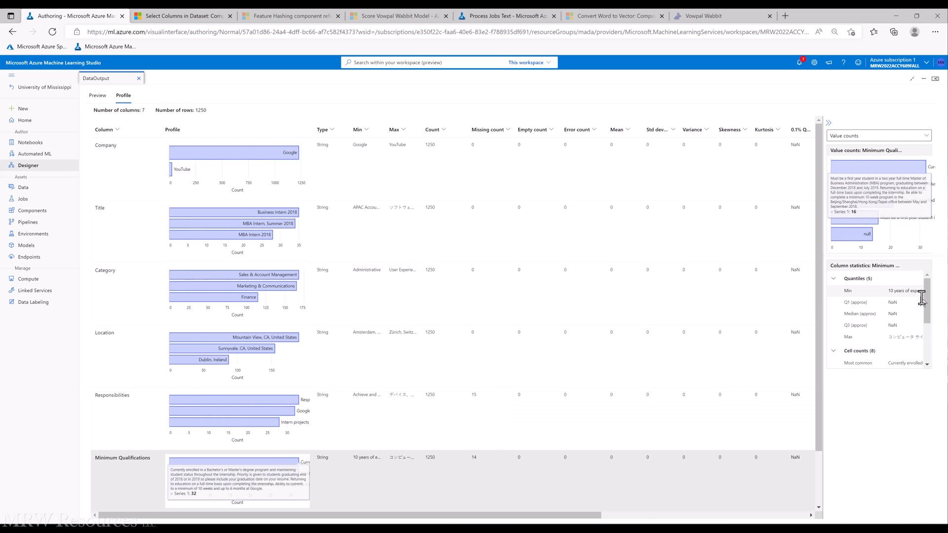
scroll("down", 3)
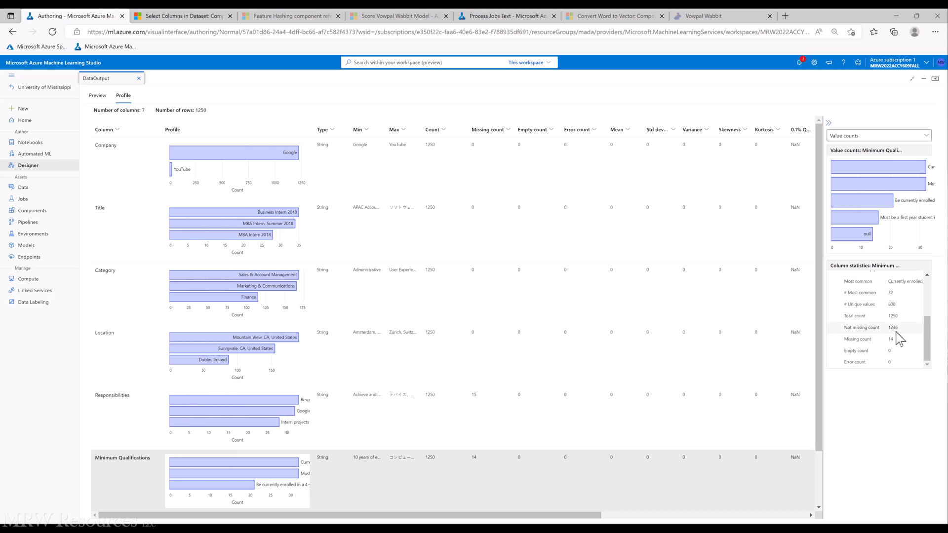
mouse_move(897, 330)
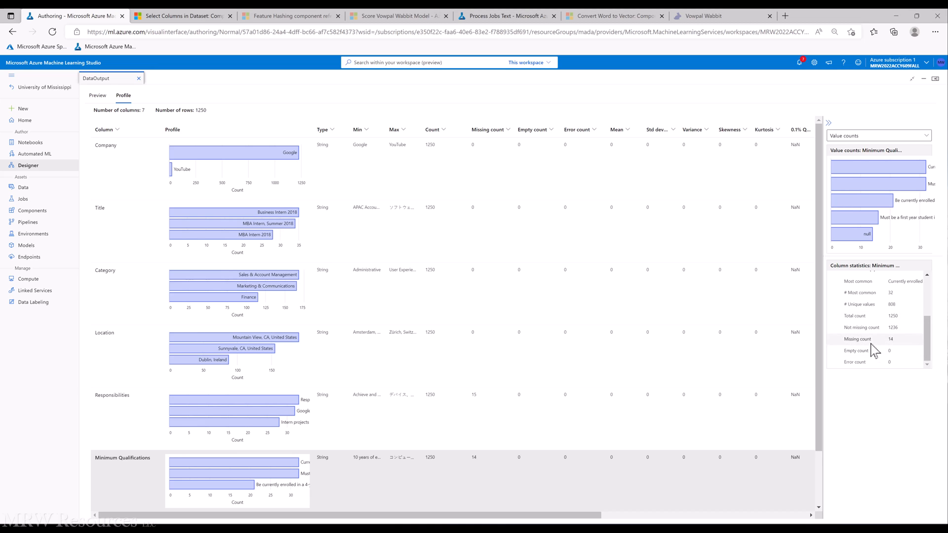
mouse_move(841, 335)
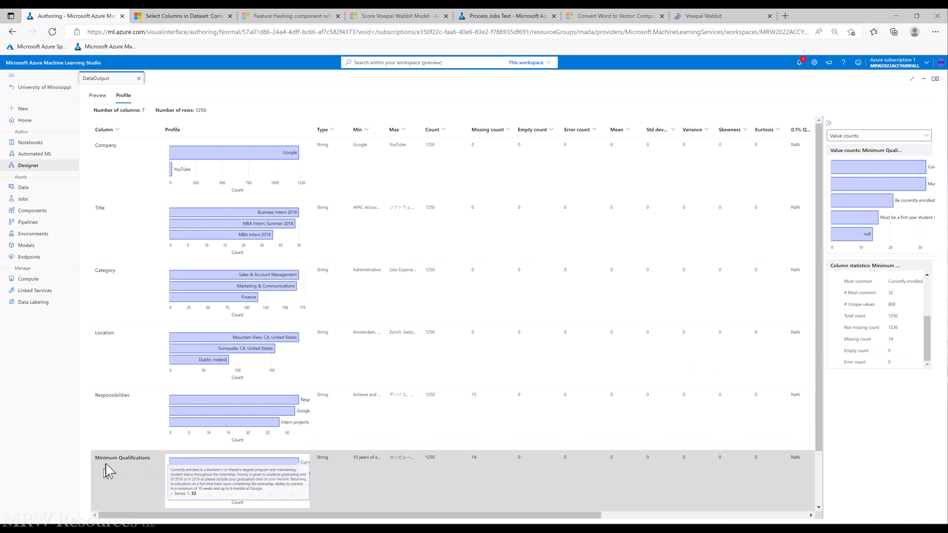
scroll("down", 3)
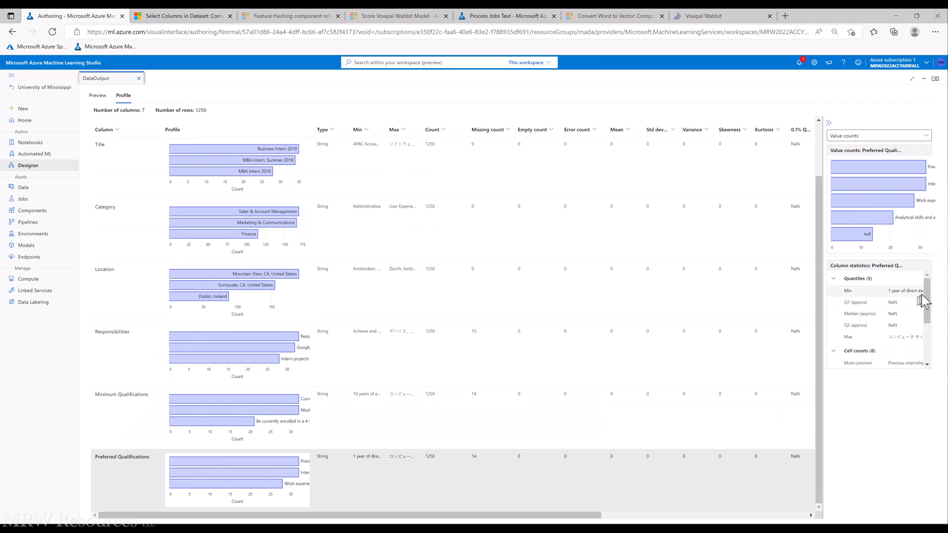
scroll("down", 3)
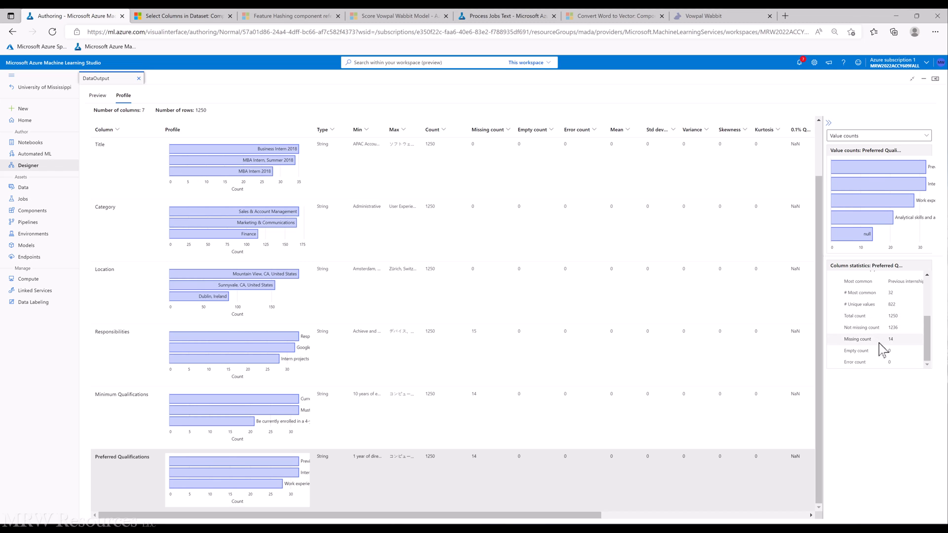
mouse_move(859, 305)
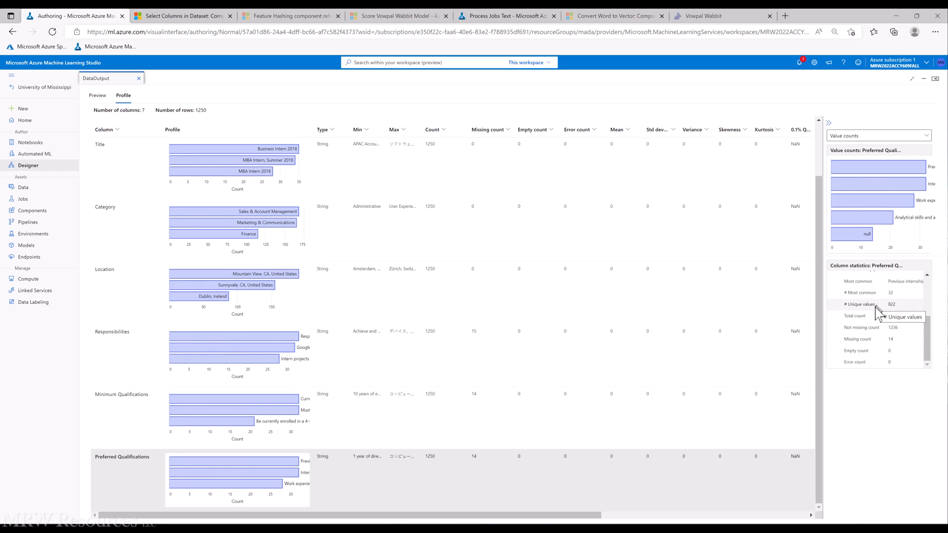
mouse_move(49, 403)
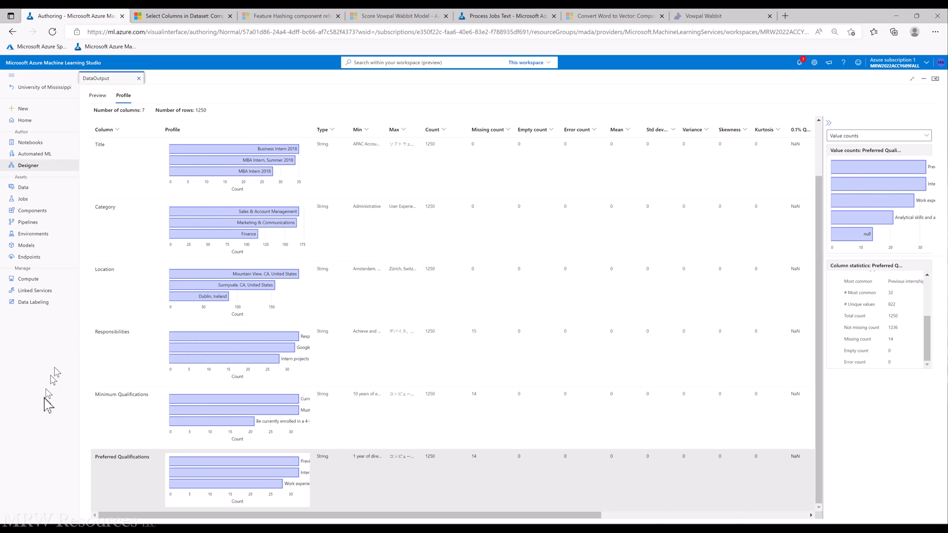
mouse_move(48, 404)
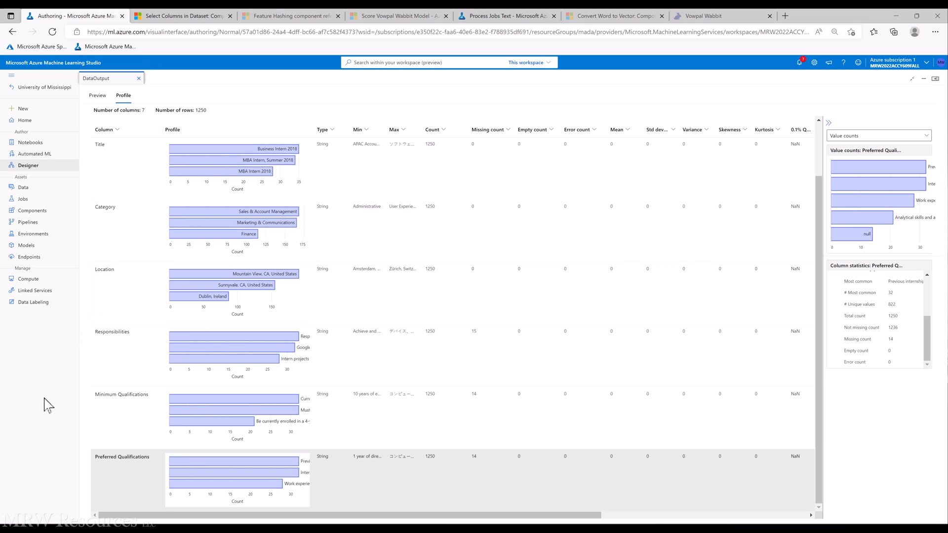
mouse_move(821, 245)
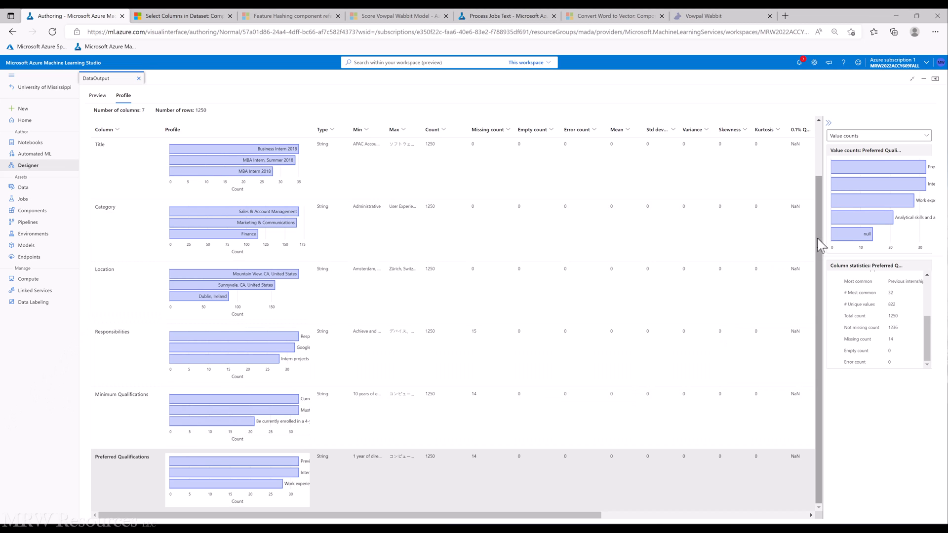
scroll("up", 3)
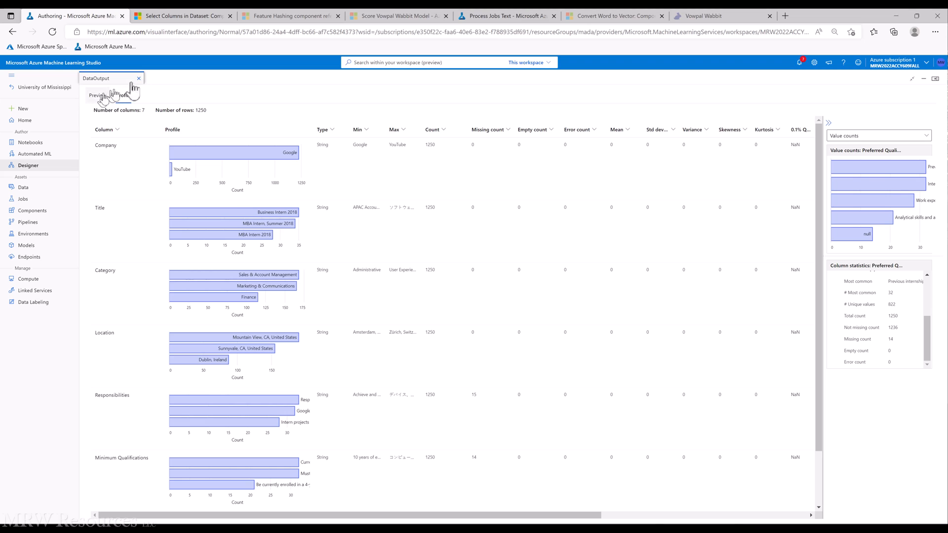
Close the DataOutput view and browse the expanded Text Analytics component group
left_click(138, 78)
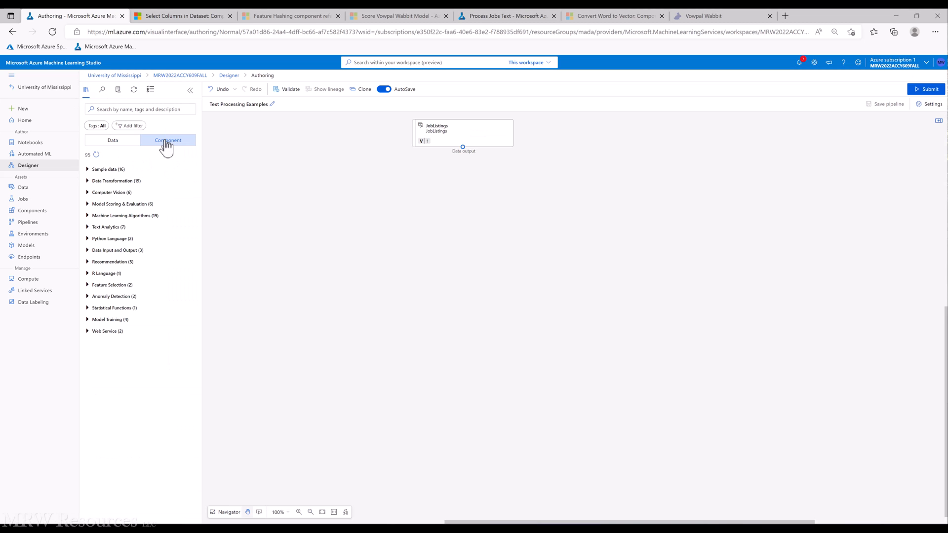
mouse_move(139, 174)
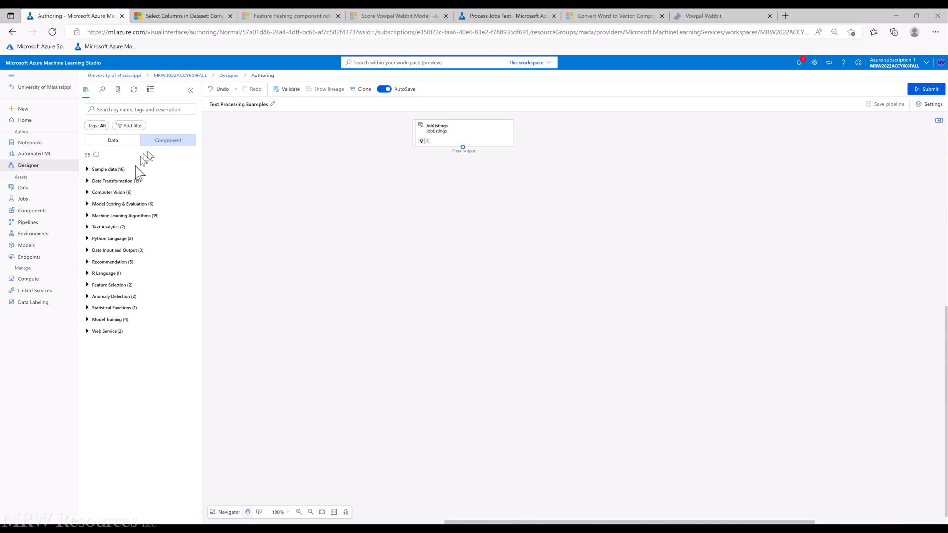
mouse_move(89, 235)
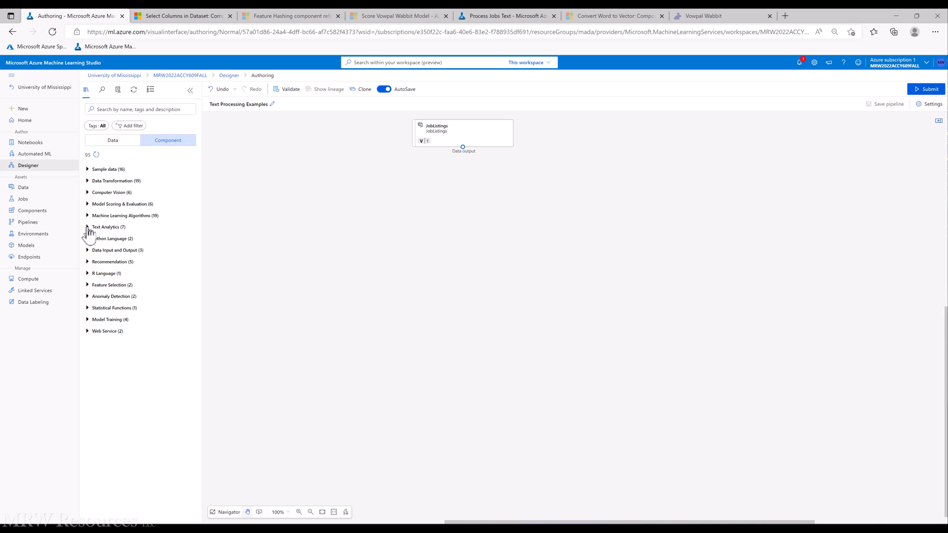
left_click(88, 228)
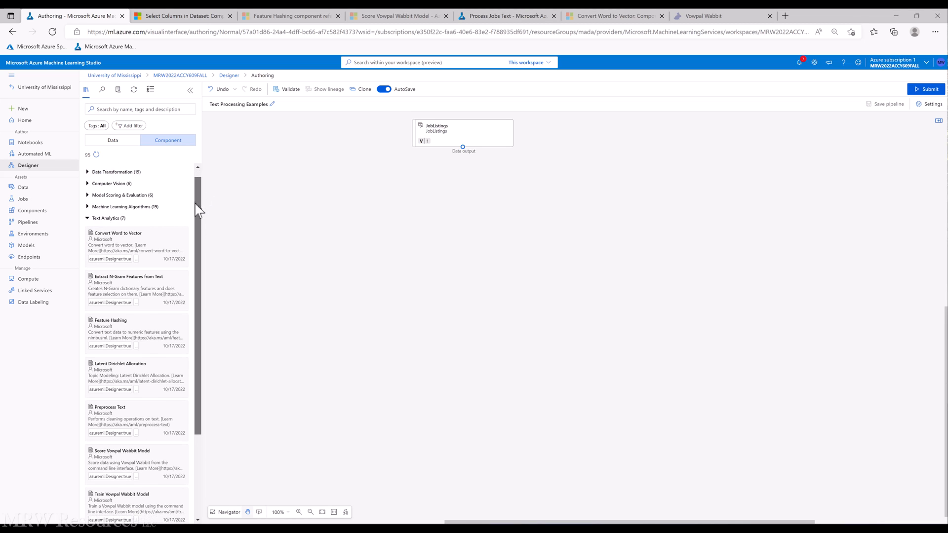
scroll("down", 3)
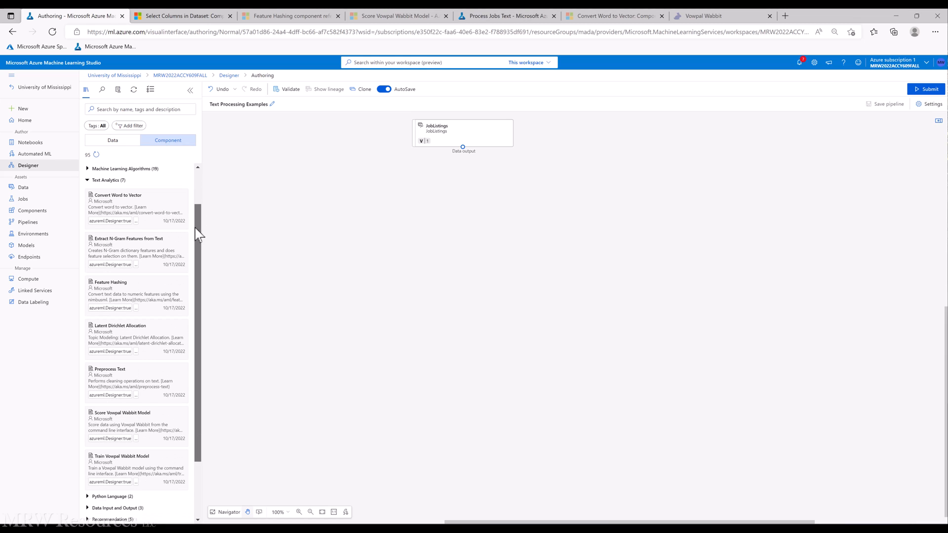
scroll("down", 3)
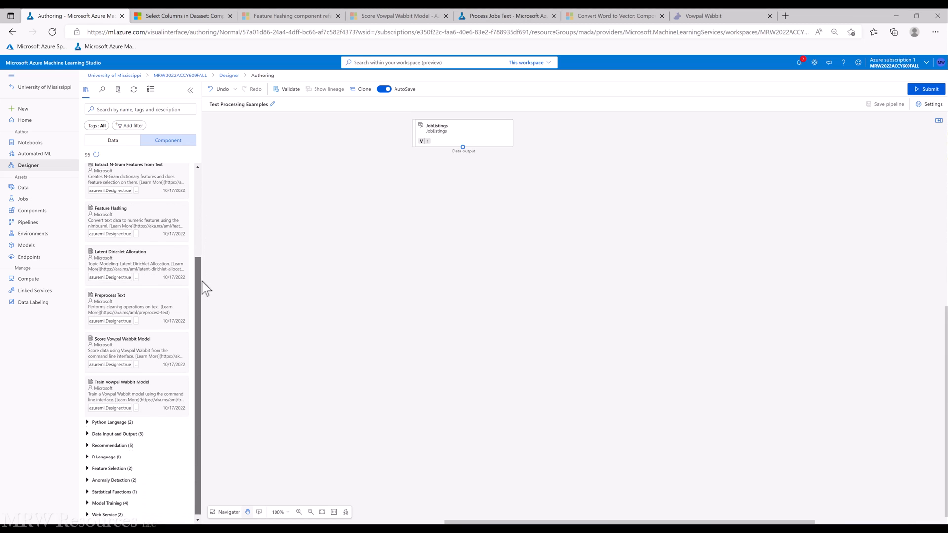
scroll("up", 3)
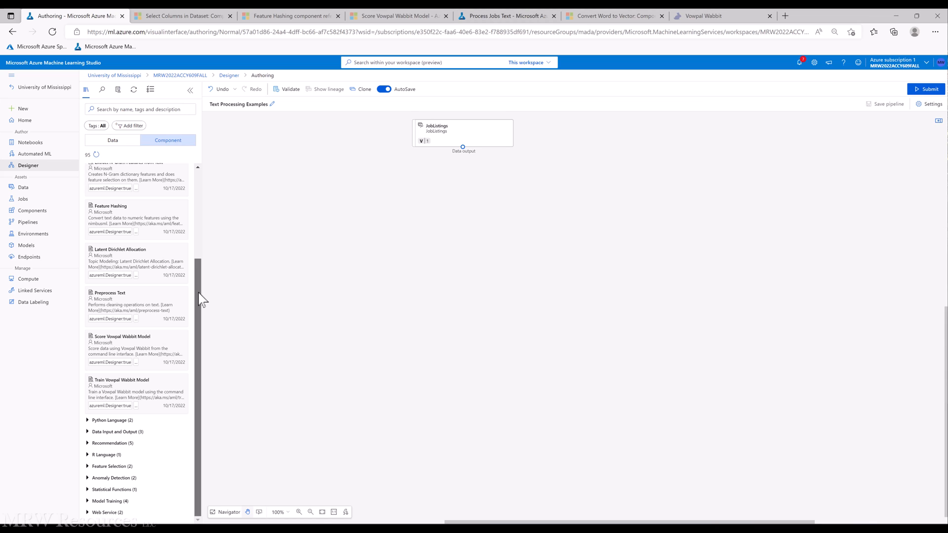
scroll("up", 3)
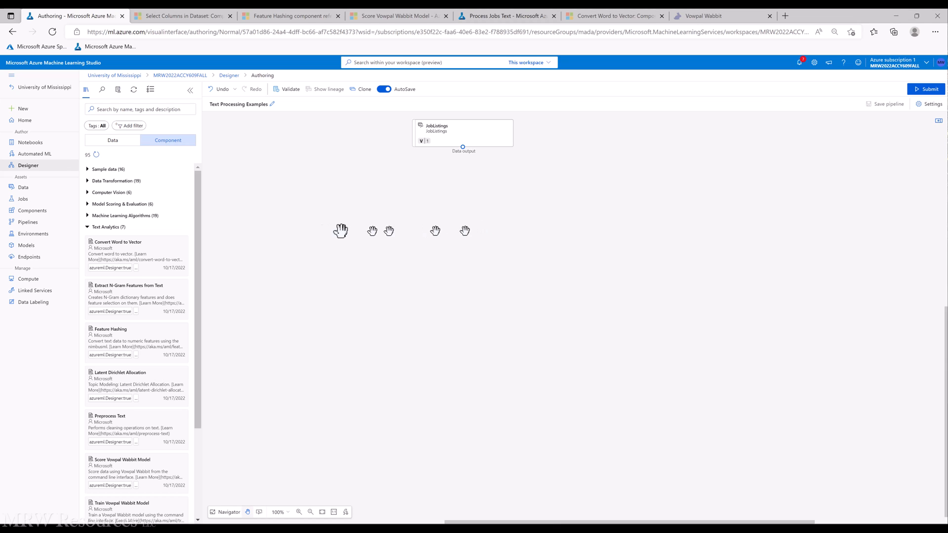
mouse_move(201, 190)
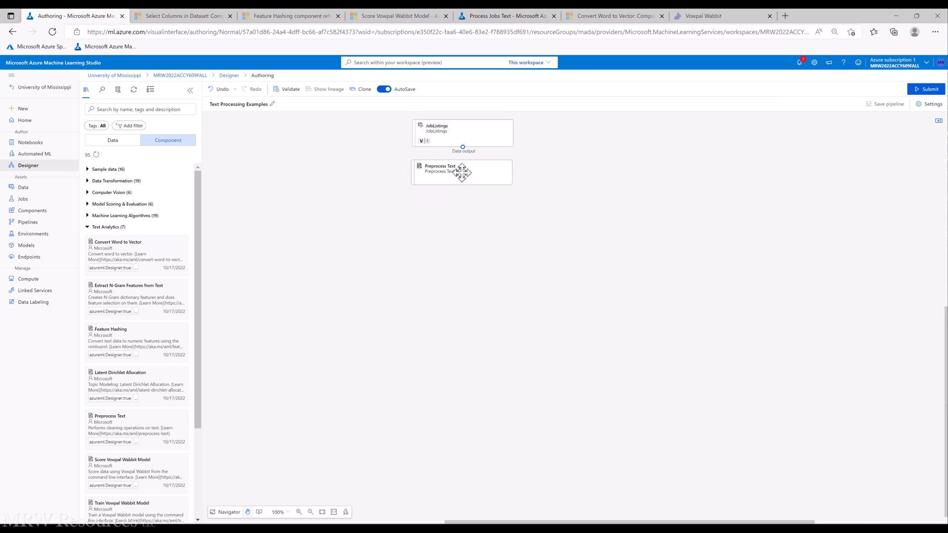
Select the Preprocess Text step, cancel its column chooser and expand Component information
left_click(461, 172)
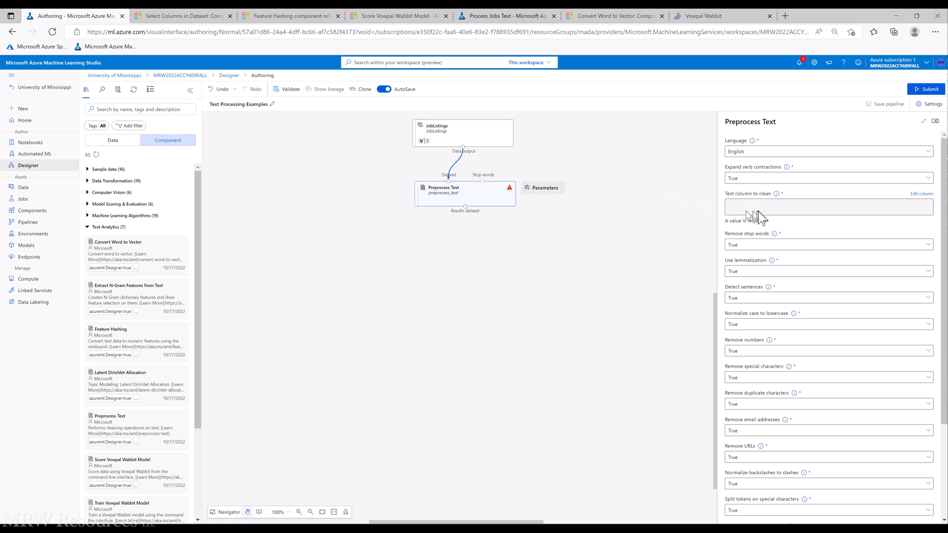
mouse_move(764, 214)
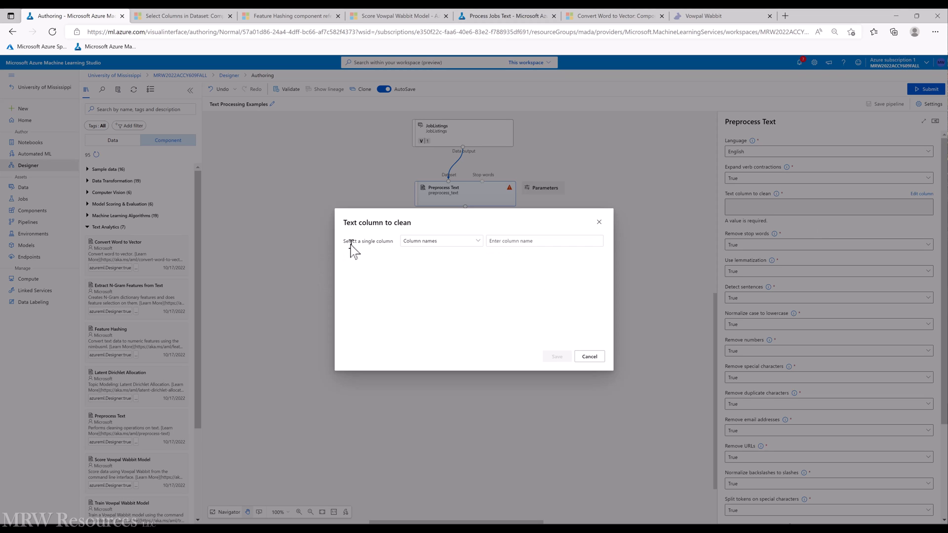
mouse_move(500, 327)
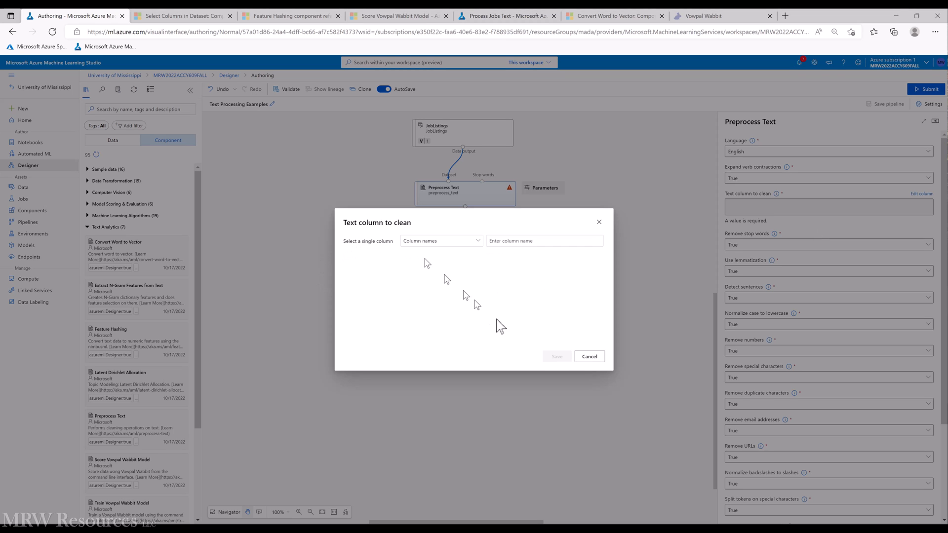
left_click(588, 357)
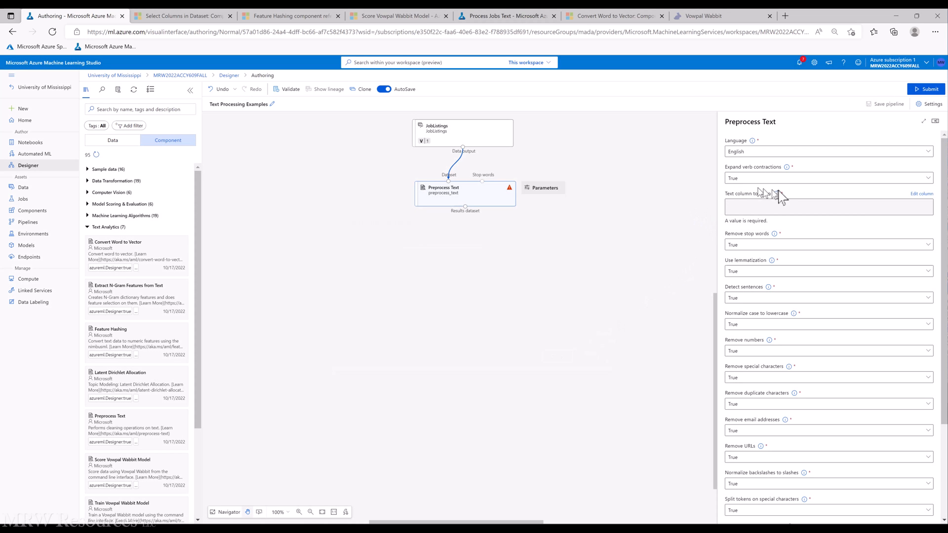
scroll("down", 3)
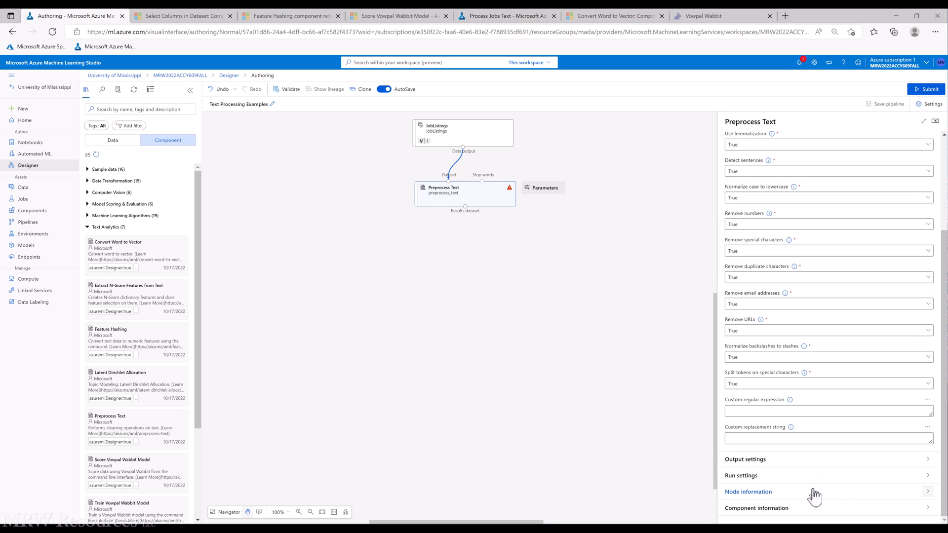
left_click(756, 507)
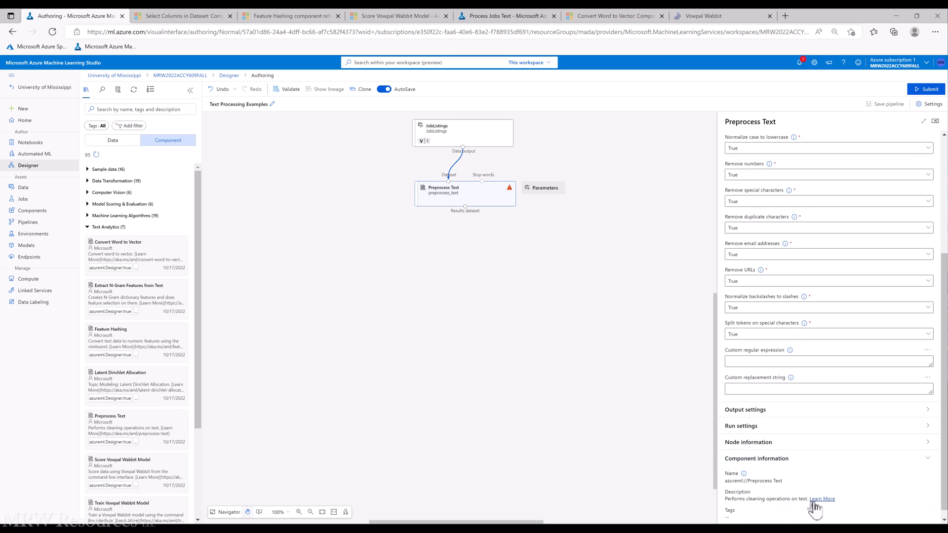
left_click(822, 499)
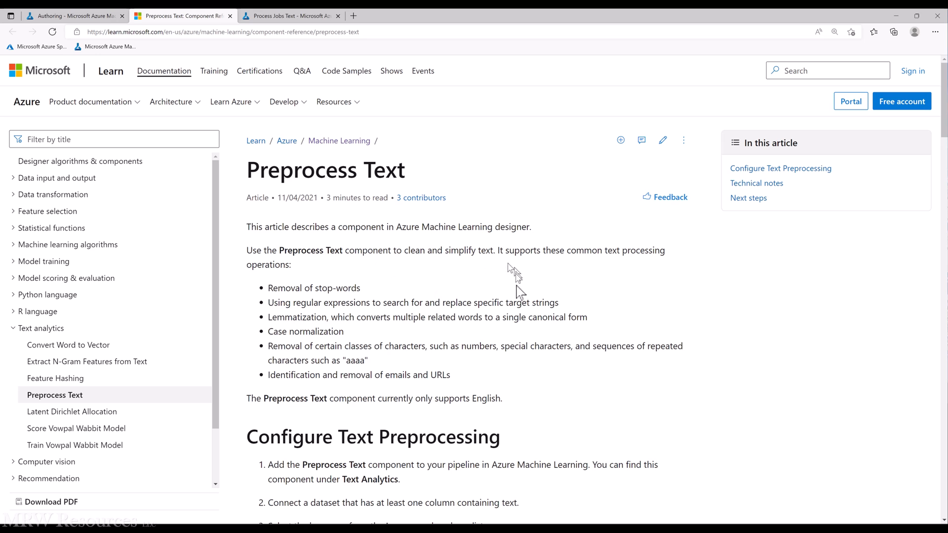
scroll("down", 3)
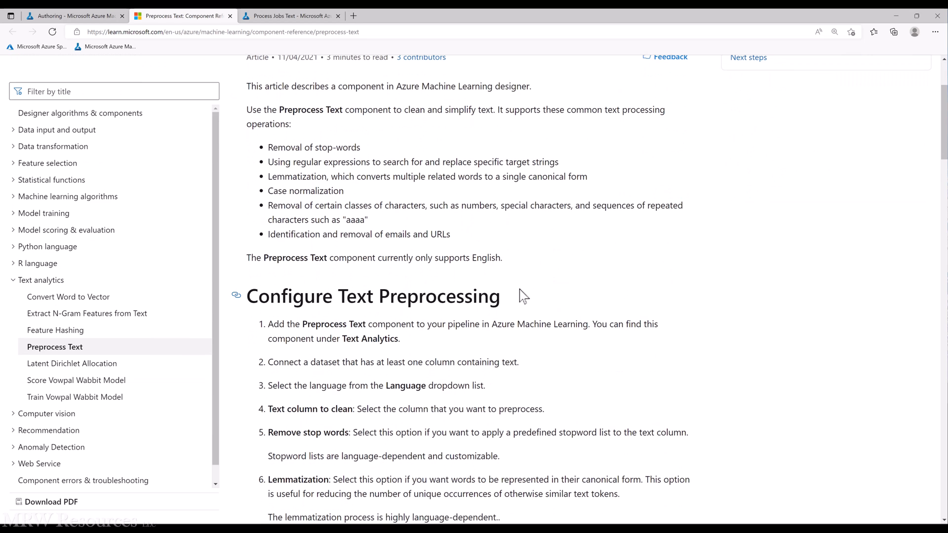
mouse_move(521, 296)
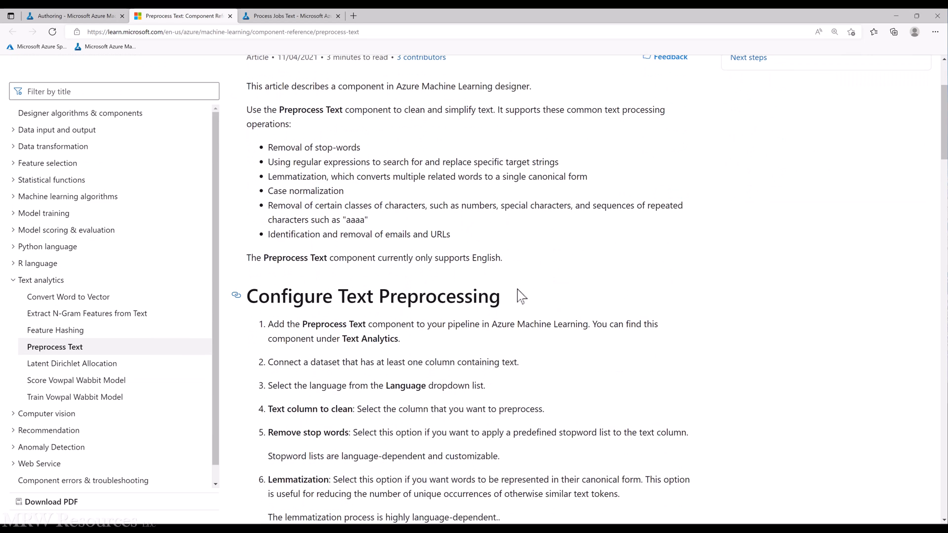
scroll("down", 3)
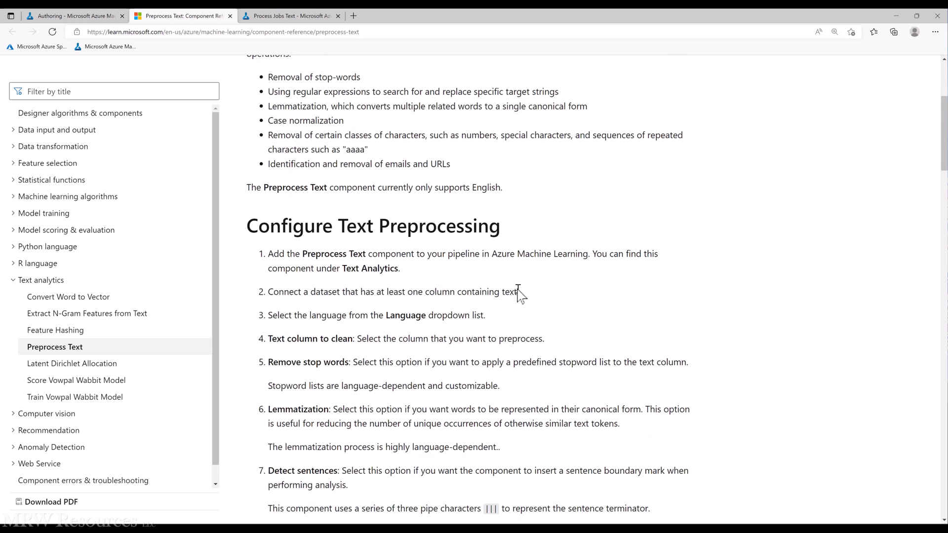
mouse_move(597, 319)
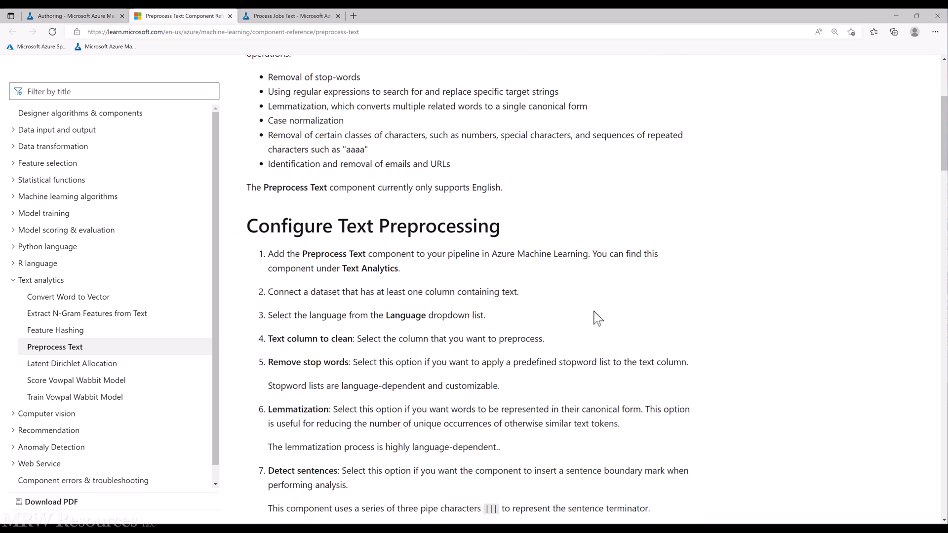
scroll("down", 3)
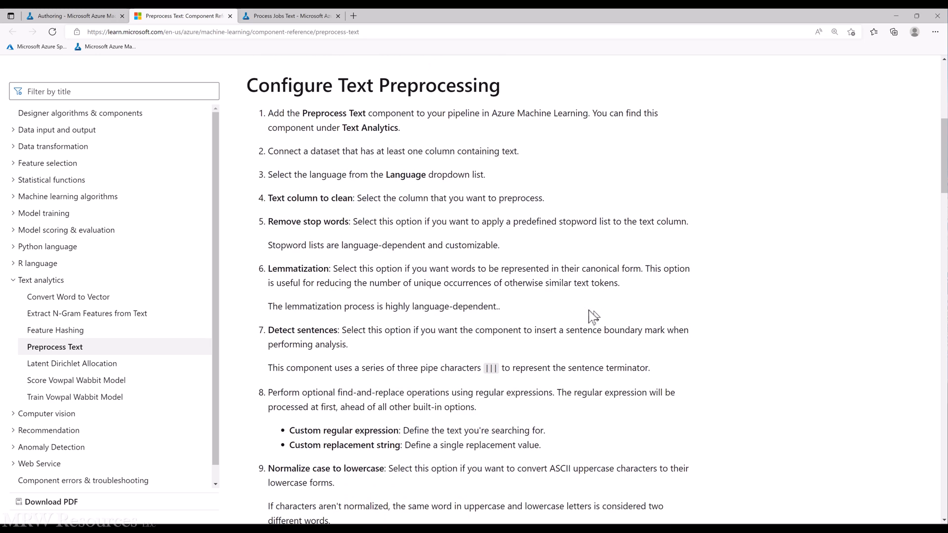
mouse_move(327, 246)
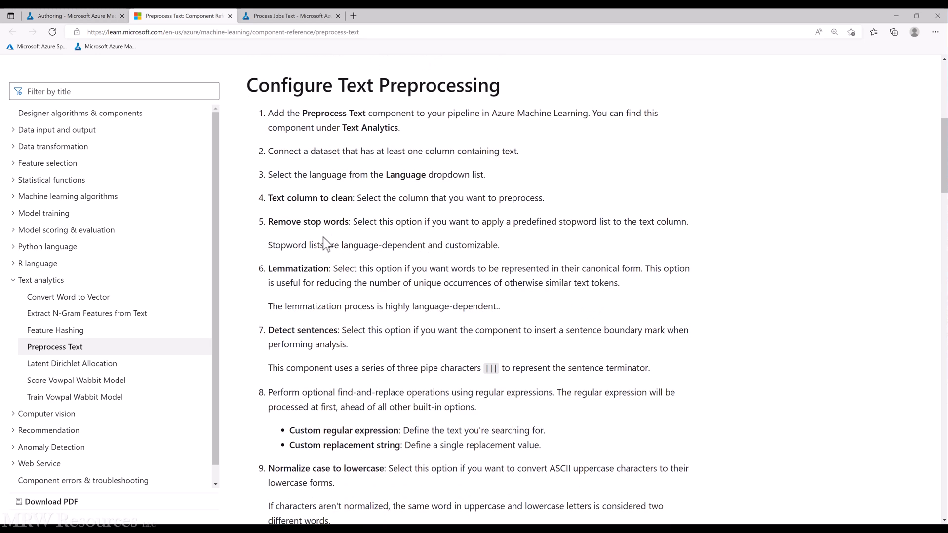
mouse_move(436, 297)
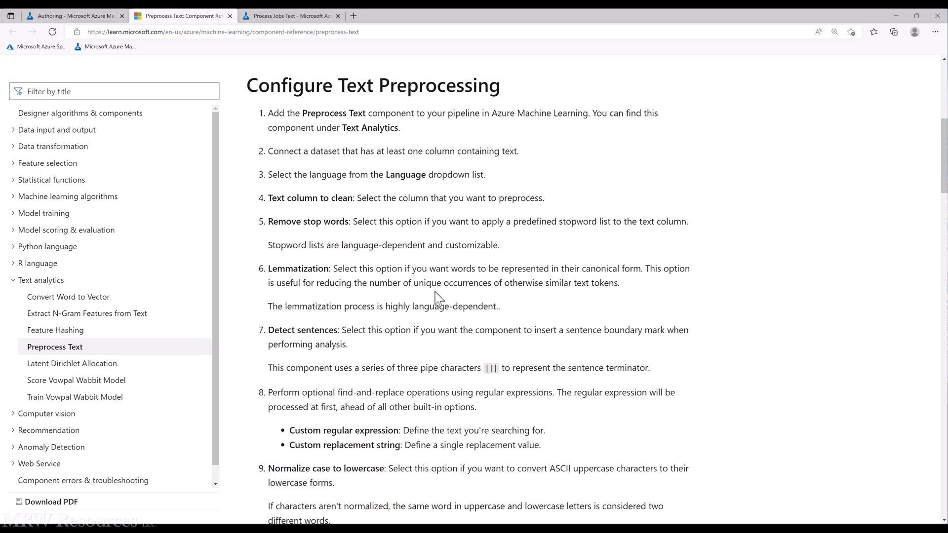
scroll("down", 3)
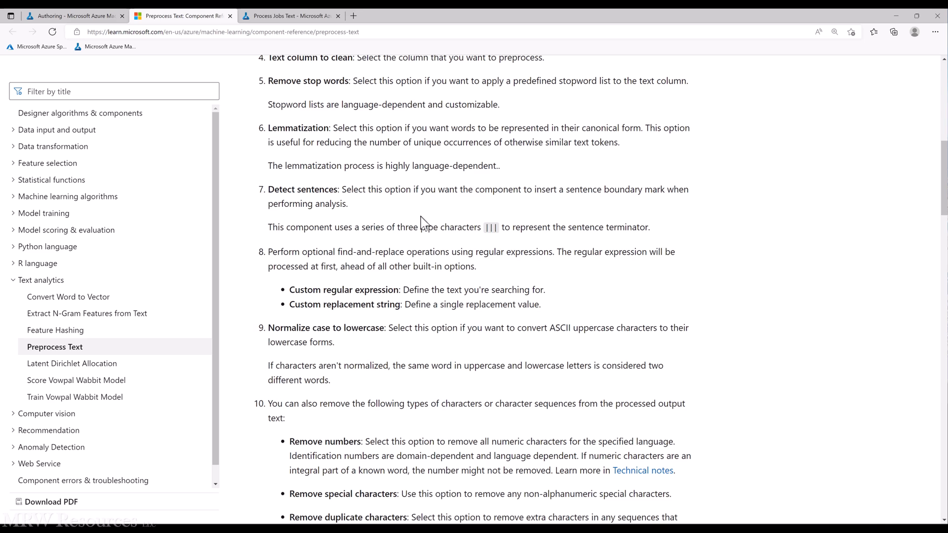
mouse_move(392, 225)
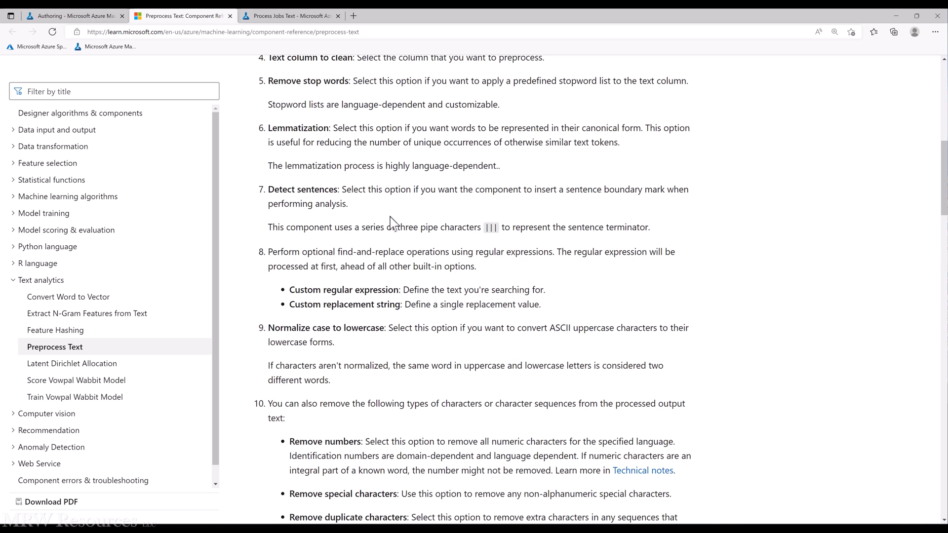
scroll("down", 3)
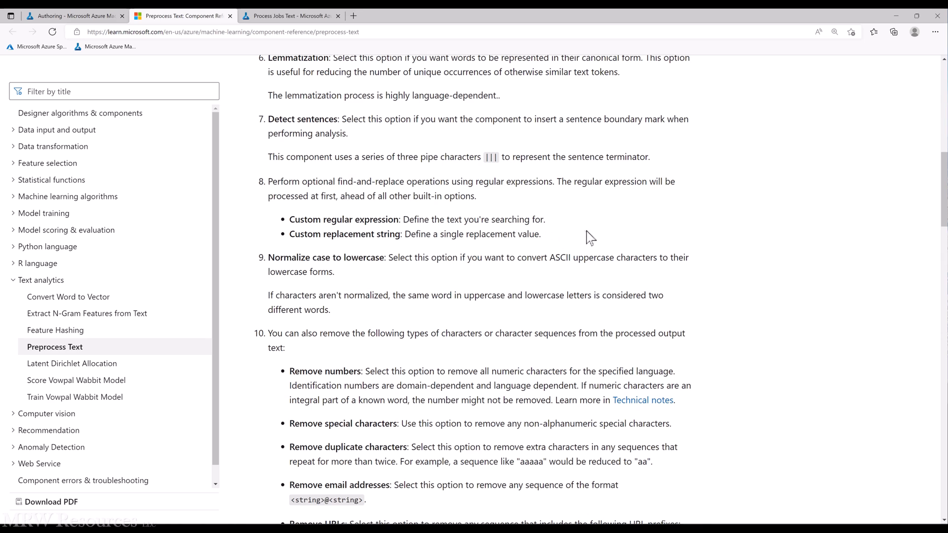
mouse_move(583, 235)
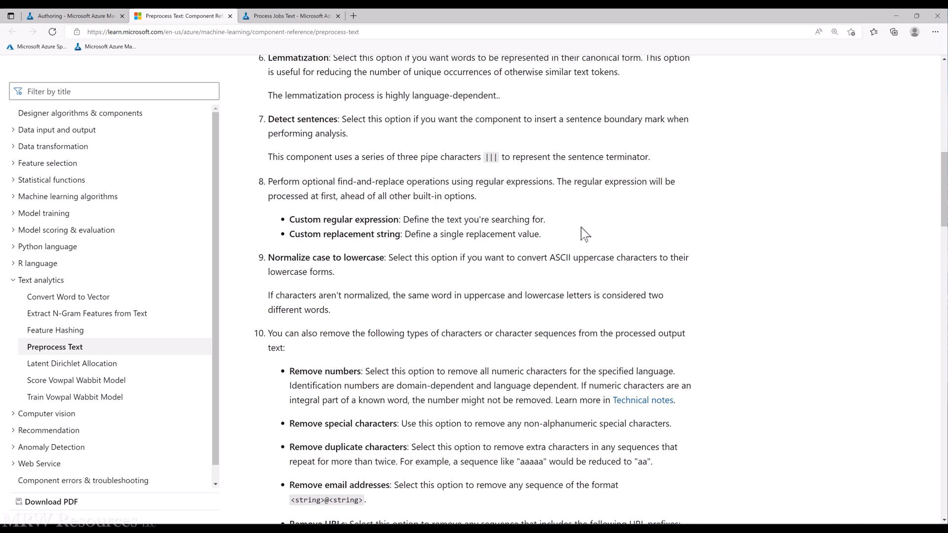
mouse_move(564, 253)
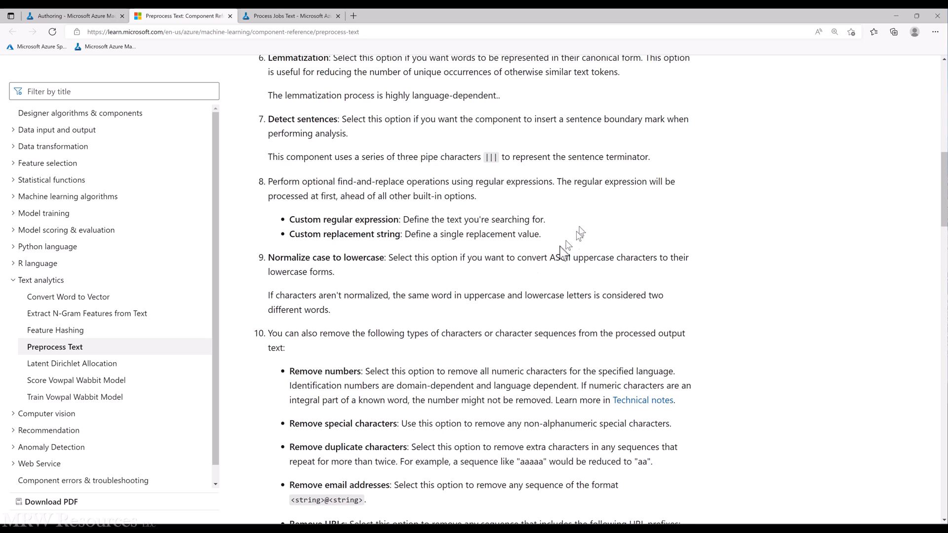
scroll("down", 3)
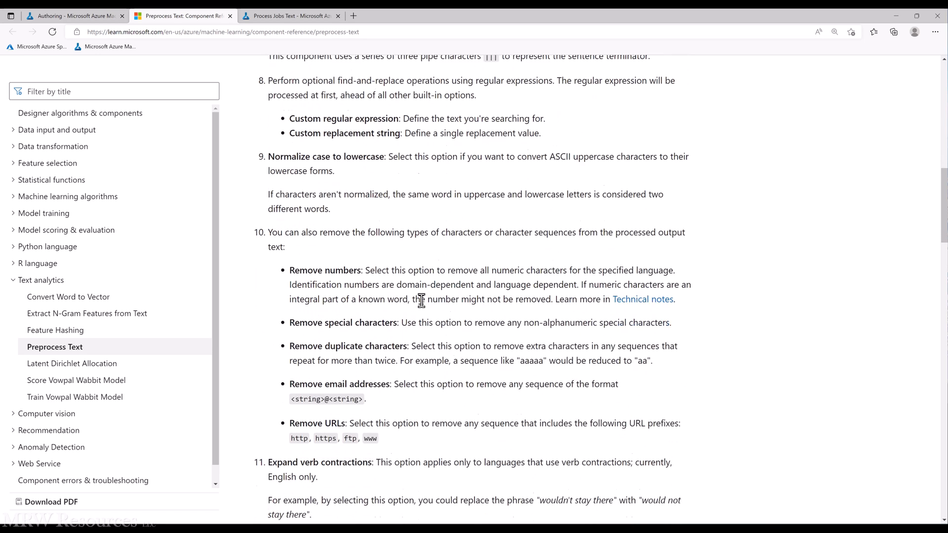
scroll("down", 3)
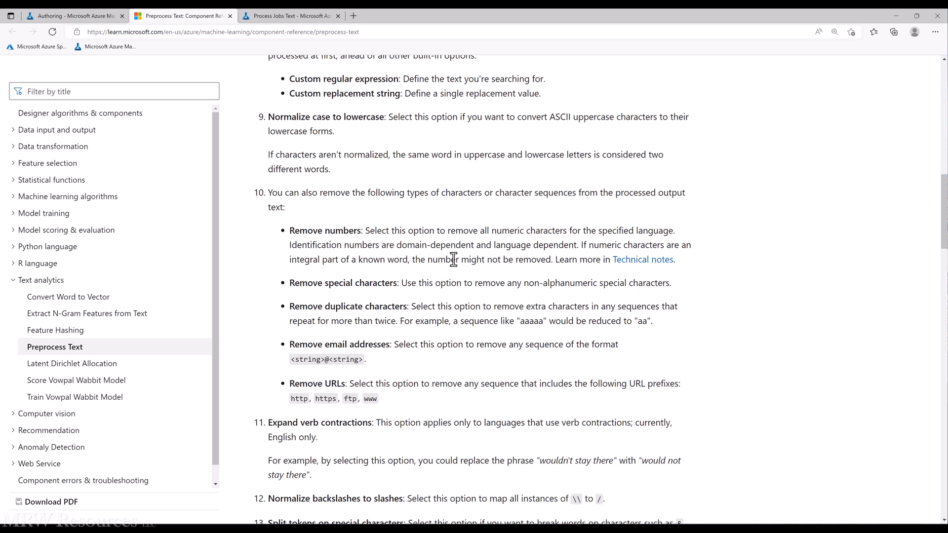
mouse_move(456, 297)
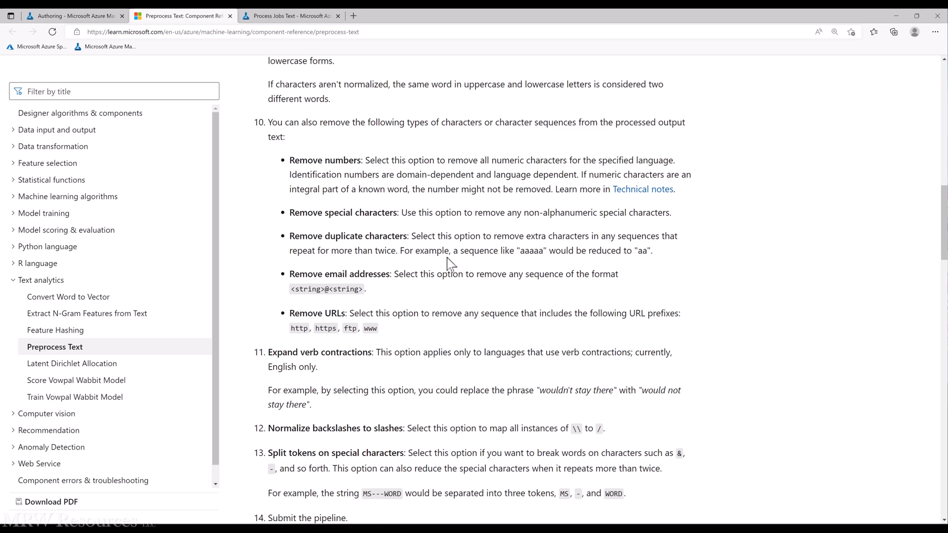
scroll("down", 3)
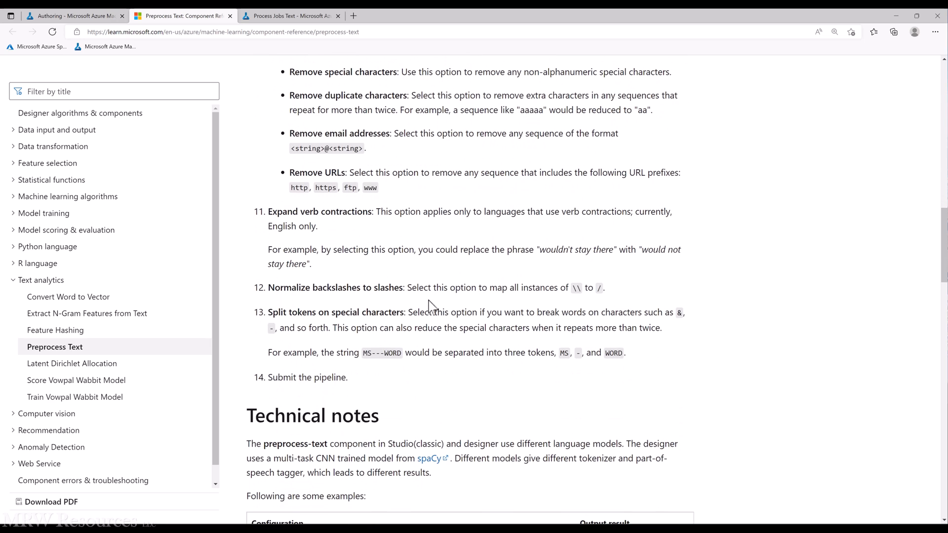
mouse_move(495, 303)
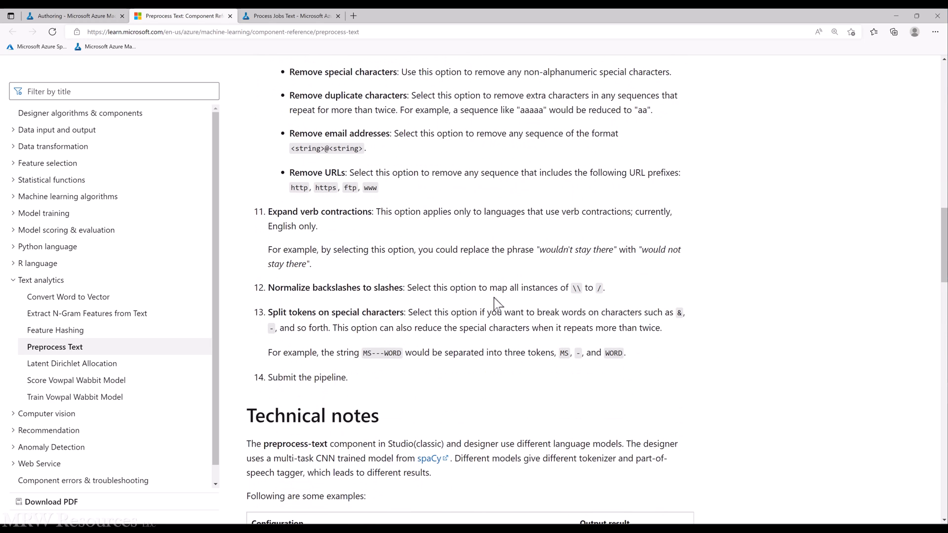
mouse_move(499, 324)
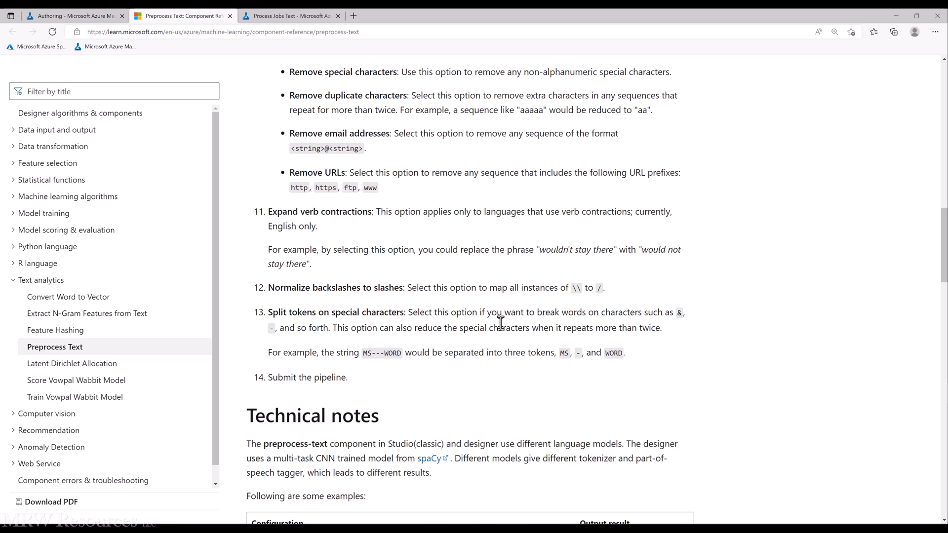
scroll("up", 3)
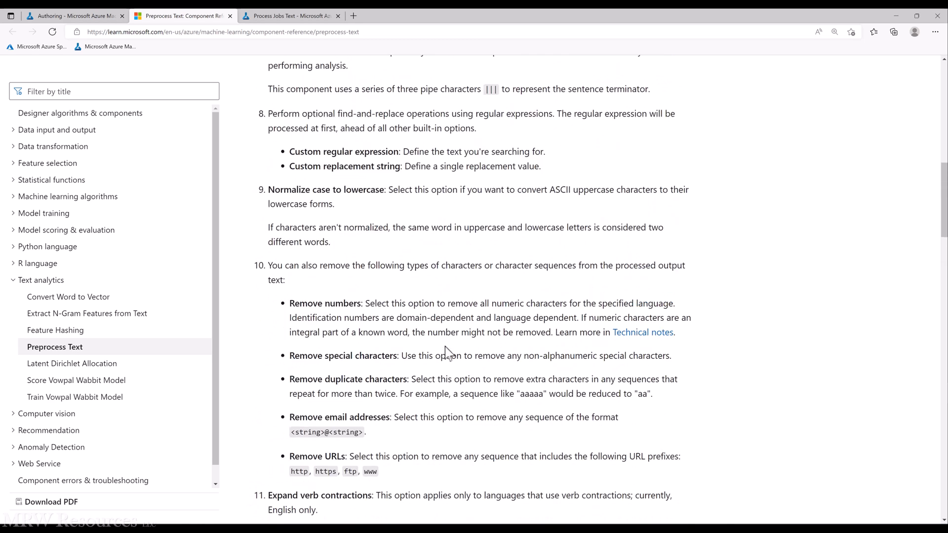
scroll("up", 3)
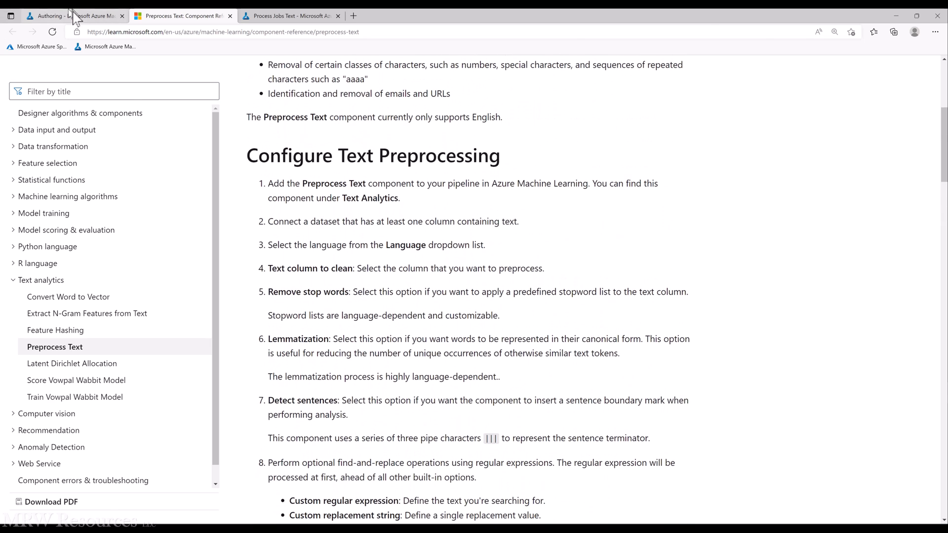
Return to the Authoring tab and scroll up through the Preprocess Text properties
left_click(54, 16)
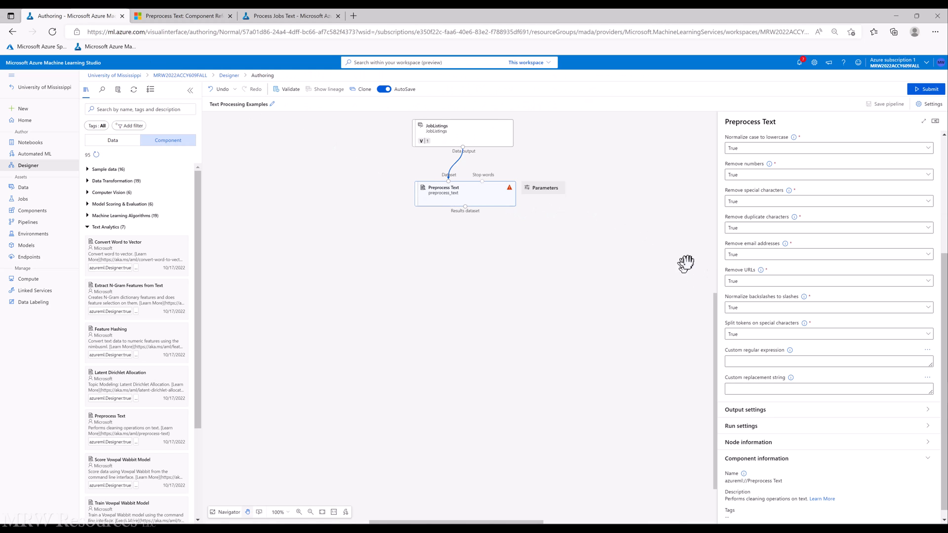
scroll("up", 3)
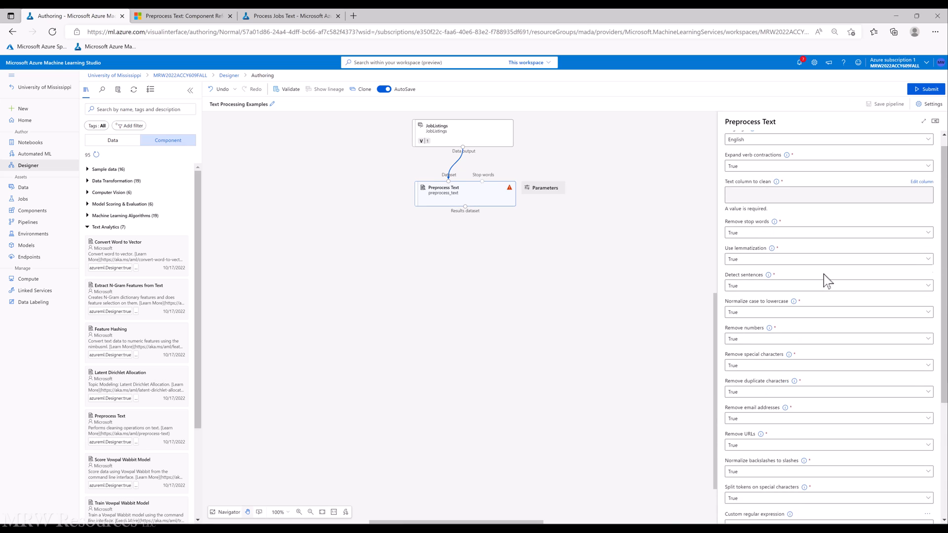
scroll("up", 3)
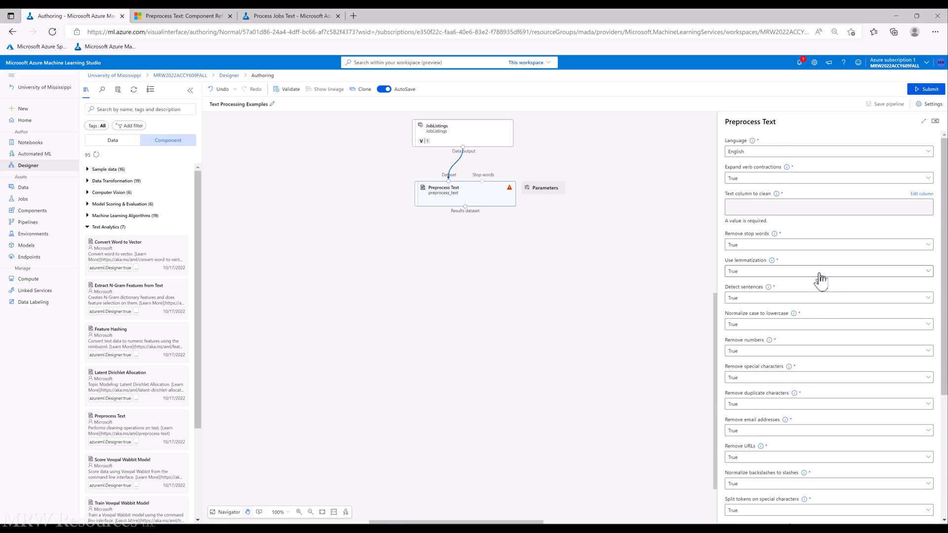
mouse_move(837, 269)
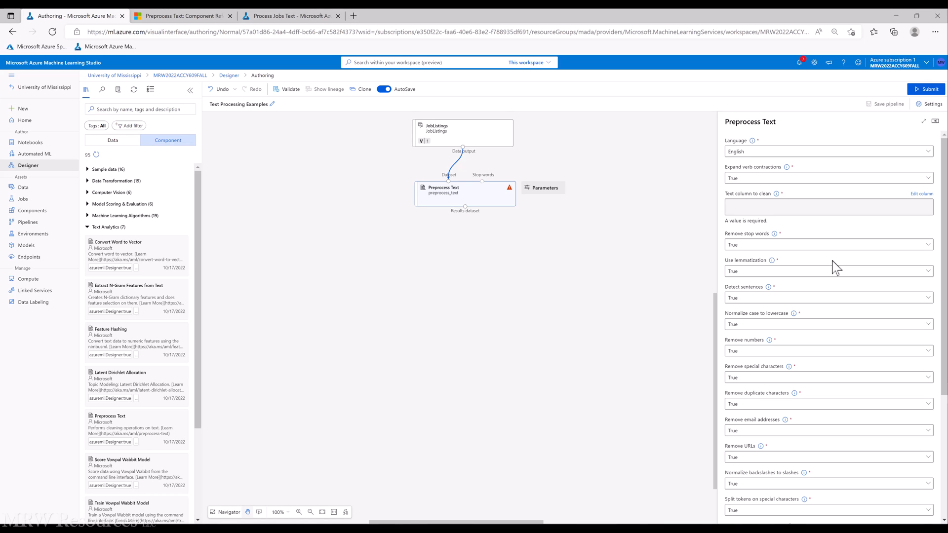
mouse_move(430, 117)
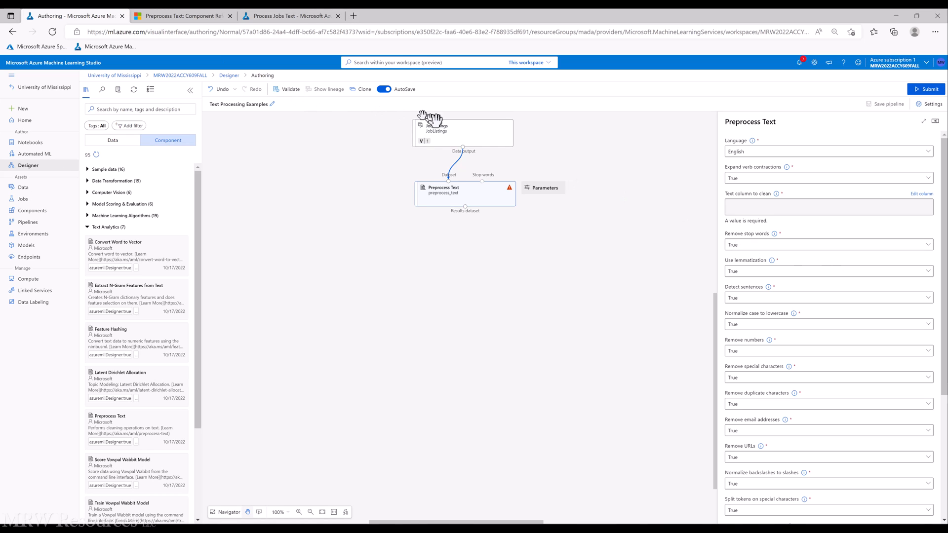
Preview the JobListings rows and look at the Responsibilities column
right_click(432, 128)
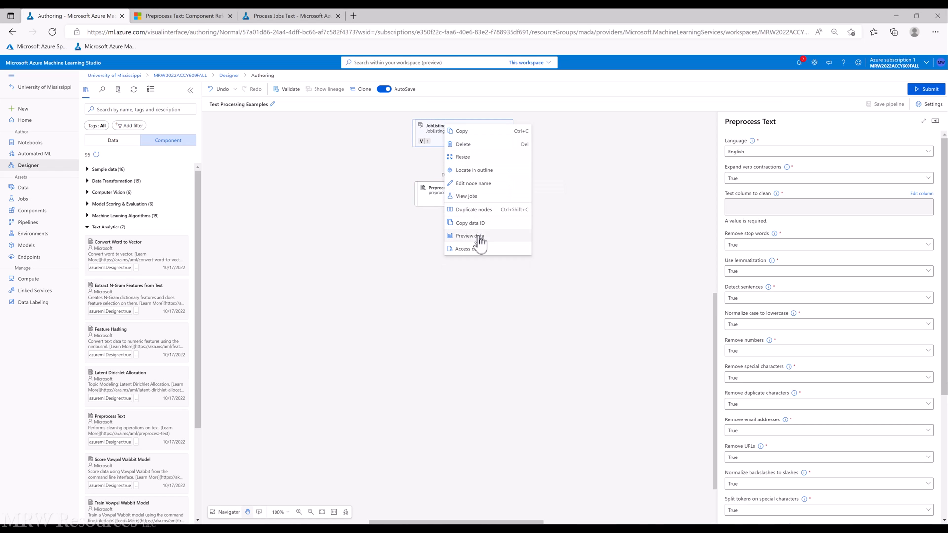
left_click(470, 236)
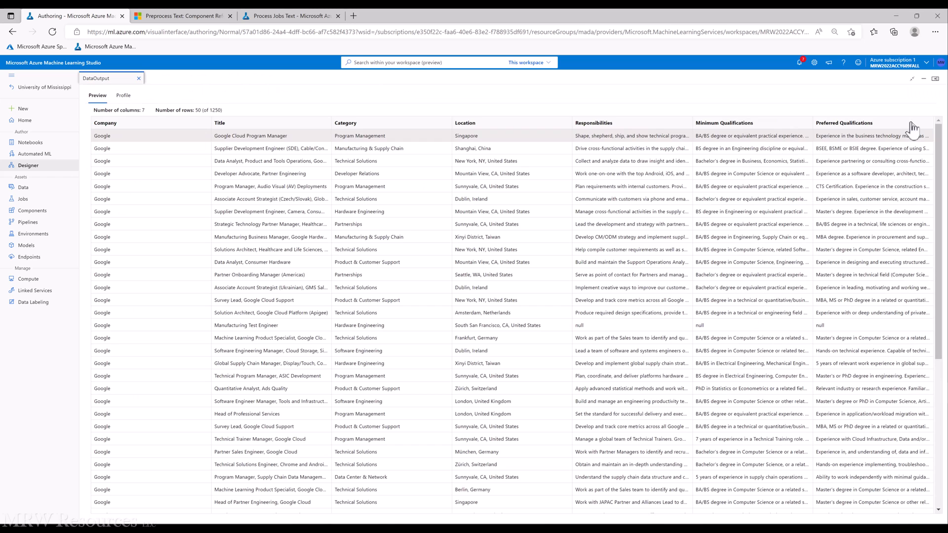
mouse_move(615, 130)
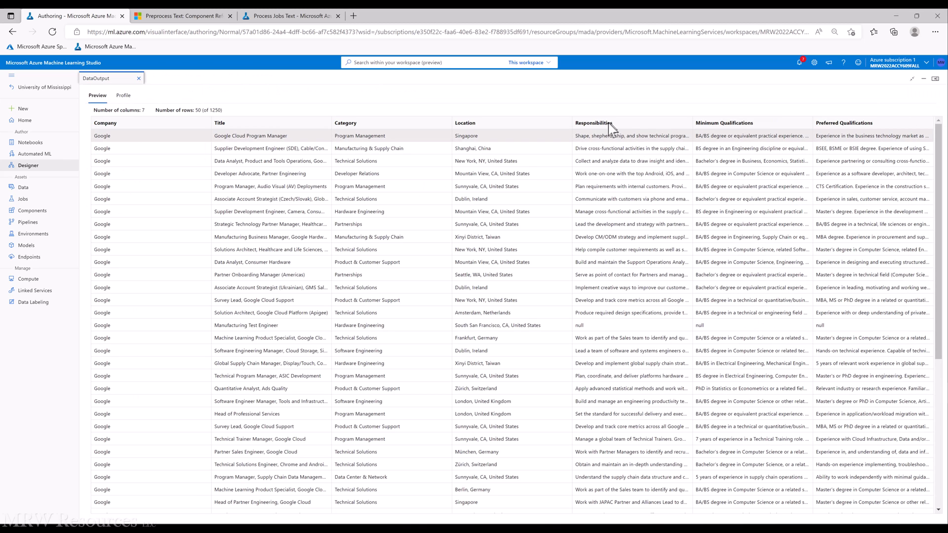
left_click(595, 123)
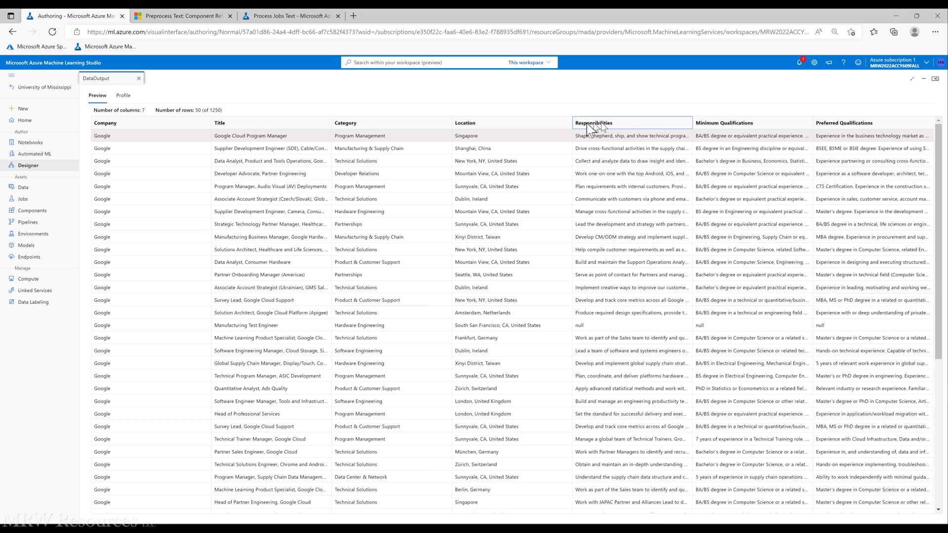
mouse_move(843, 62)
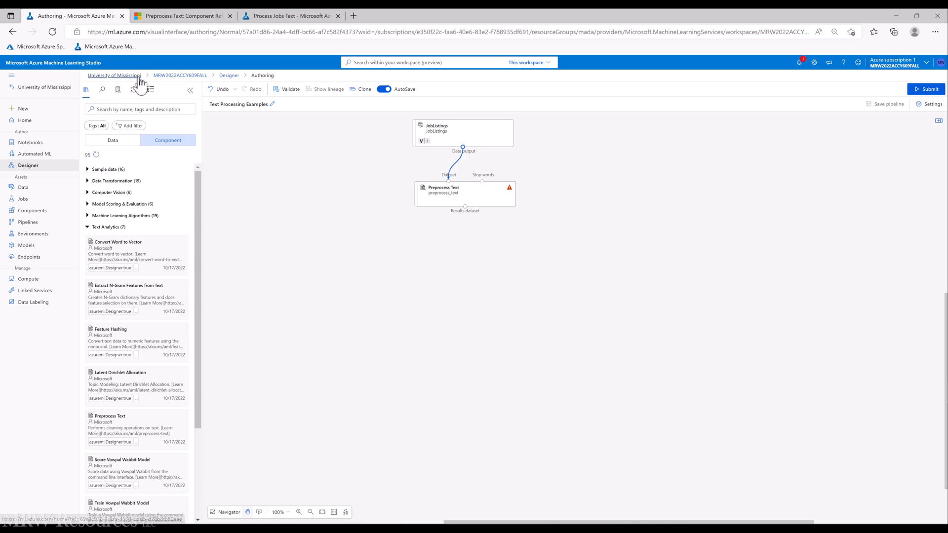
Set Responsibilities as the text column the Preprocess Text step cleans and save
left_click(466, 189)
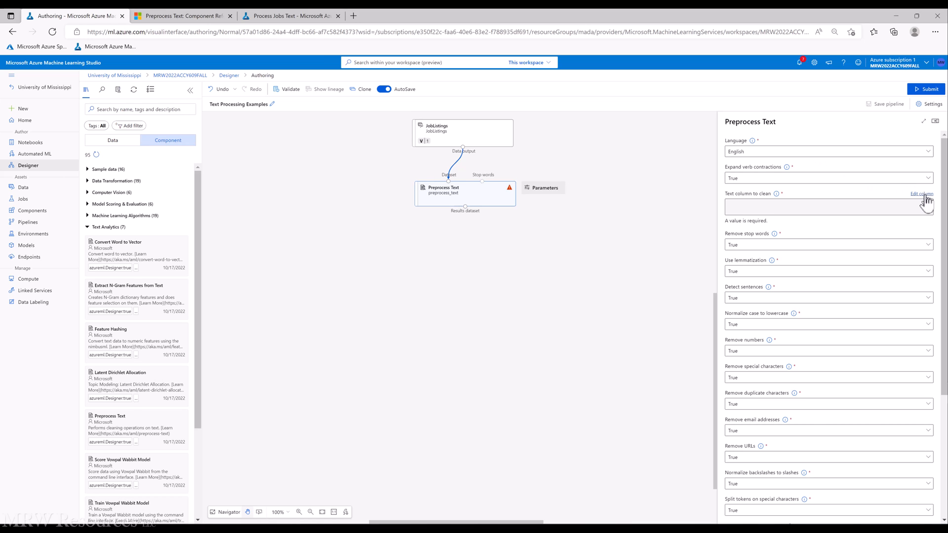
left_click(921, 195)
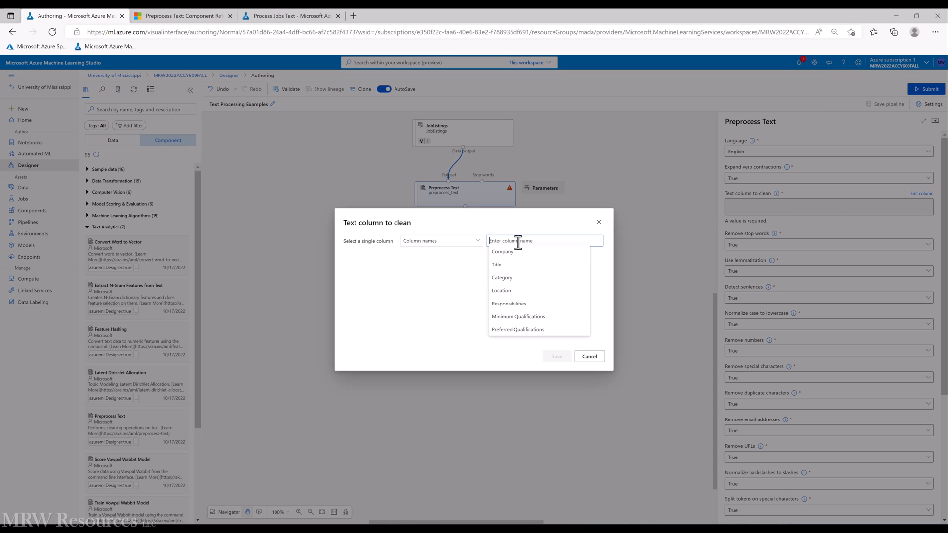
left_click(509, 304)
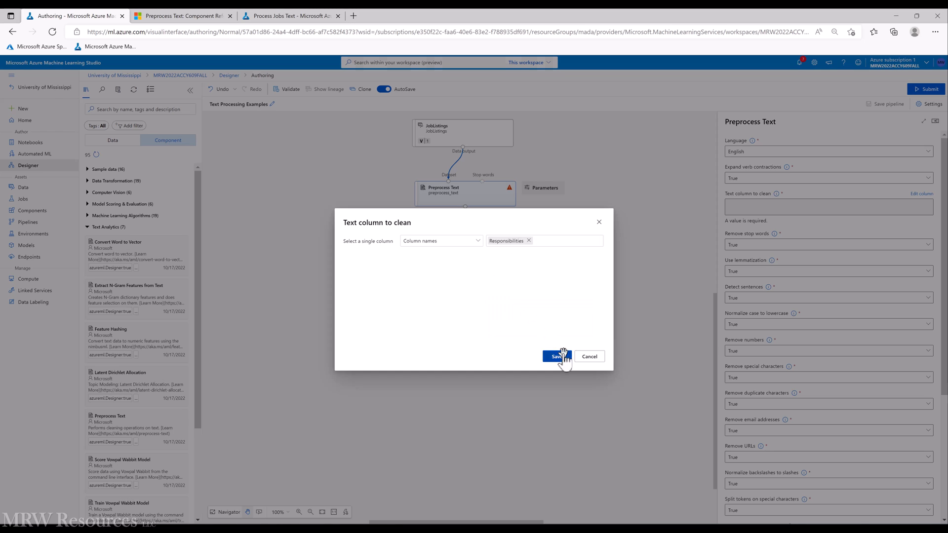
left_click(555, 356)
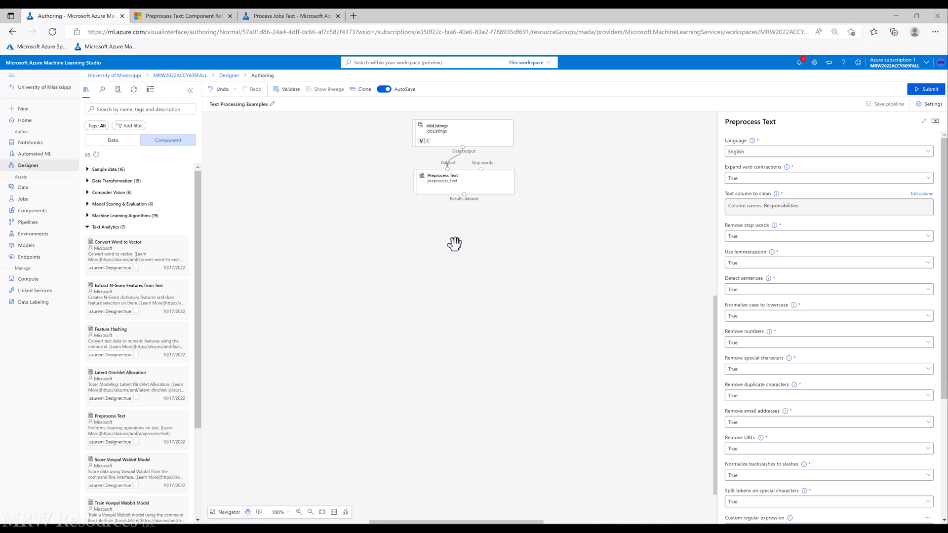
Rename the step to preprocess_Responsibilities in Node information
left_click(441, 182)
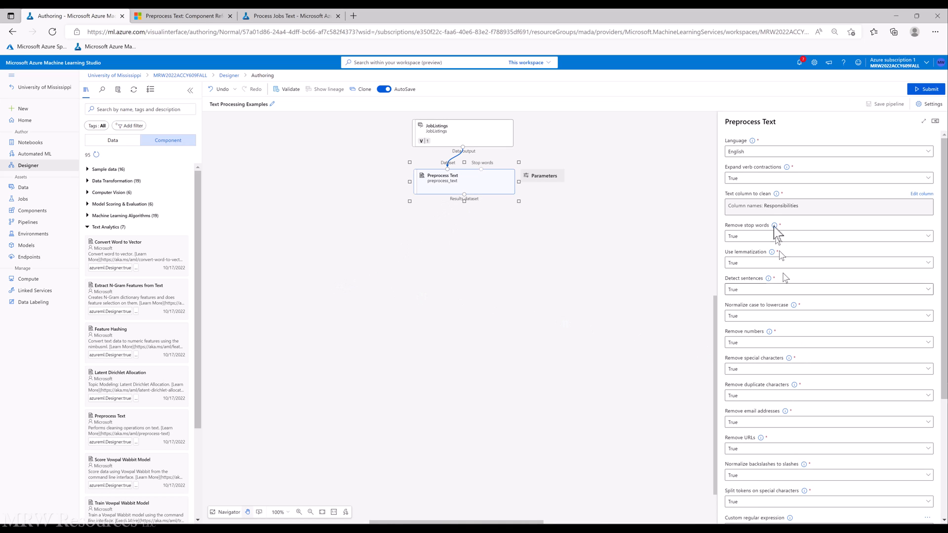
scroll("down", 3)
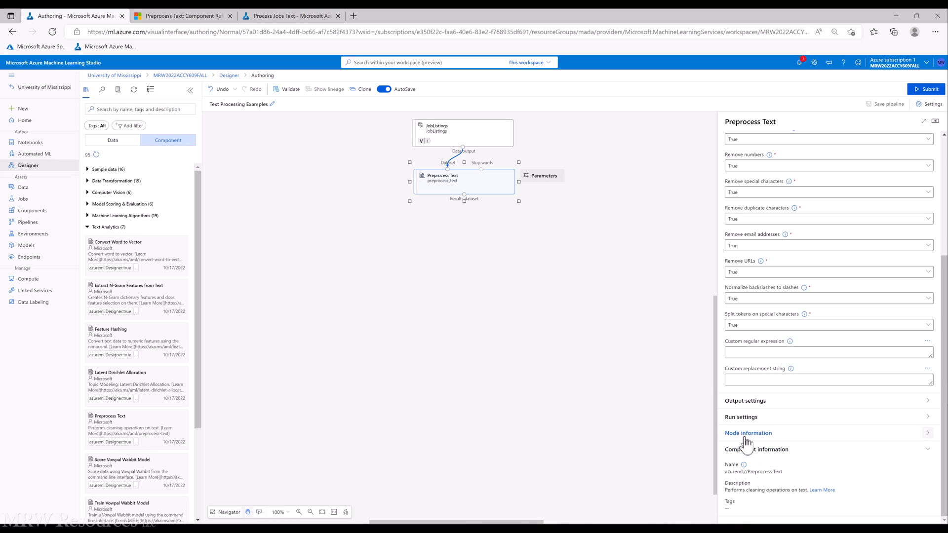
left_click(747, 433)
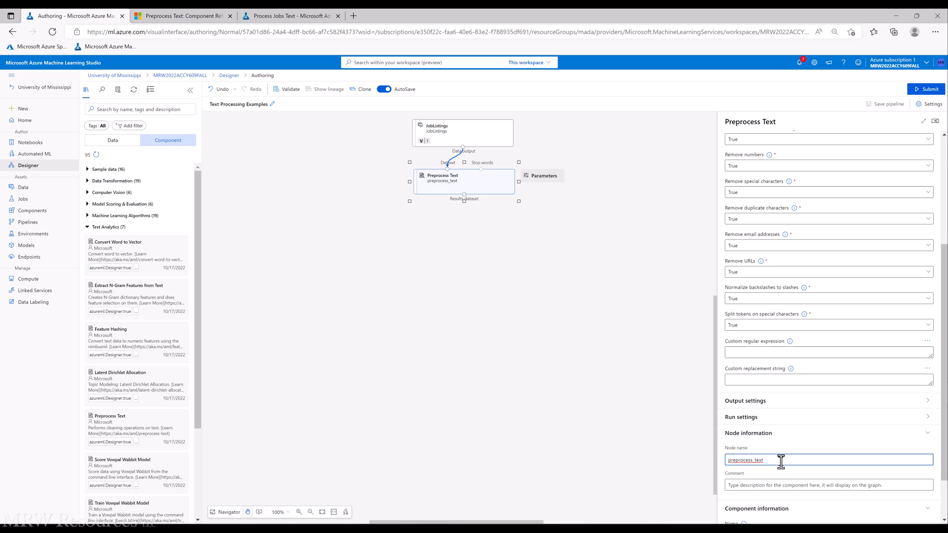
key("Backspace")
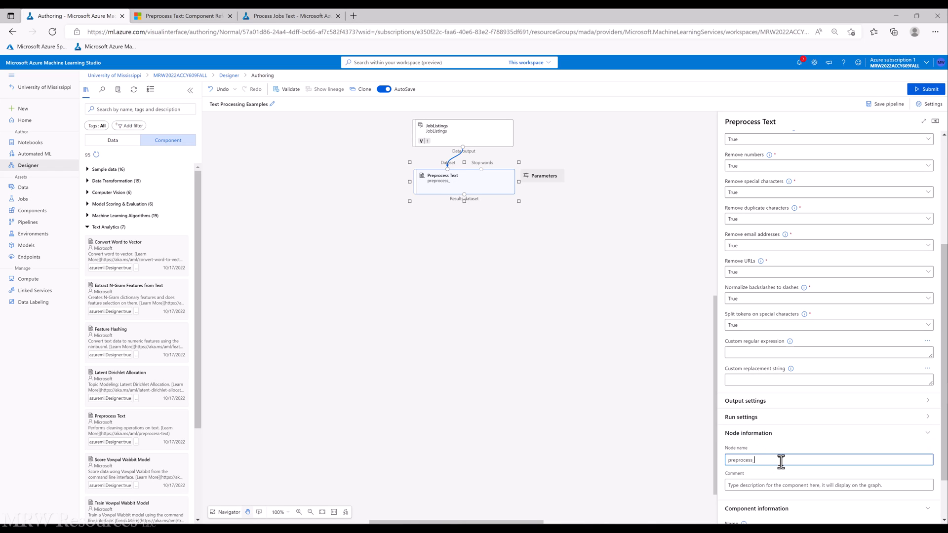
type("Responsibilit")
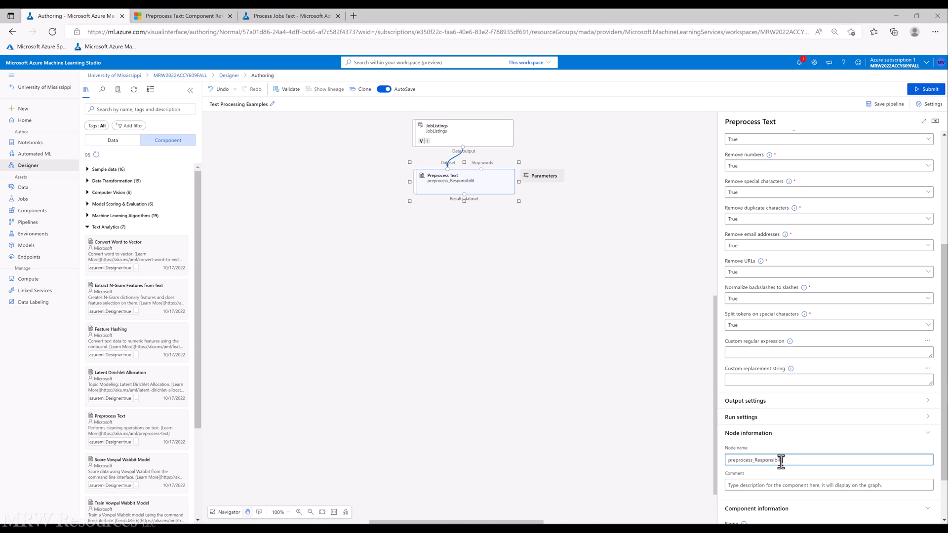
type("ies")
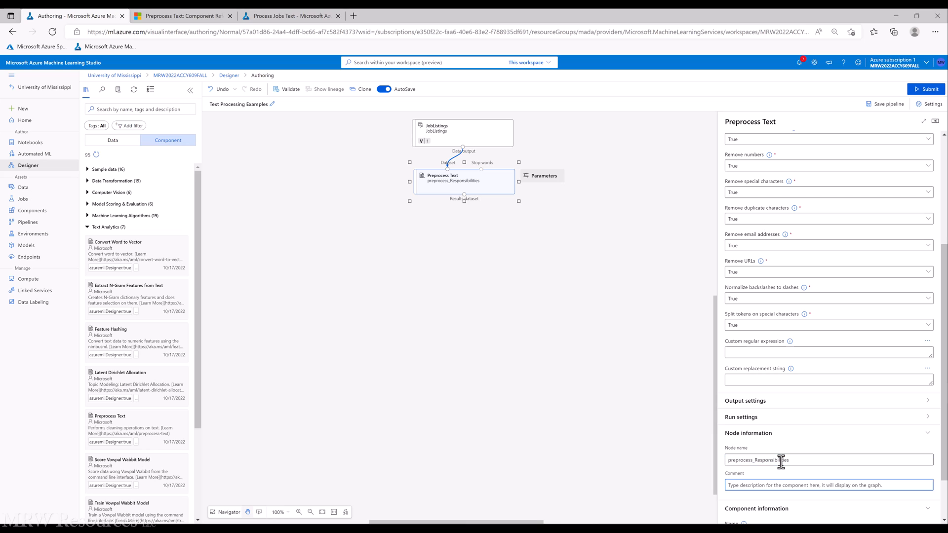
Add the comment 'Azure Group 99: Neil Peart, Gen' and finish editing
type("Azure G")
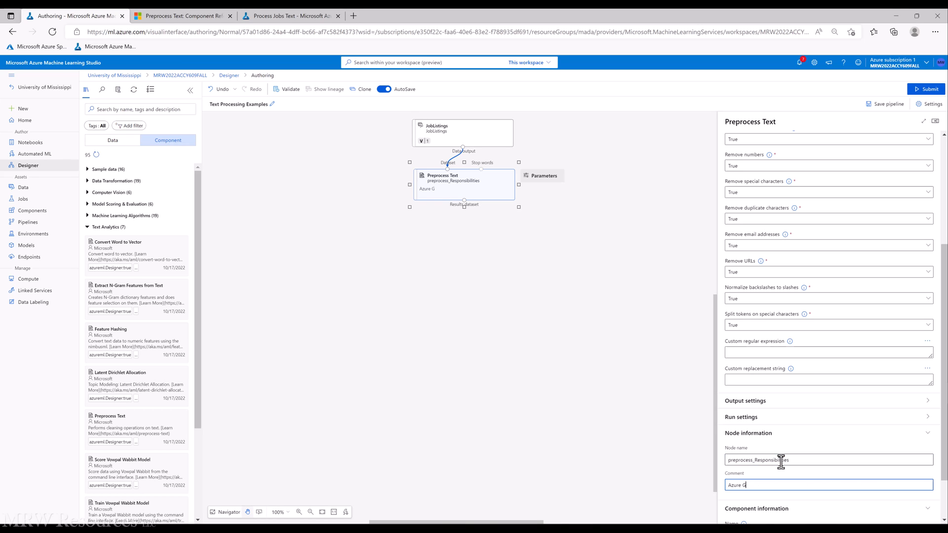
type("roup 99:")
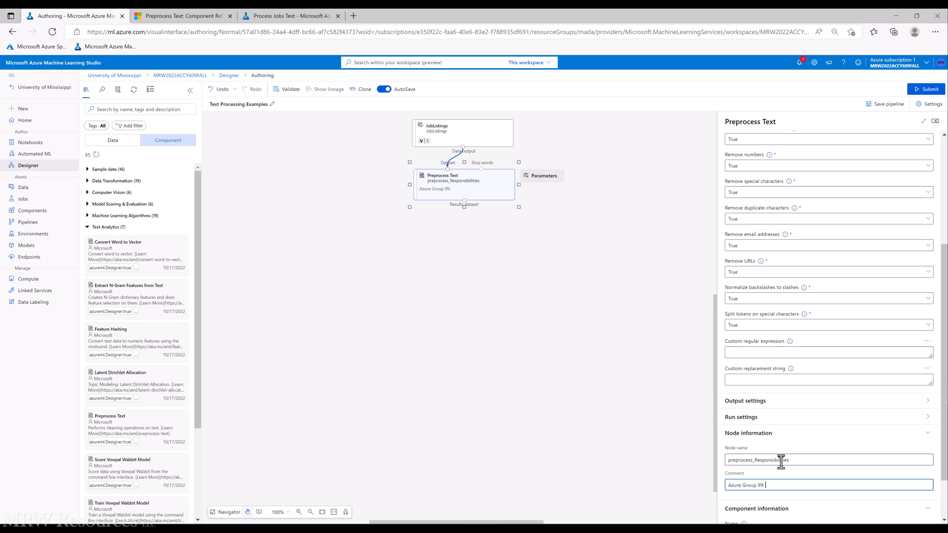
type("Neil Pe")
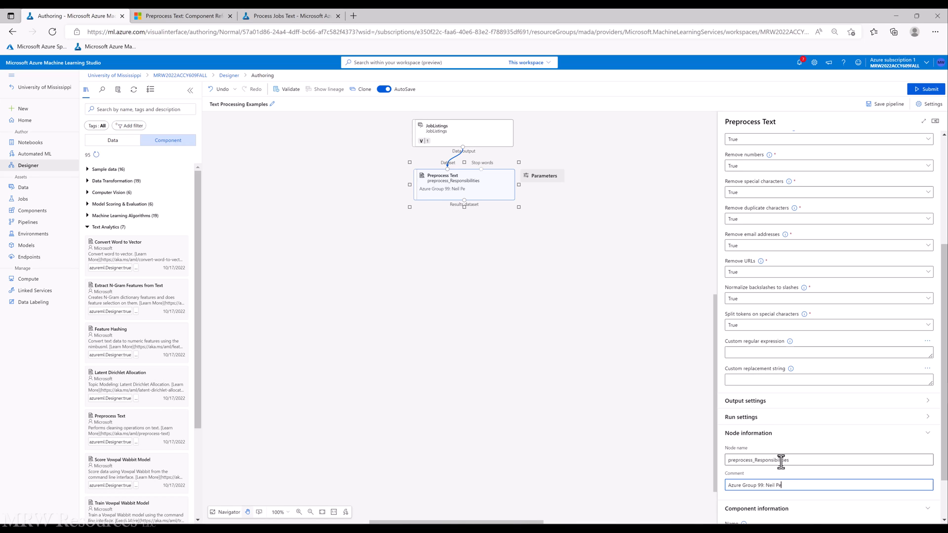
type("art, Gene Krupa, John Bonham")
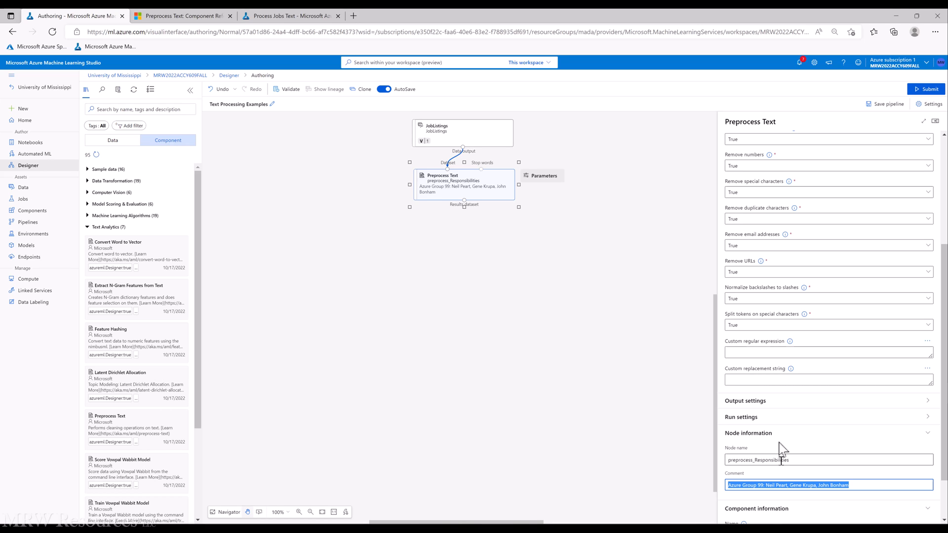
left_click(462, 254)
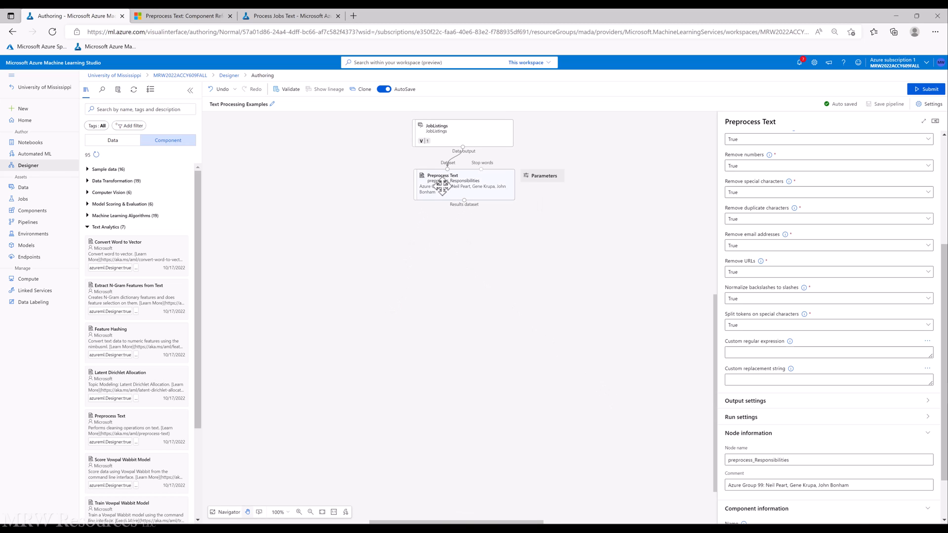
Duplicate the preprocessing step, remove Responsibilities in its column chooser, then cancel
left_click(464, 185)
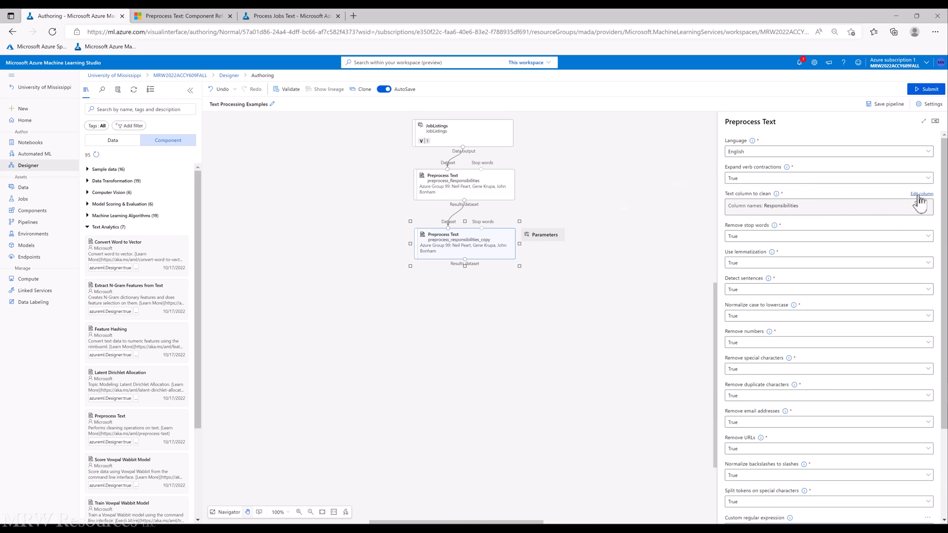
left_click(922, 193)
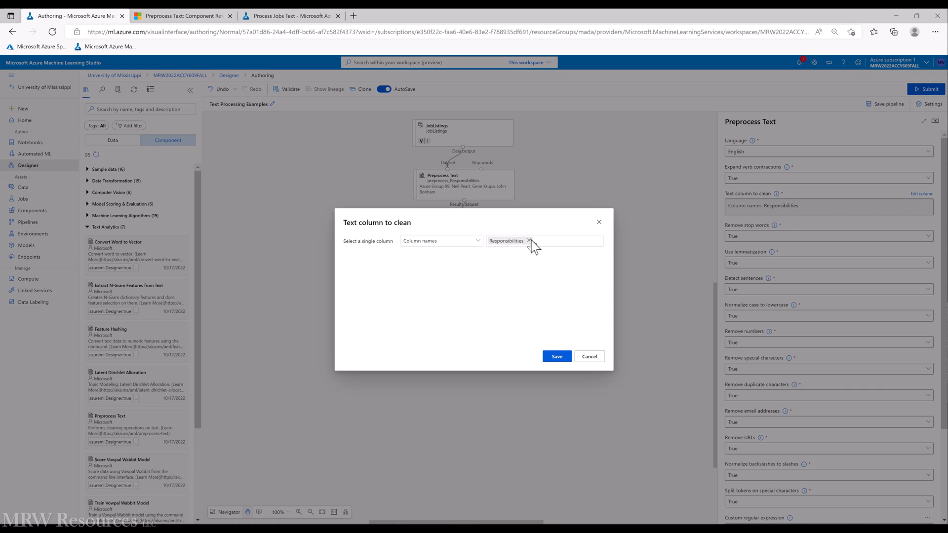
left_click(529, 241)
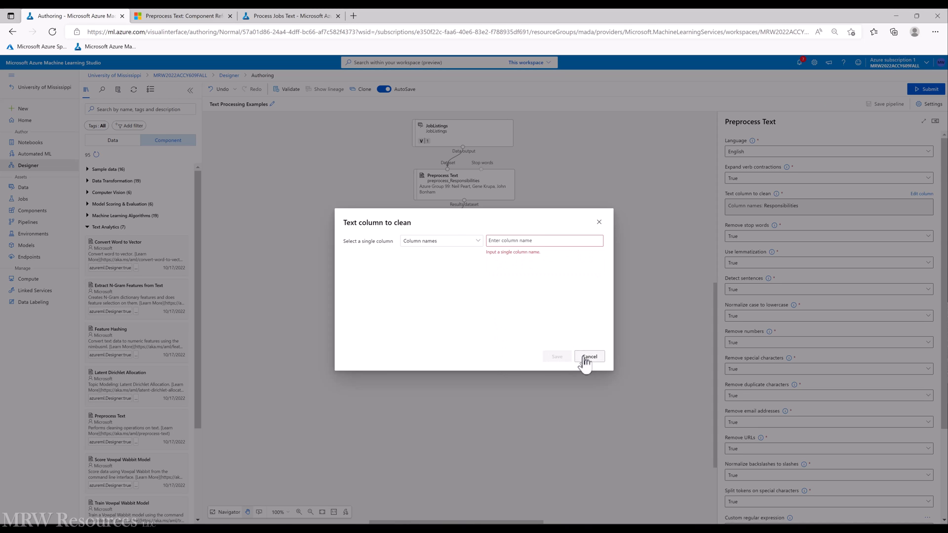
left_click(588, 357)
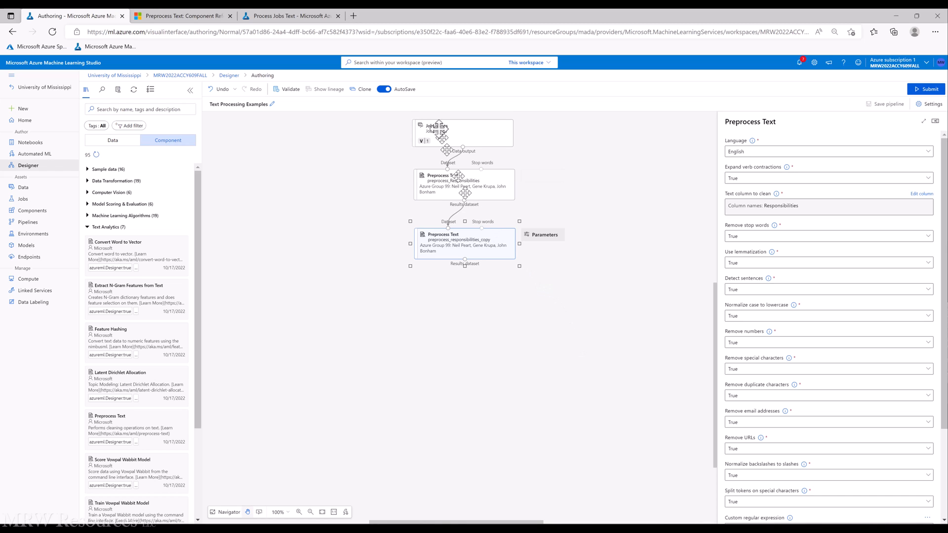
right_click(436, 131)
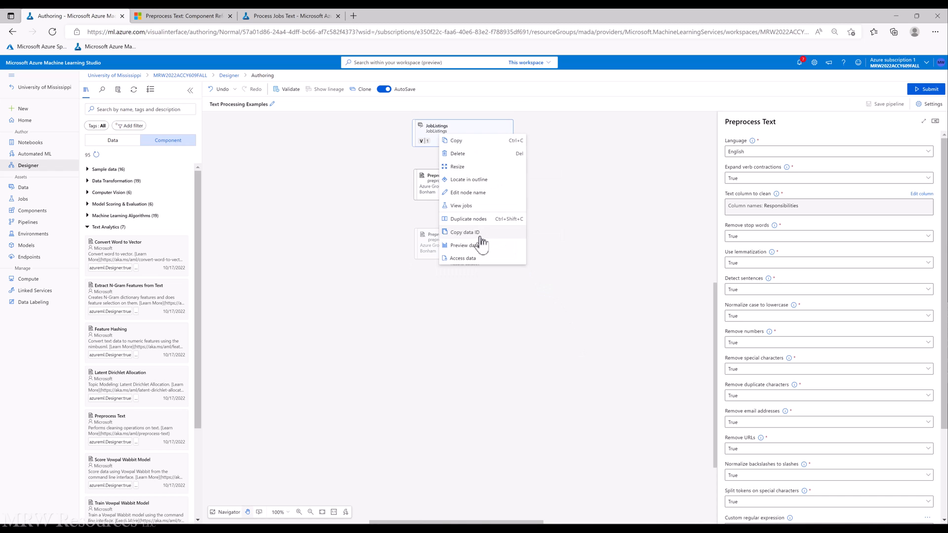
left_click(464, 245)
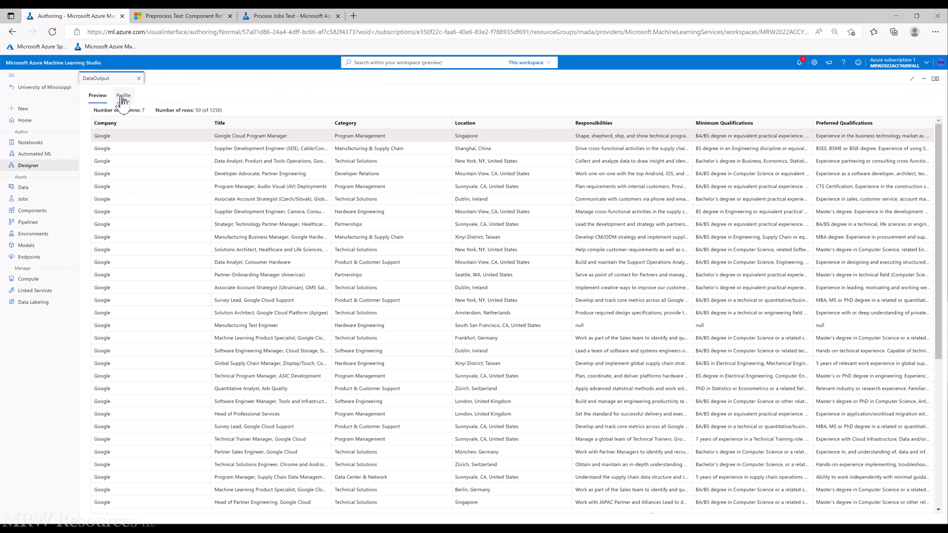
left_click(122, 96)
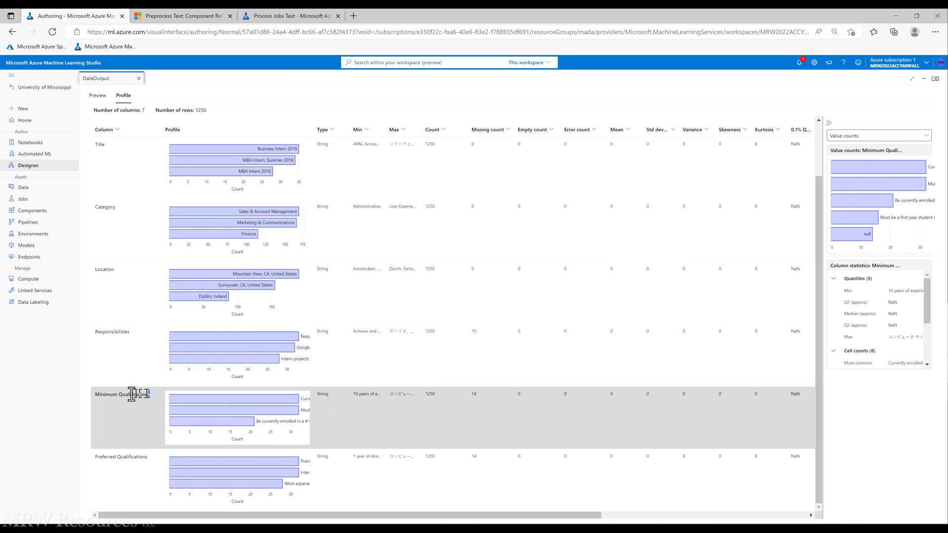
double_click(122, 394)
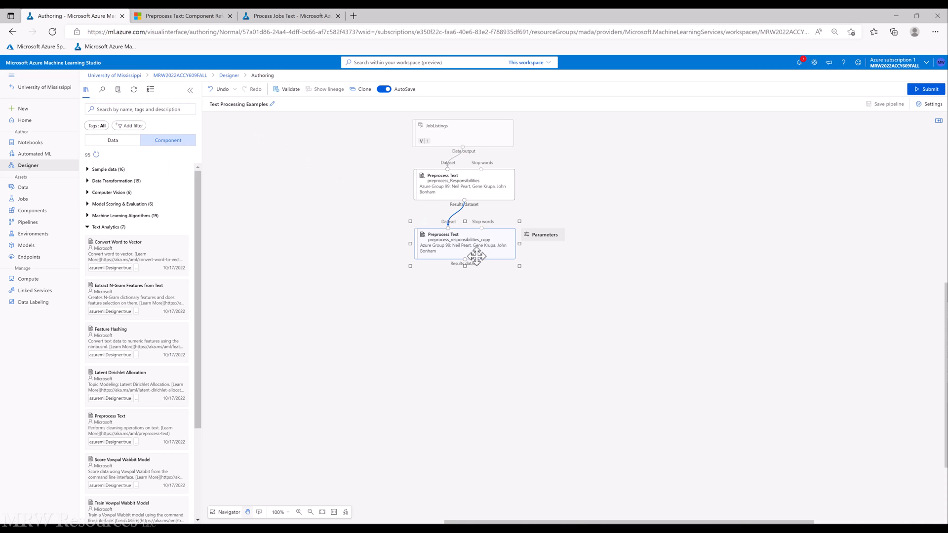
Change the copied step's text column from Responsibilities to Minimum Qualifications and save
right_click(472, 248)
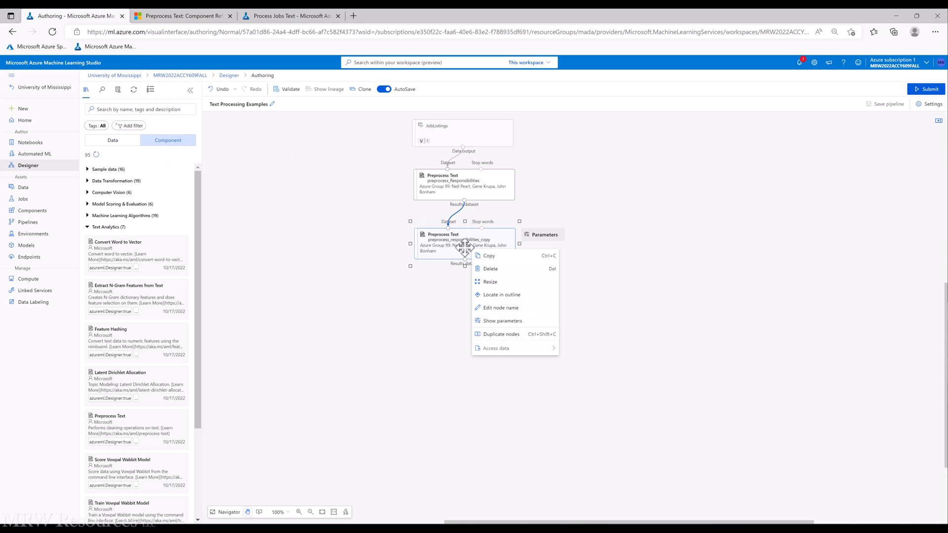
left_click(502, 320)
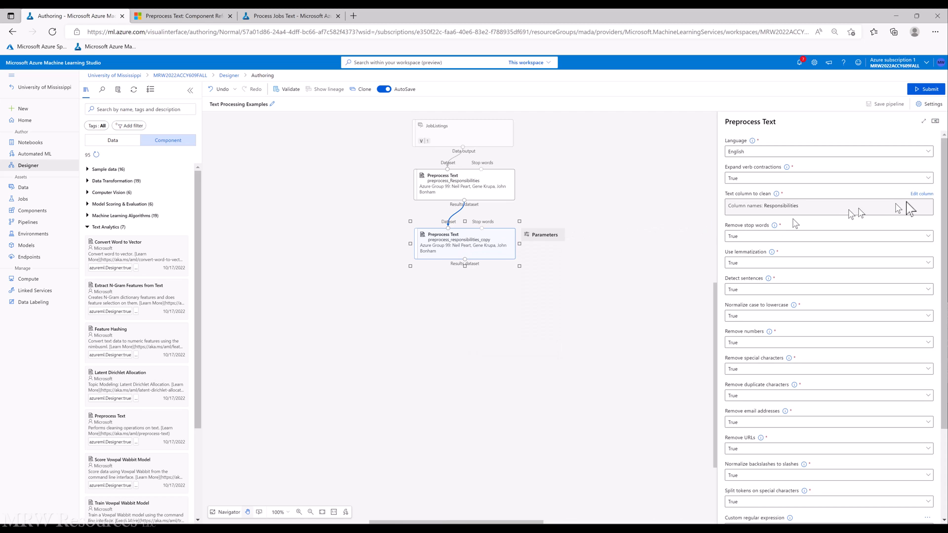
left_click(922, 193)
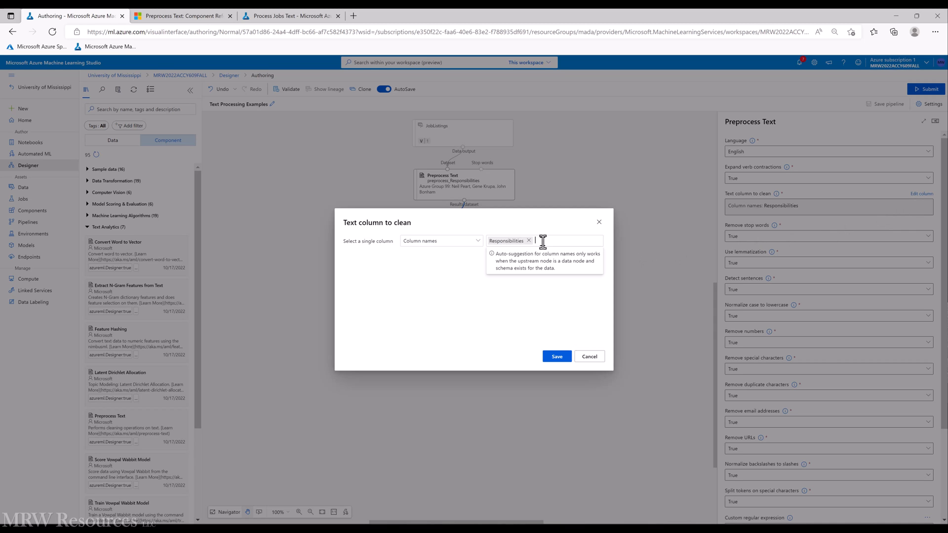
left_click(528, 240)
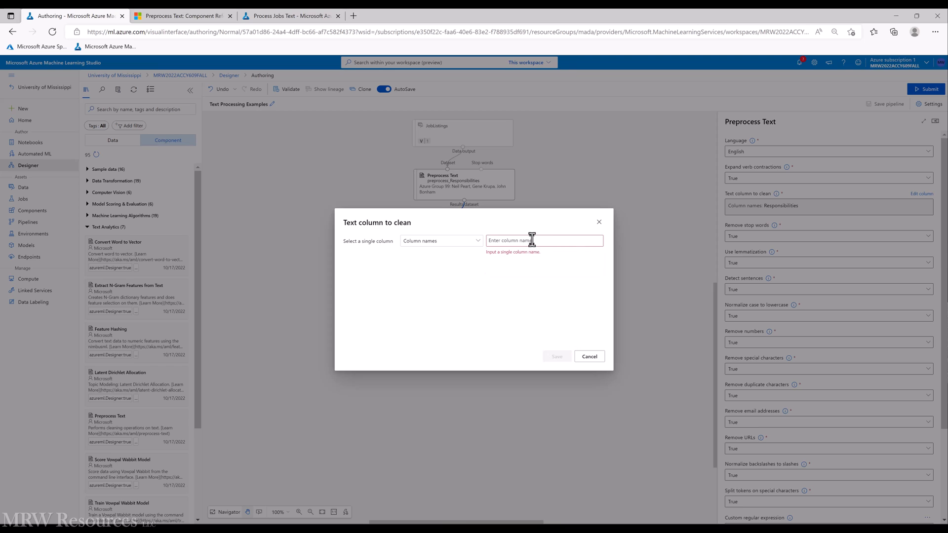
type("Minimum Qualifications")
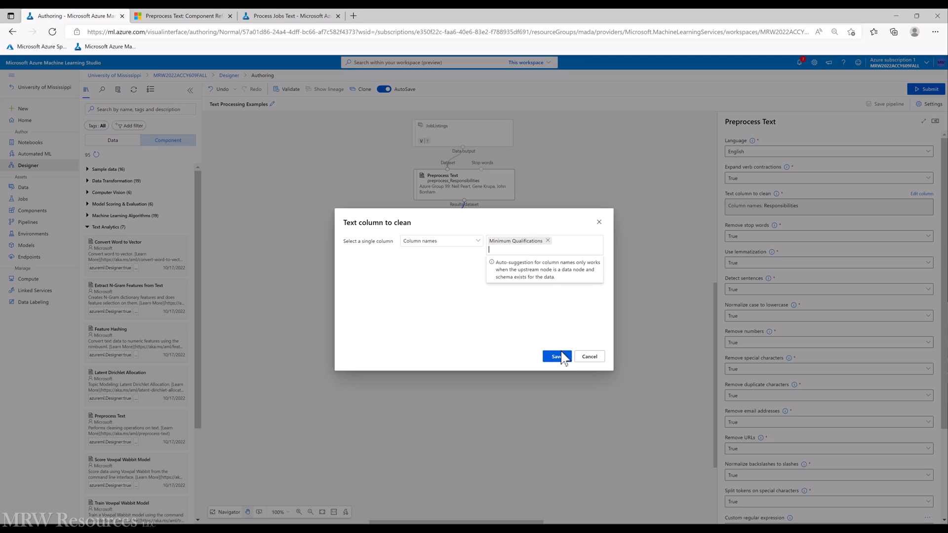
left_click(555, 357)
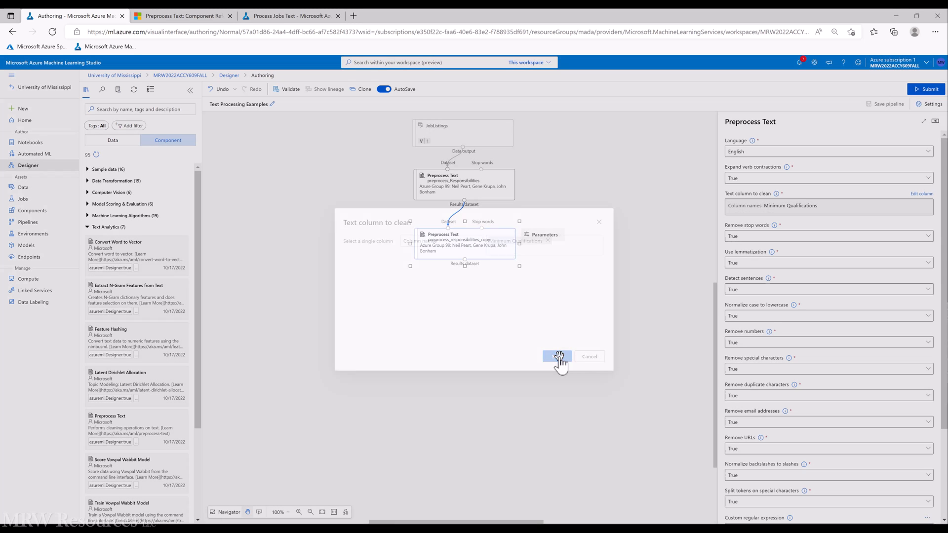
left_click(556, 356)
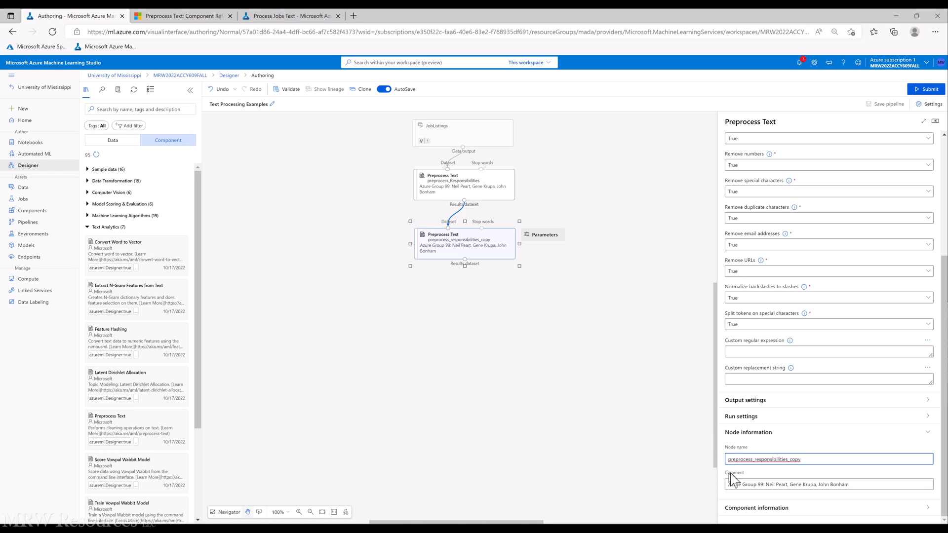
Finish the node name as preprocess_minimum_qualifications and select that step for duplication
type("minimum")
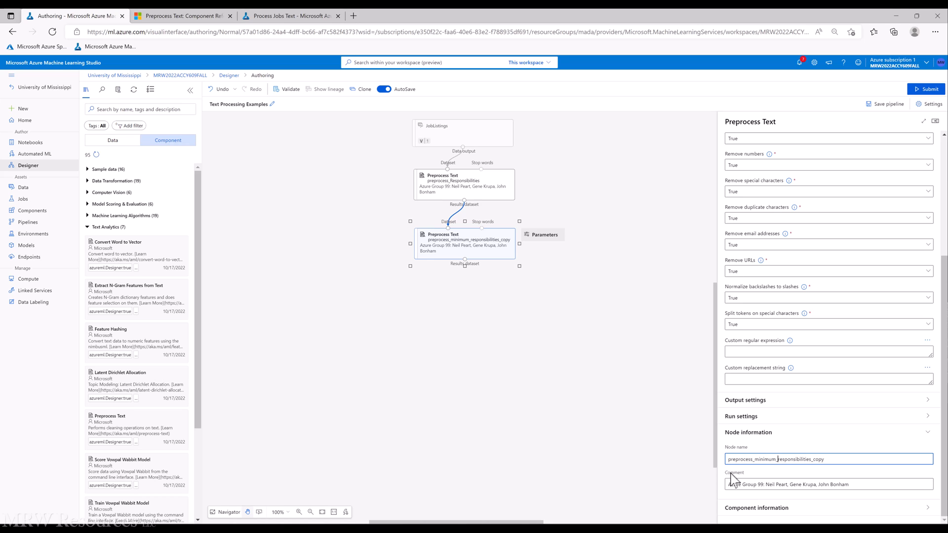
type("qualificati")
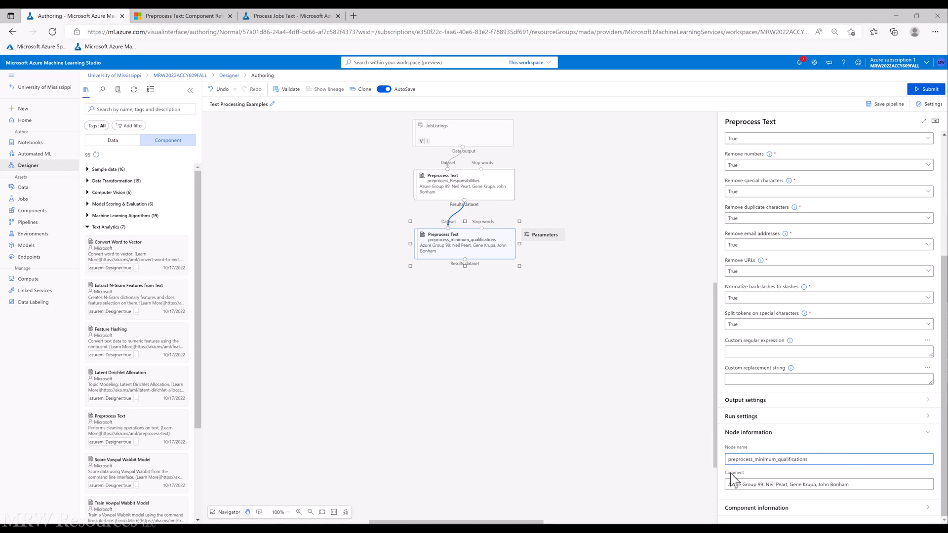
left_click(828, 459)
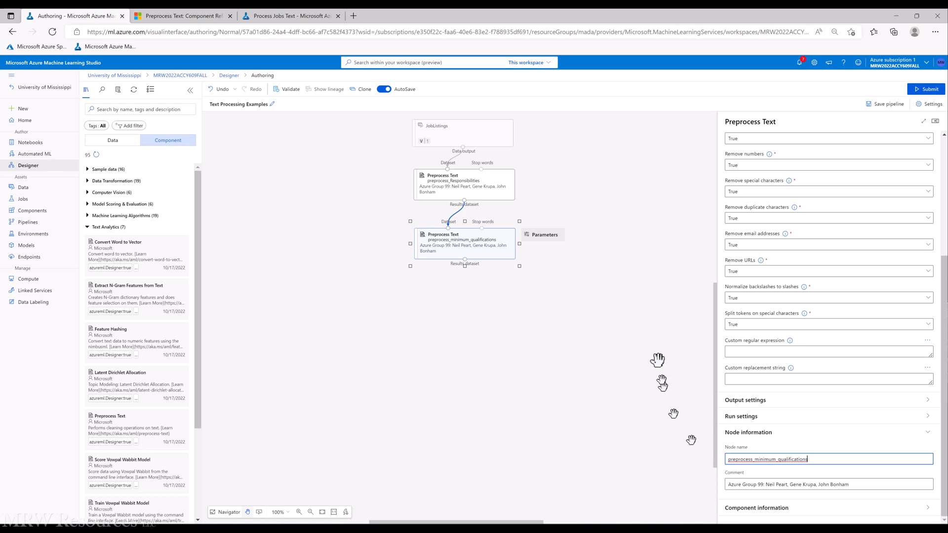
mouse_move(621, 290)
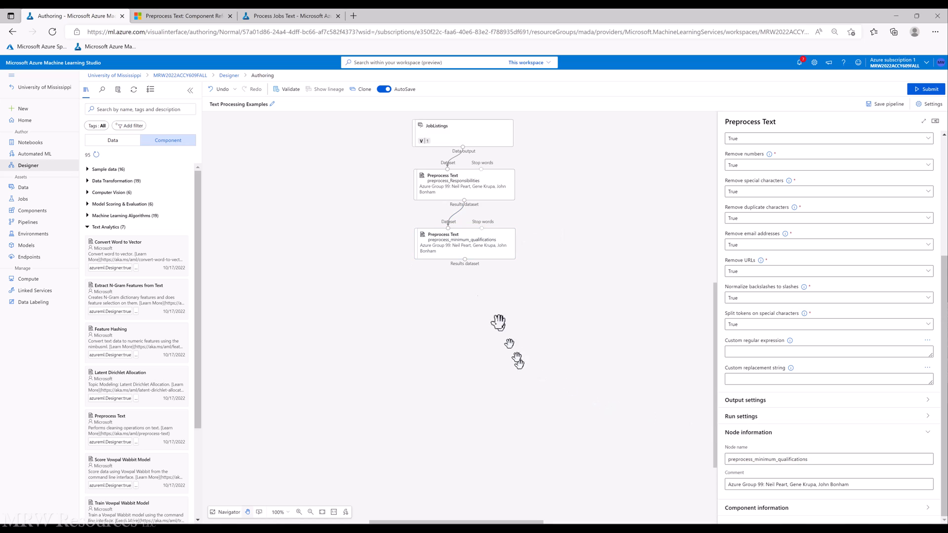
left_click(464, 242)
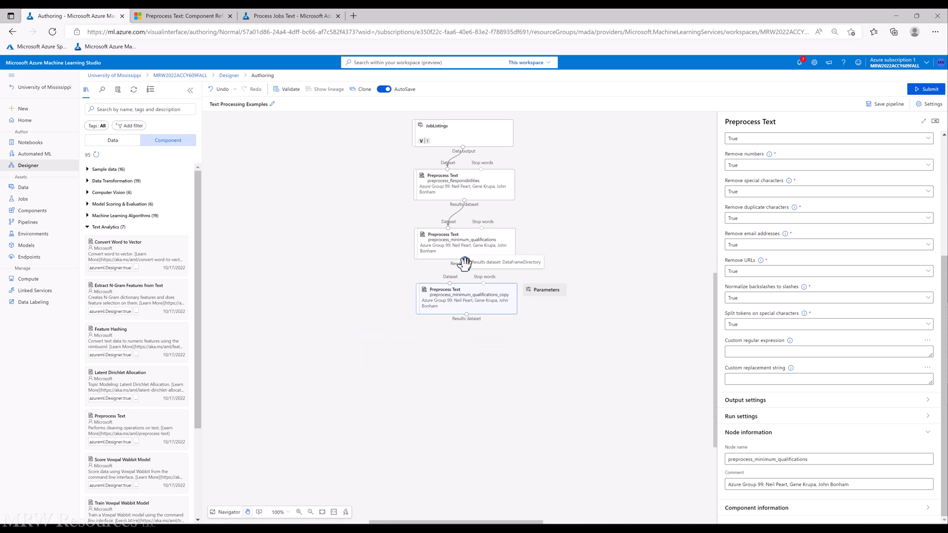
mouse_move(458, 300)
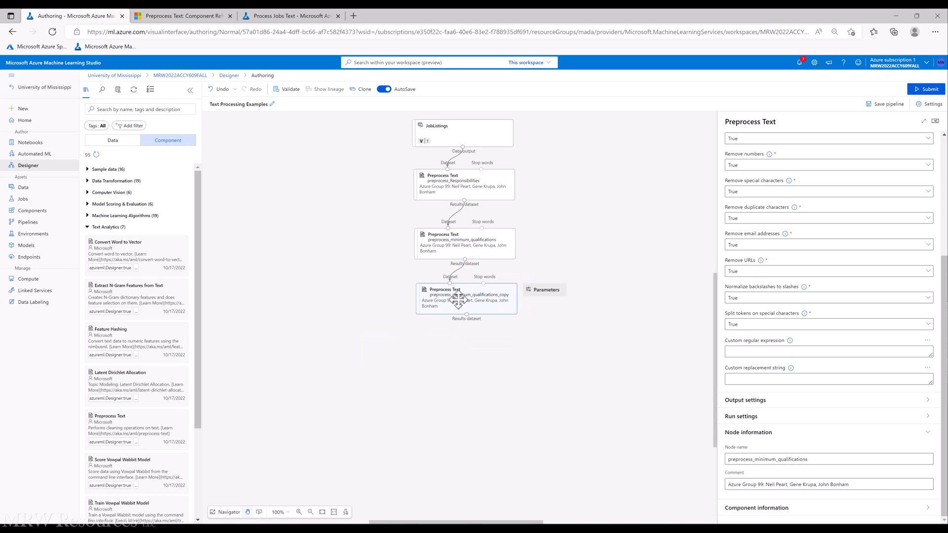
Name the pasted third Preprocess Text node preprocess_preferred_qualifications
scroll("up", 3)
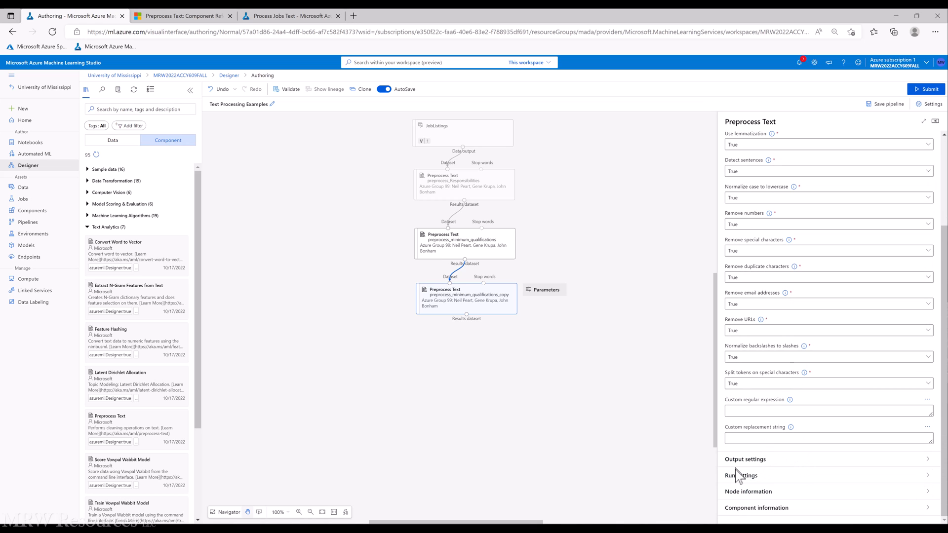
left_click(748, 492)
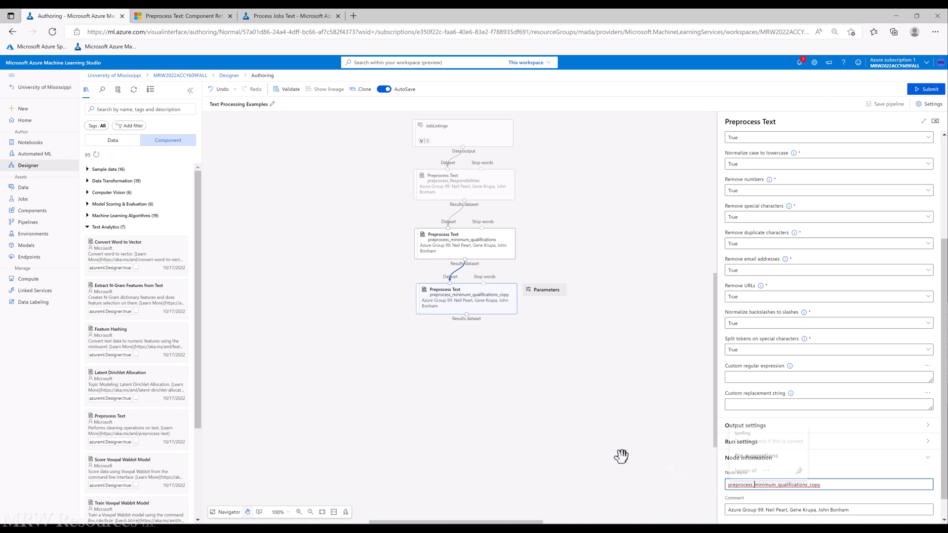
type("preferred")
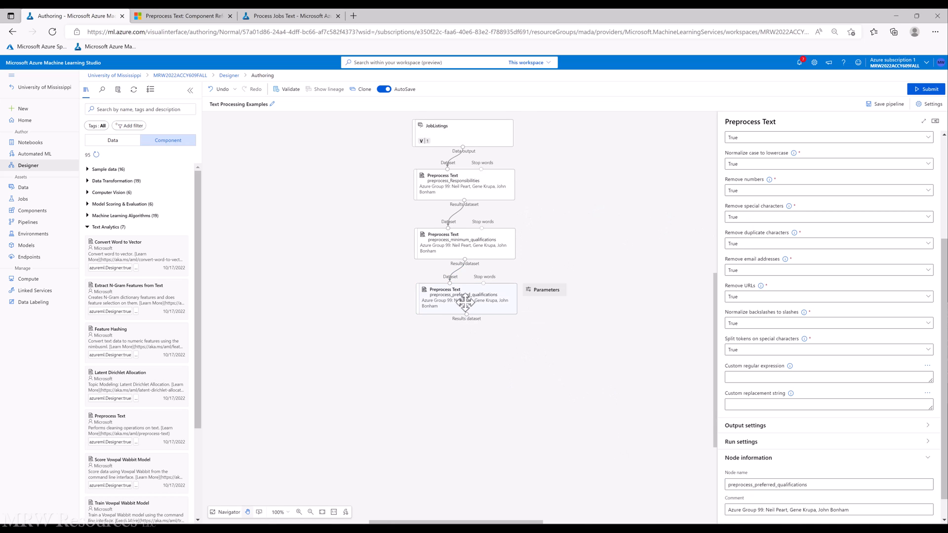
scroll("up", 3)
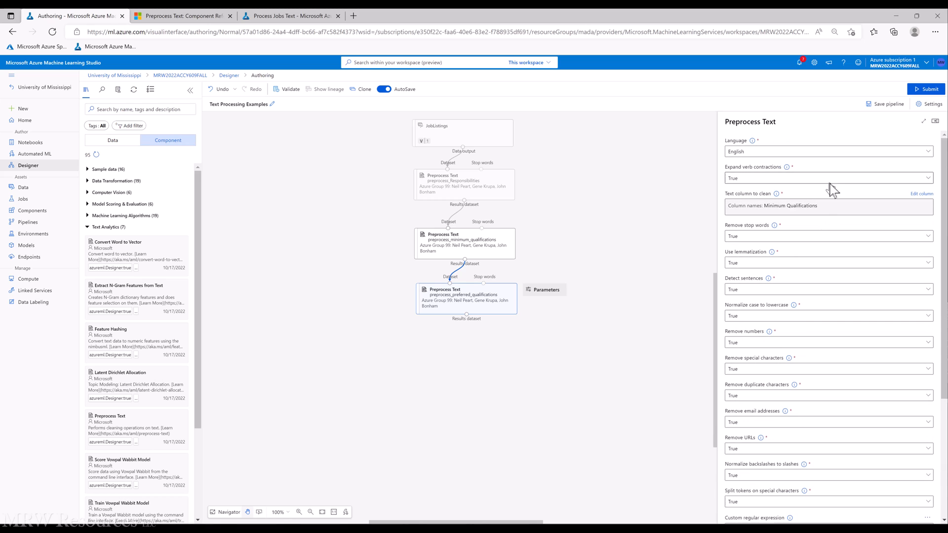
Replace Minimum Qualifications with Preferred Qualifications as the third step's column to clean
left_click(921, 194)
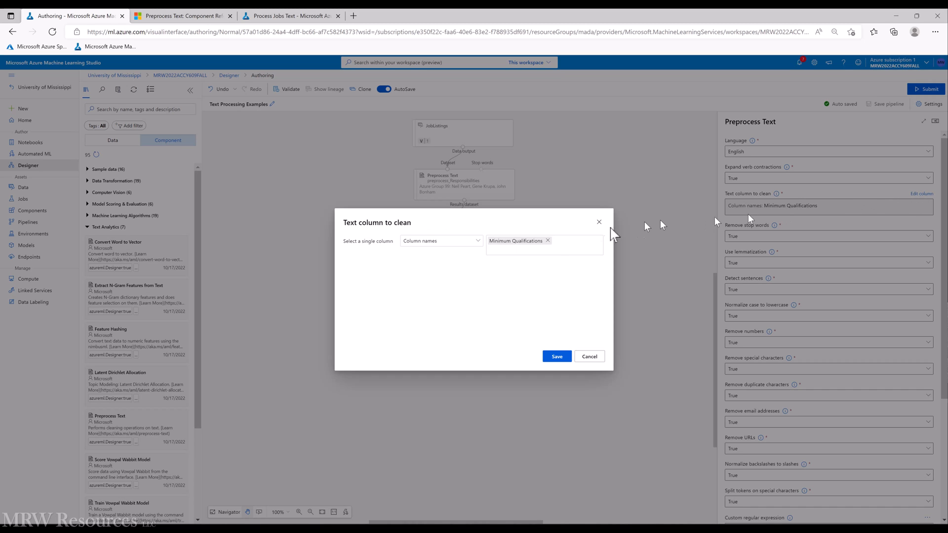
left_click(547, 241)
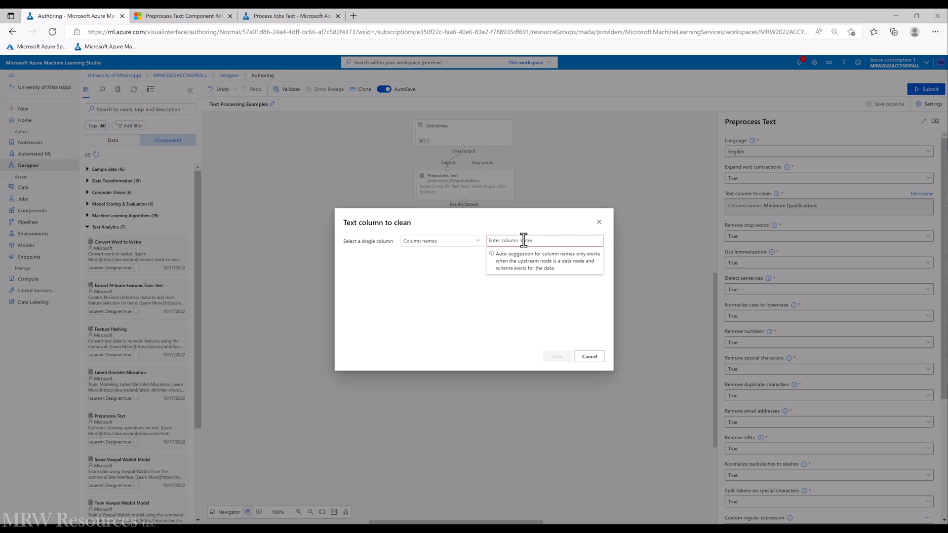
type("Preferred")
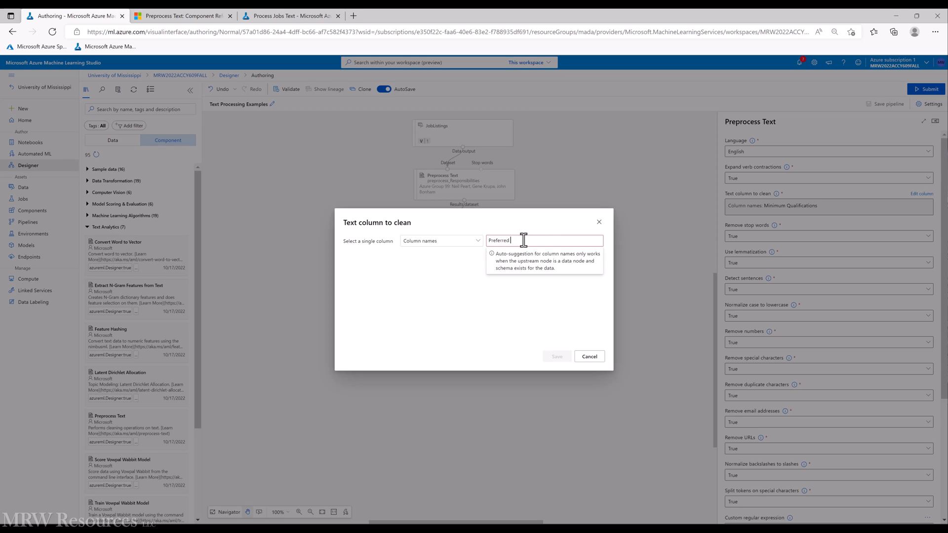
type("Qualifications")
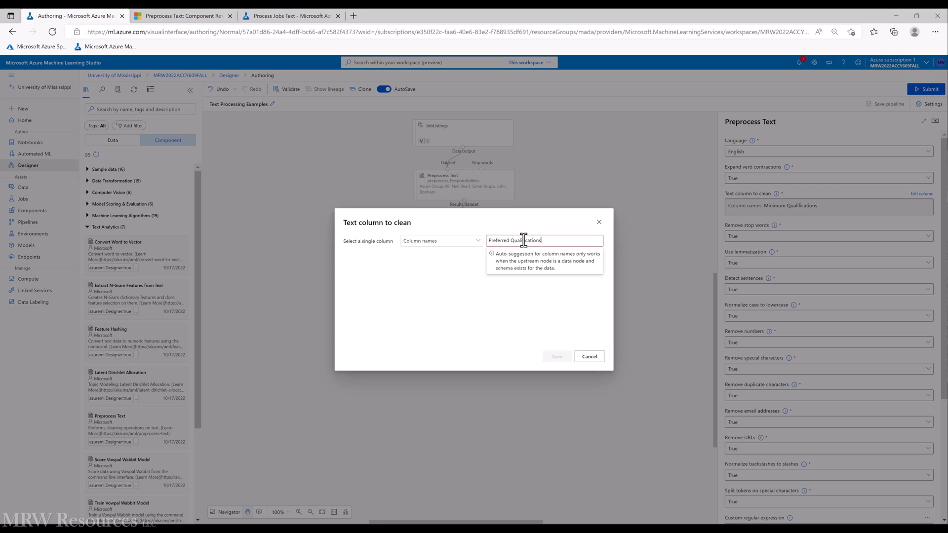
key("Return")
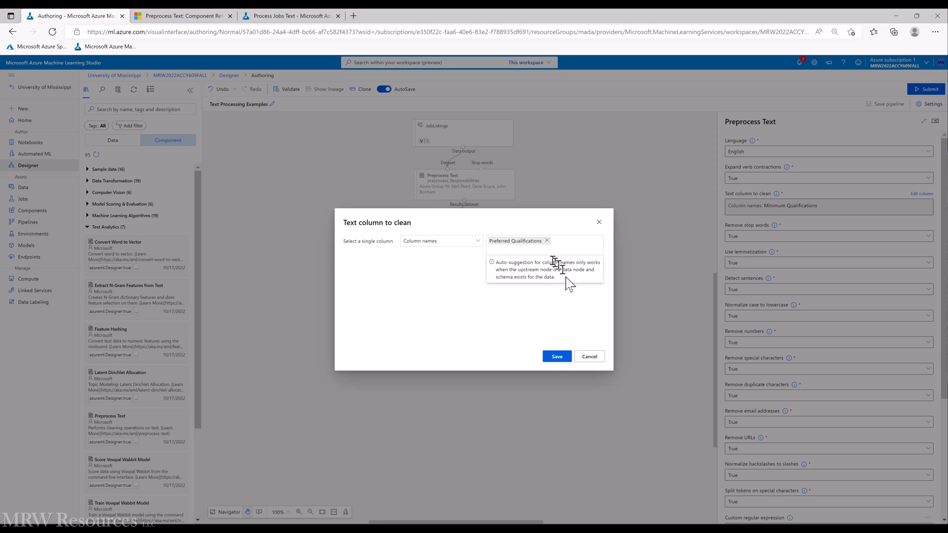
left_click(556, 357)
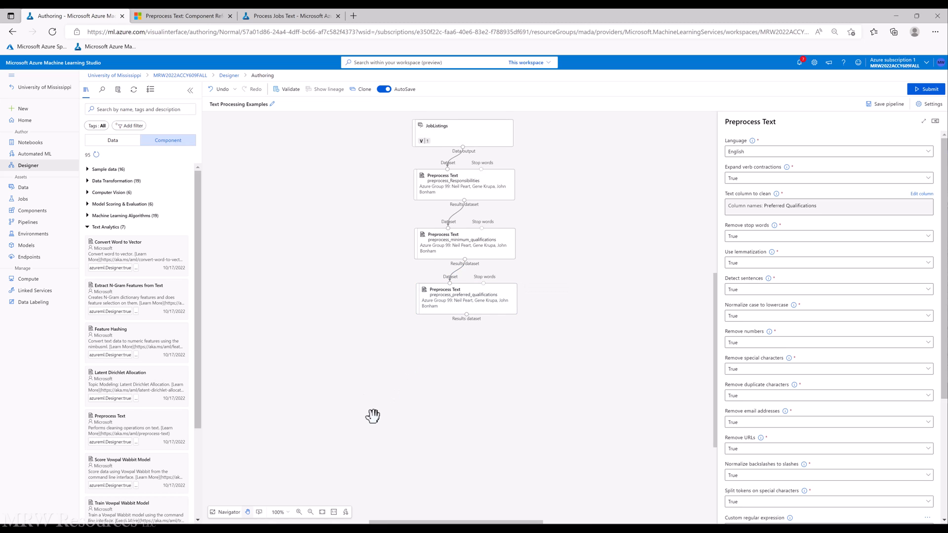
Keep the unsaved changes, then start the morepower compute instance from the Compute page
left_click(27, 279)
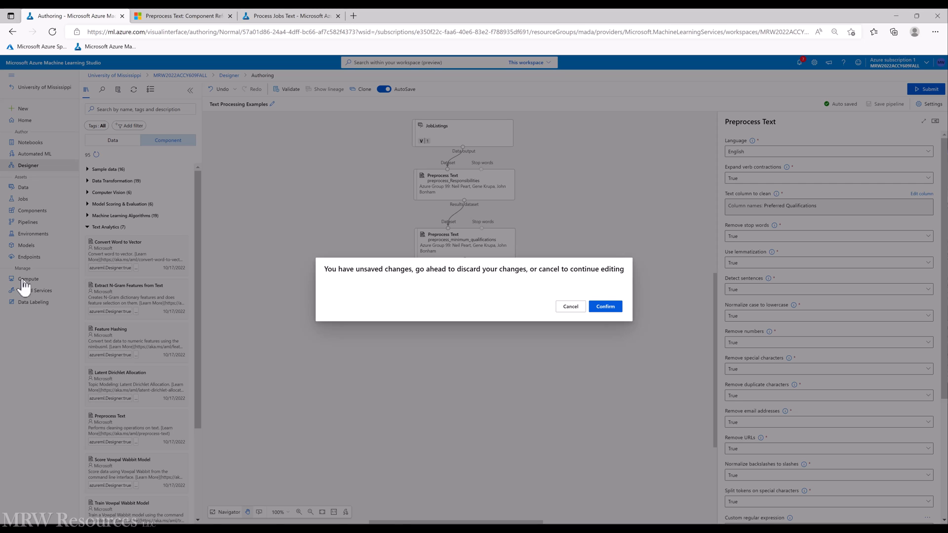
left_click(604, 306)
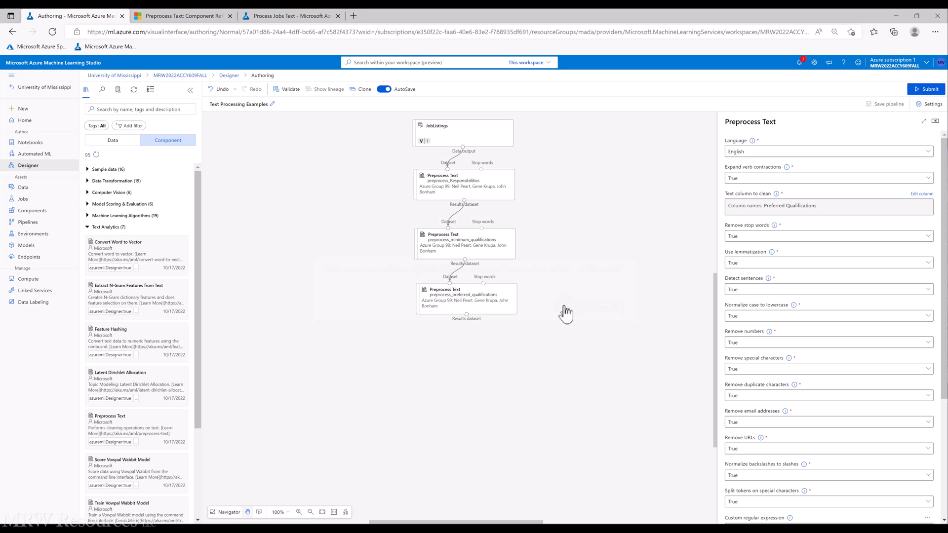
mouse_move(18, 257)
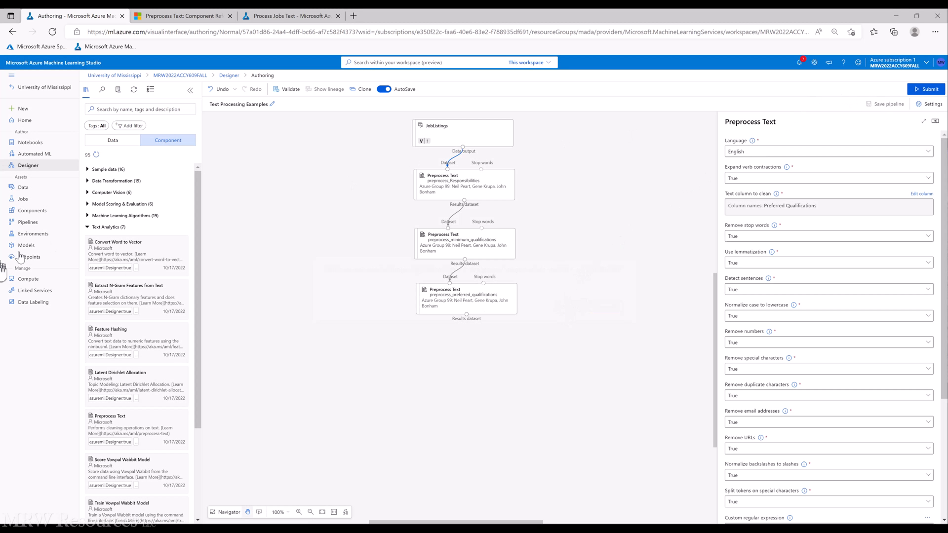
left_click(28, 279)
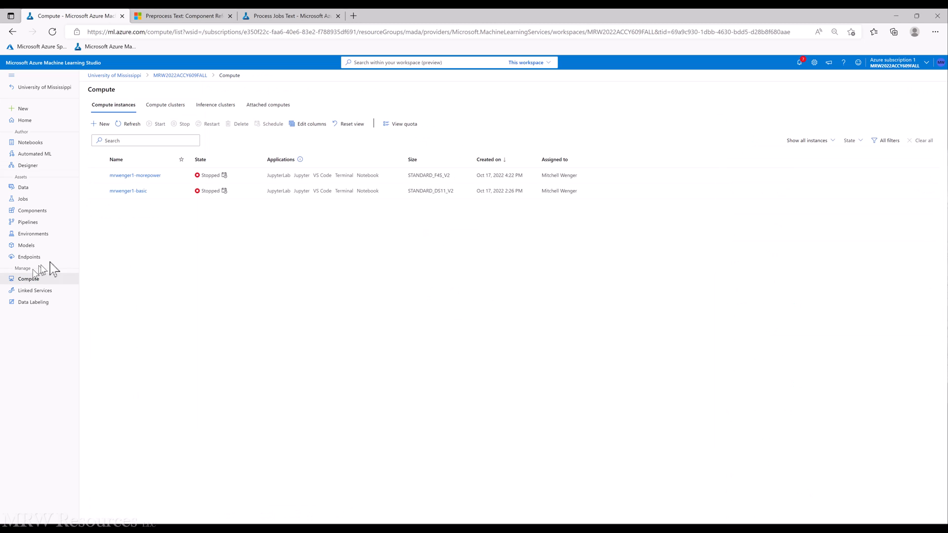
left_click(96, 176)
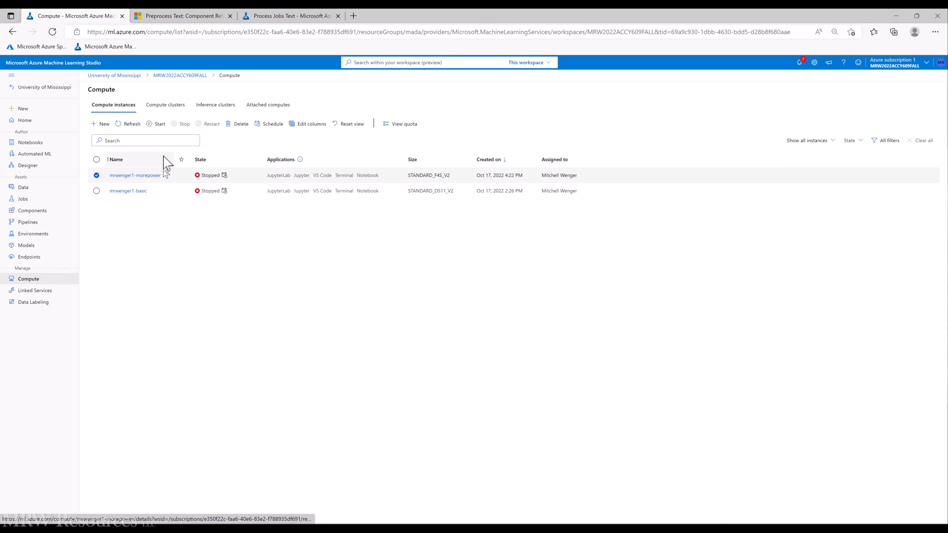
left_click(127, 123)
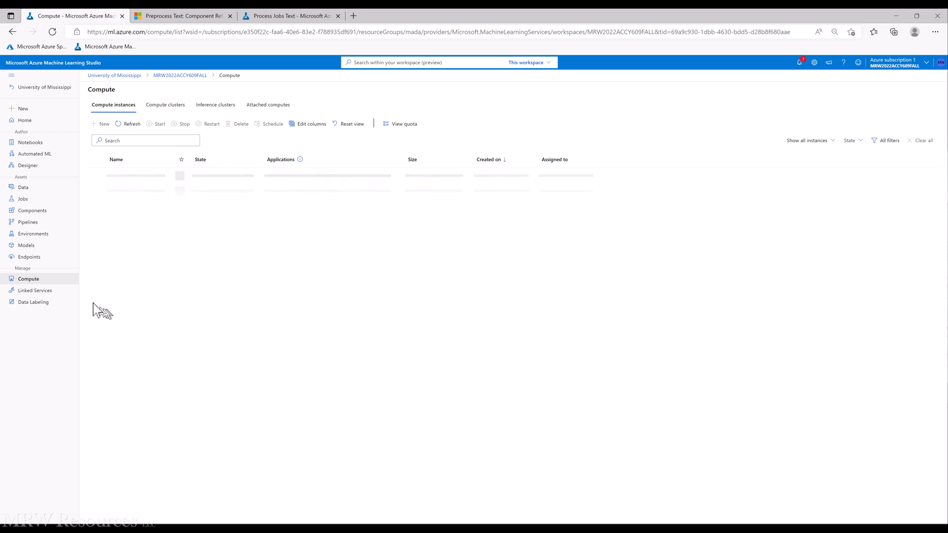
mouse_move(27, 166)
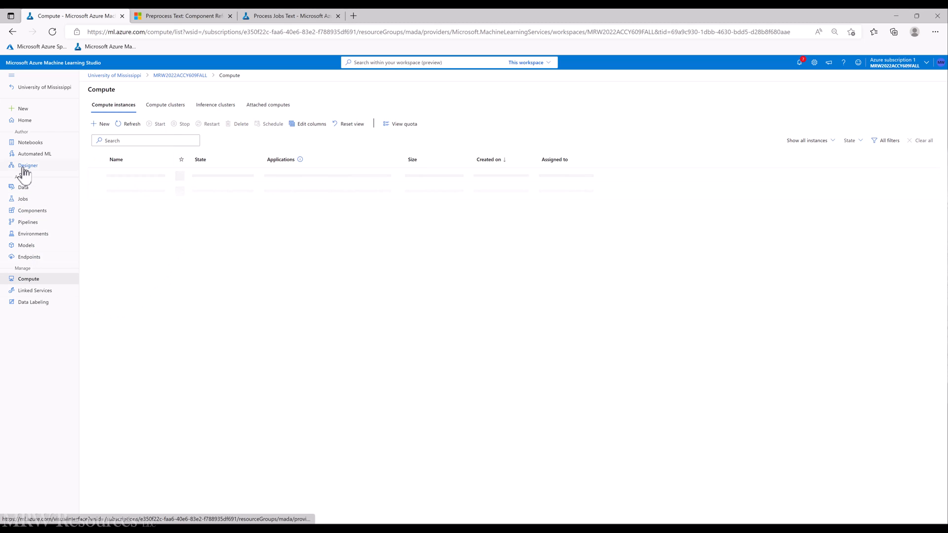
Return to Designer and reopen the Text Processing Examples pipeline draft
left_click(29, 165)
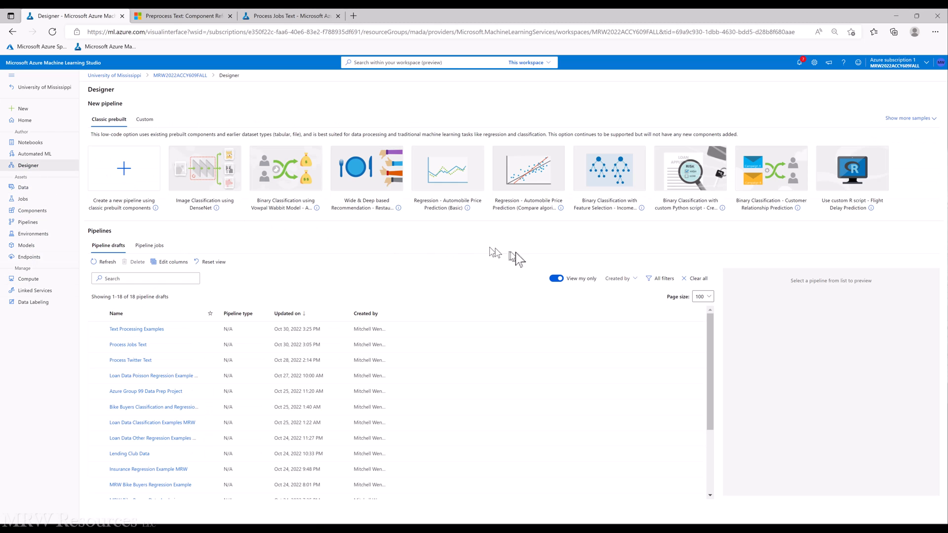
left_click(136, 329)
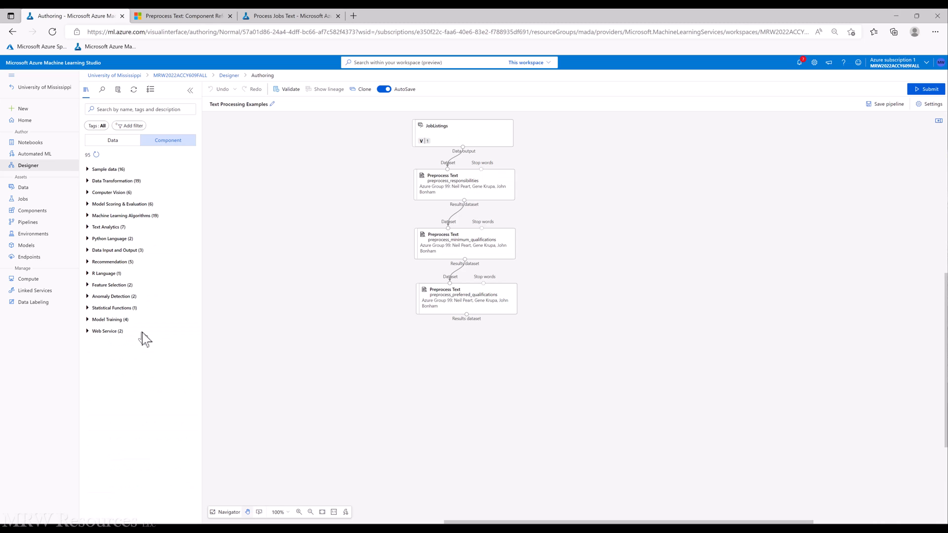
mouse_move(334, 202)
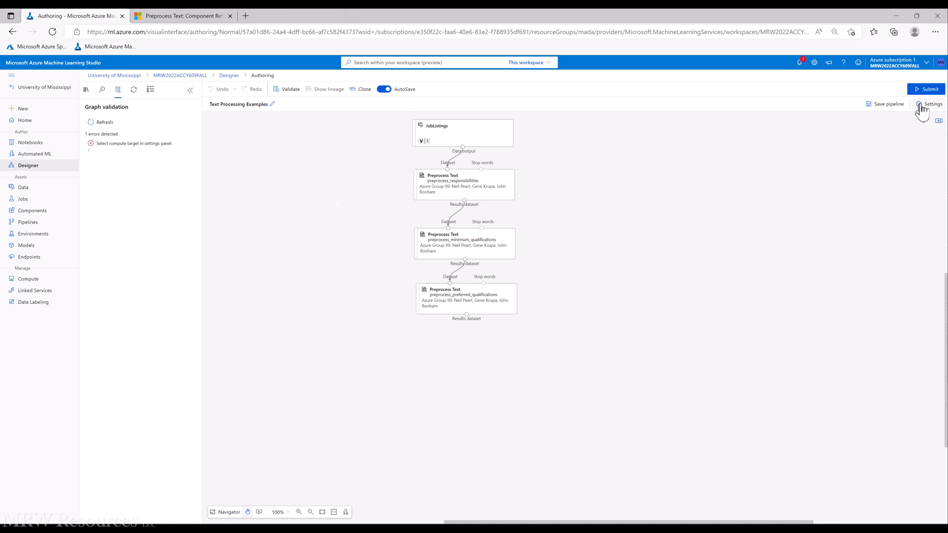
Target the running morepower compute instance and begin submitting the pipeline
left_click(931, 104)
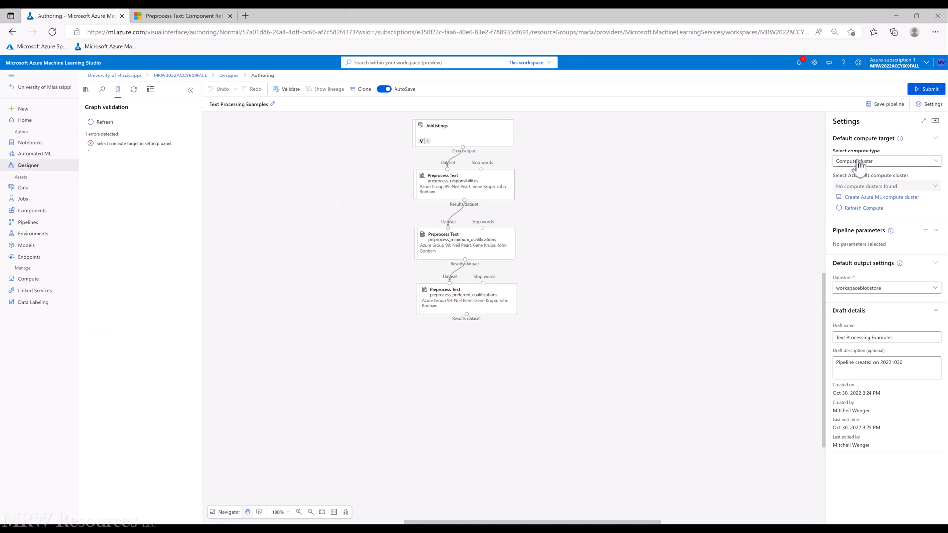
left_click(884, 161)
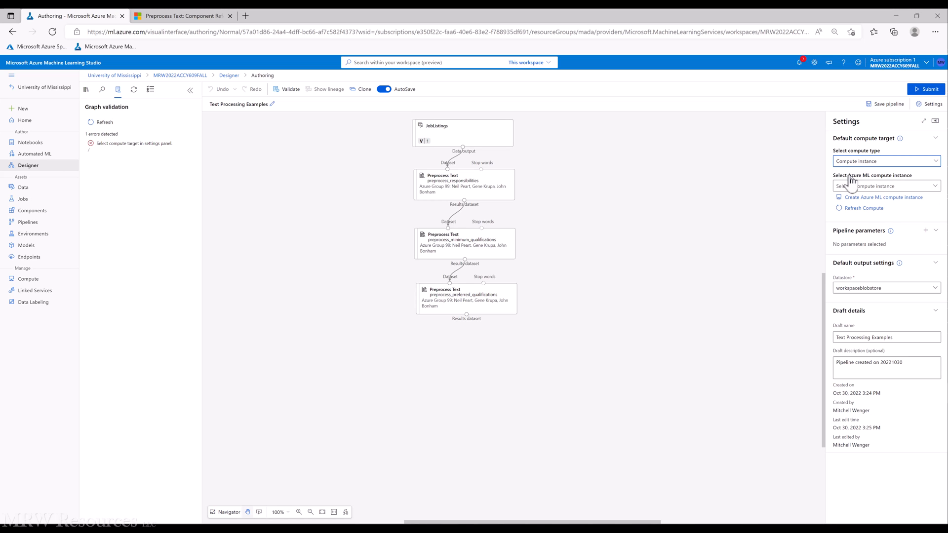
left_click(885, 186)
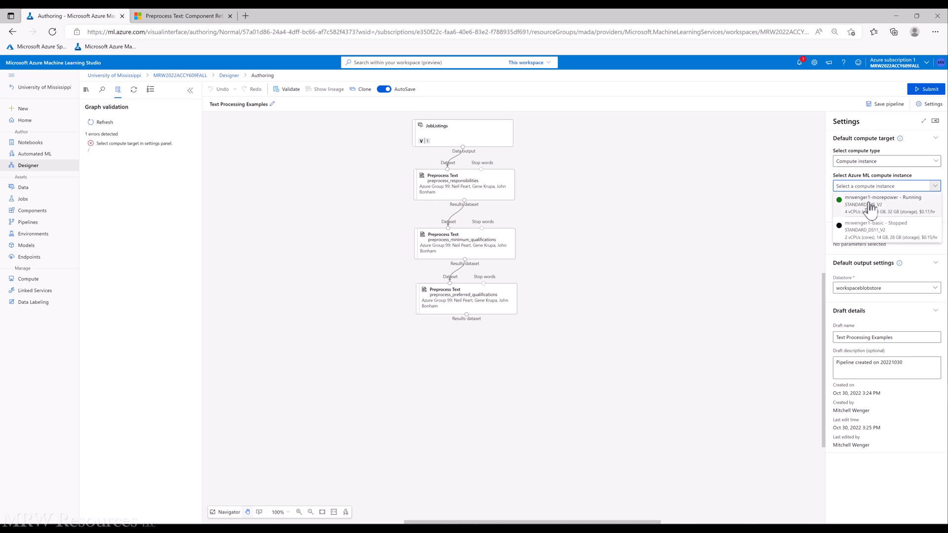
left_click(883, 201)
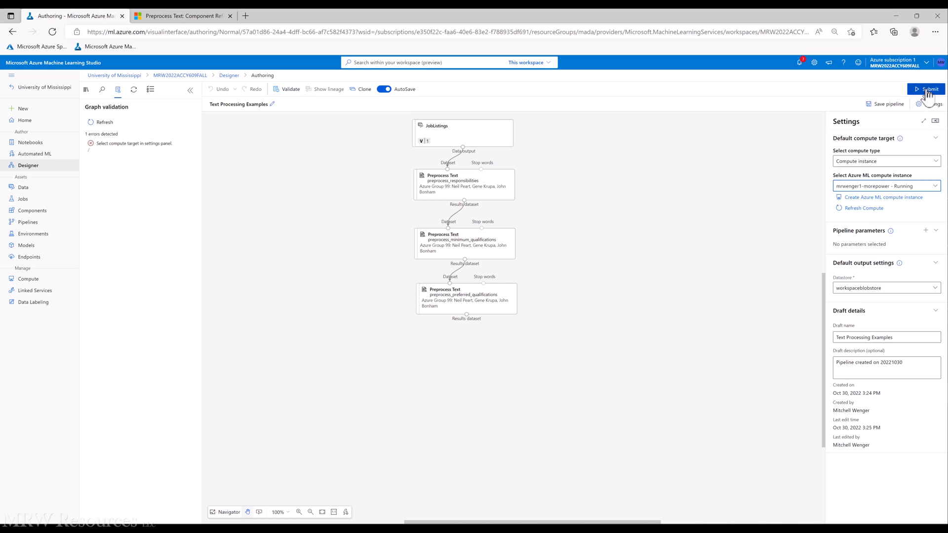
left_click(928, 89)
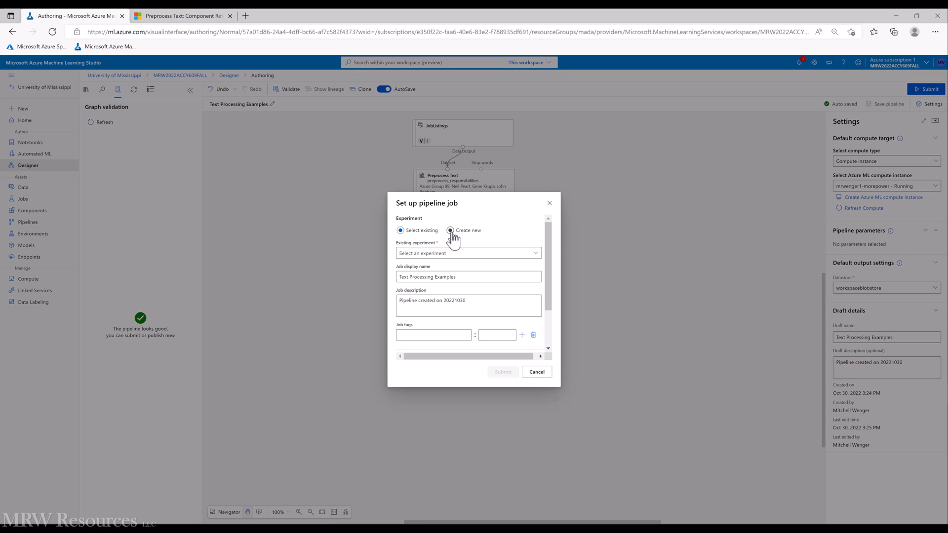
Create experiment TextProcessingExamplesMRW, submit the job, then start editing the draft name
left_click(451, 231)
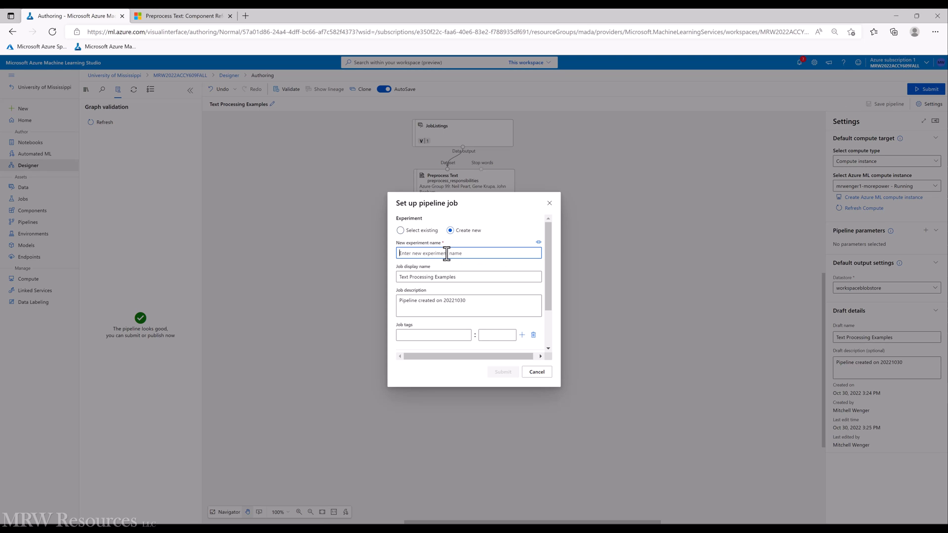
type("TextProcessingExamples")
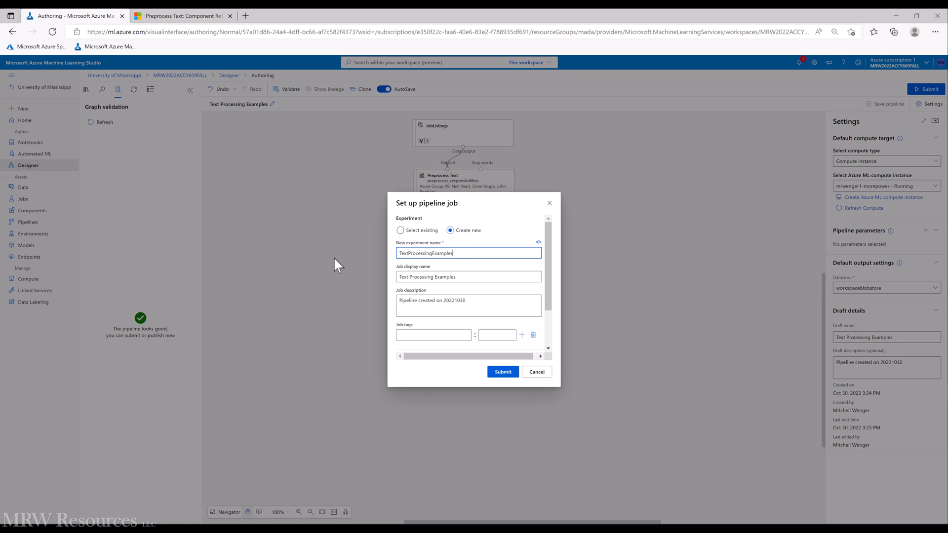
type("MRW")
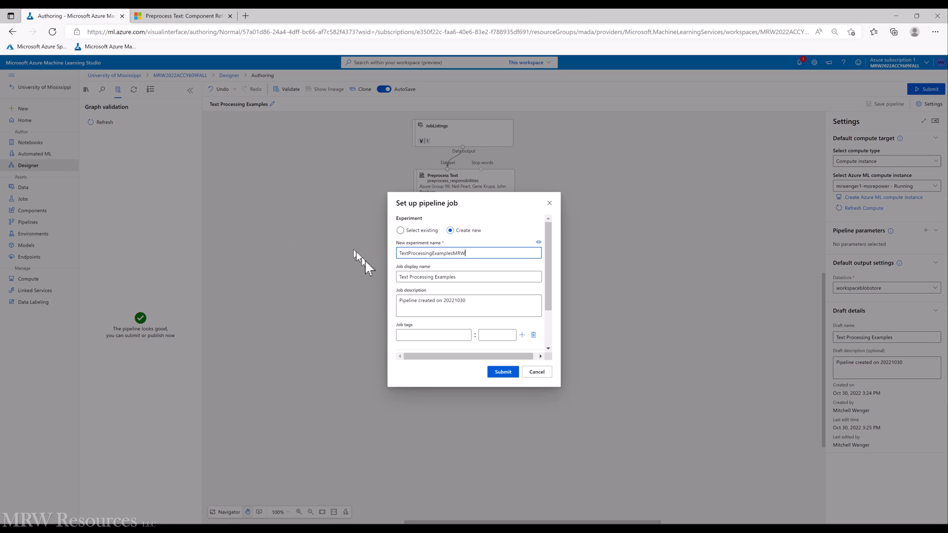
left_click(502, 372)
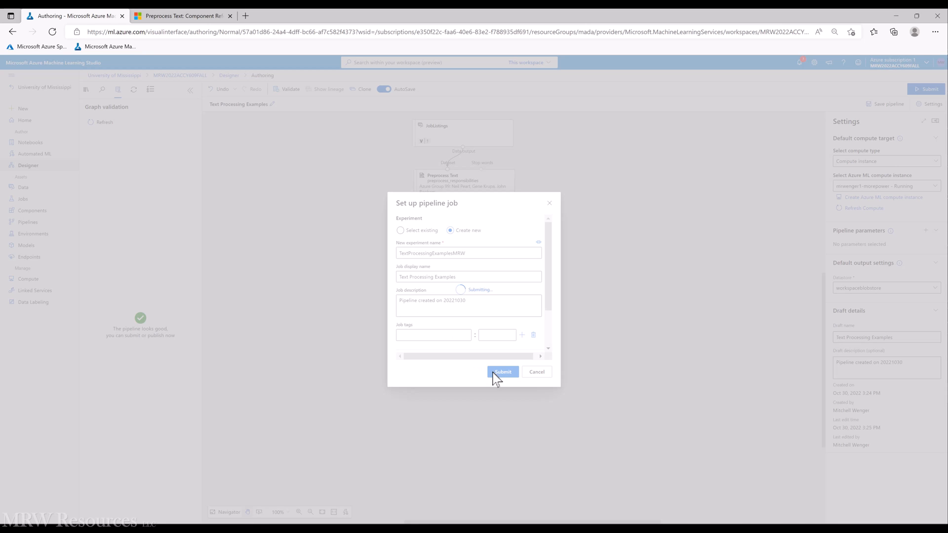
left_click(503, 372)
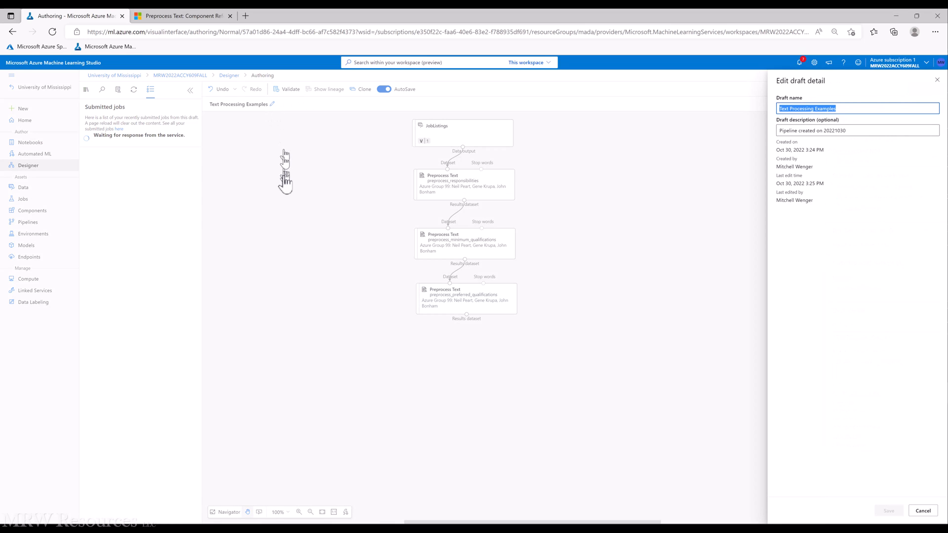
mouse_move(718, 142)
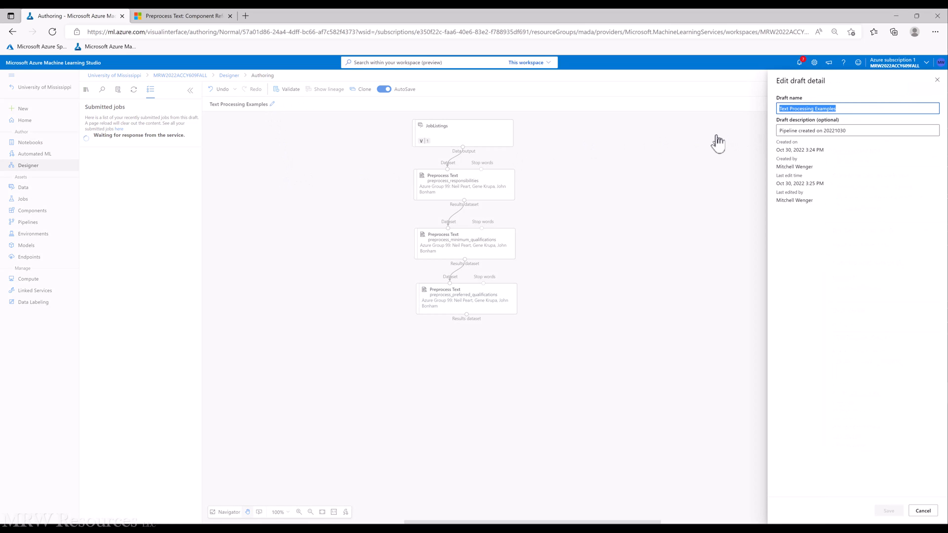
Save the draft renamed to Text Processing Examples MRW
type("MRW")
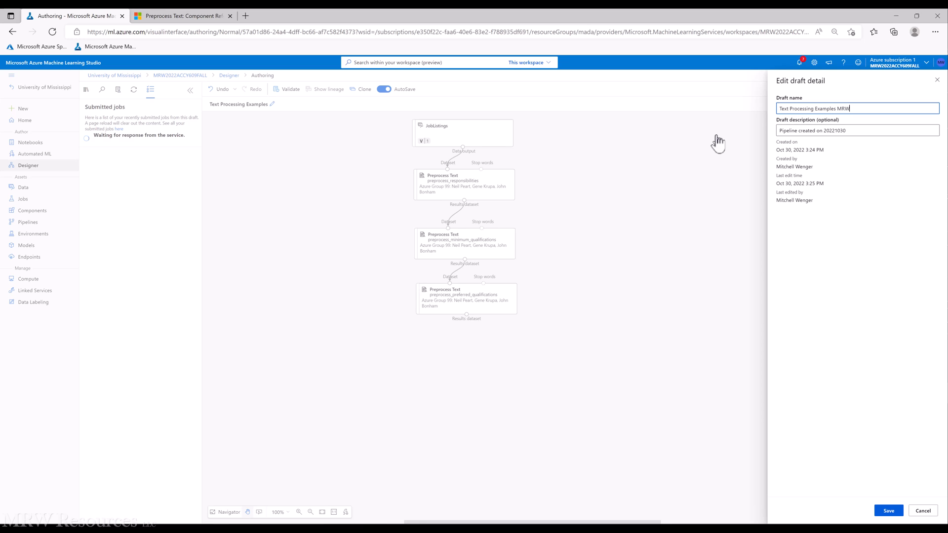
mouse_move(897, 510)
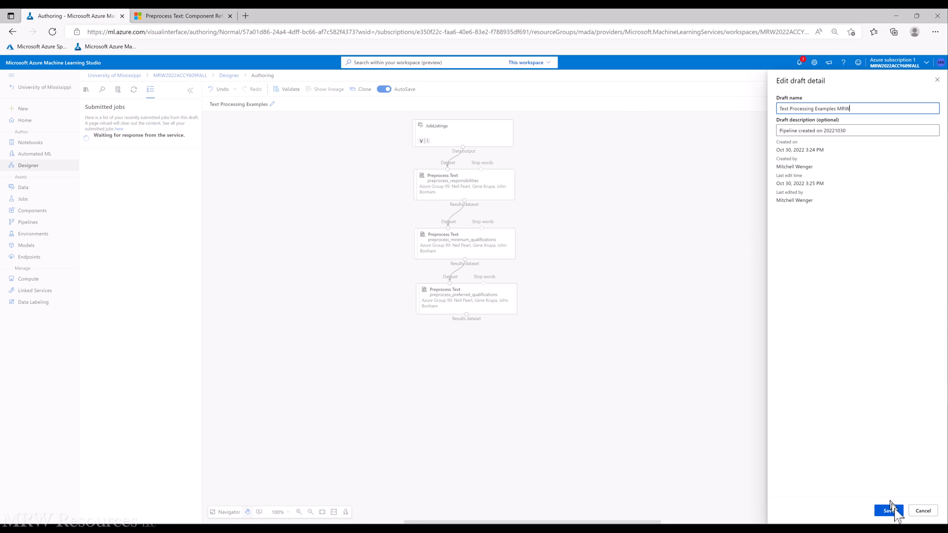
left_click(888, 510)
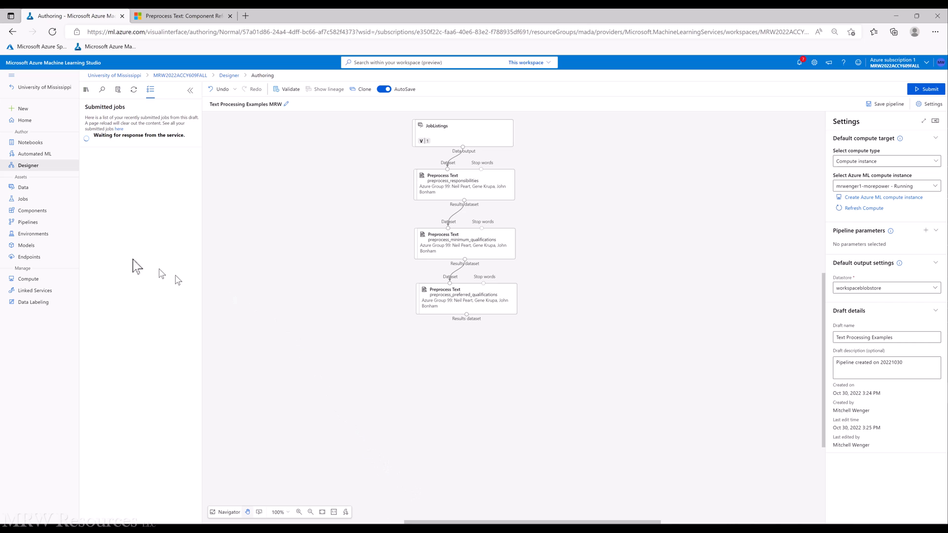
Show the Jobs list in a new tab and open the running Text Processing Examples job
right_click(23, 199)
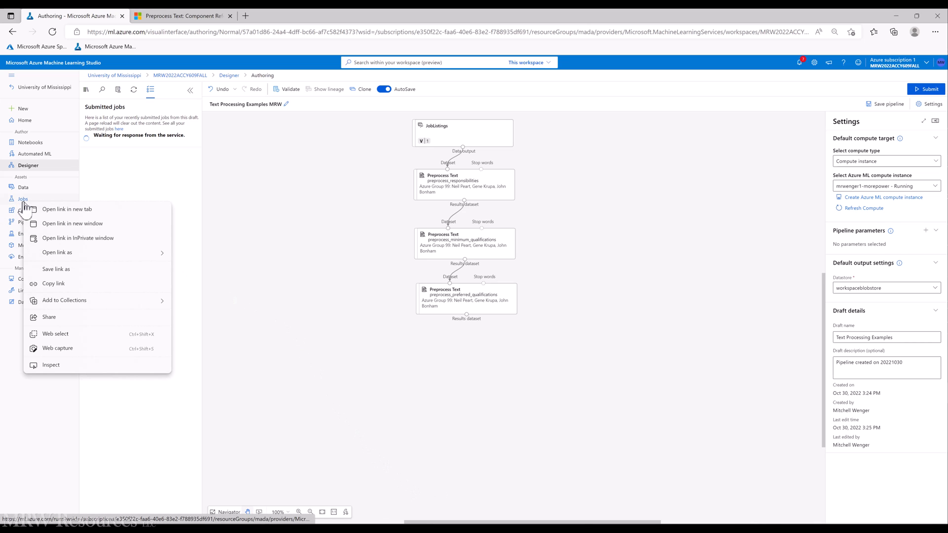
left_click(67, 209)
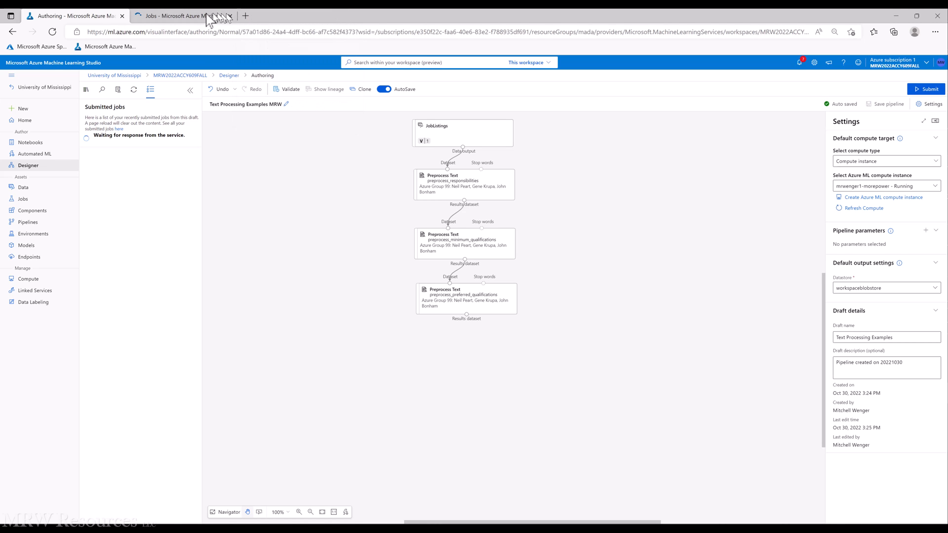
left_click(176, 16)
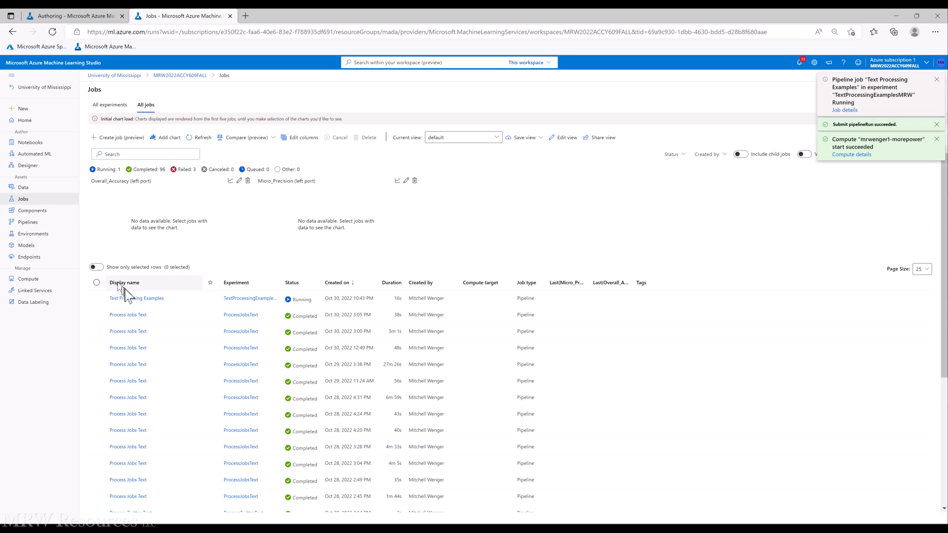
left_click(136, 299)
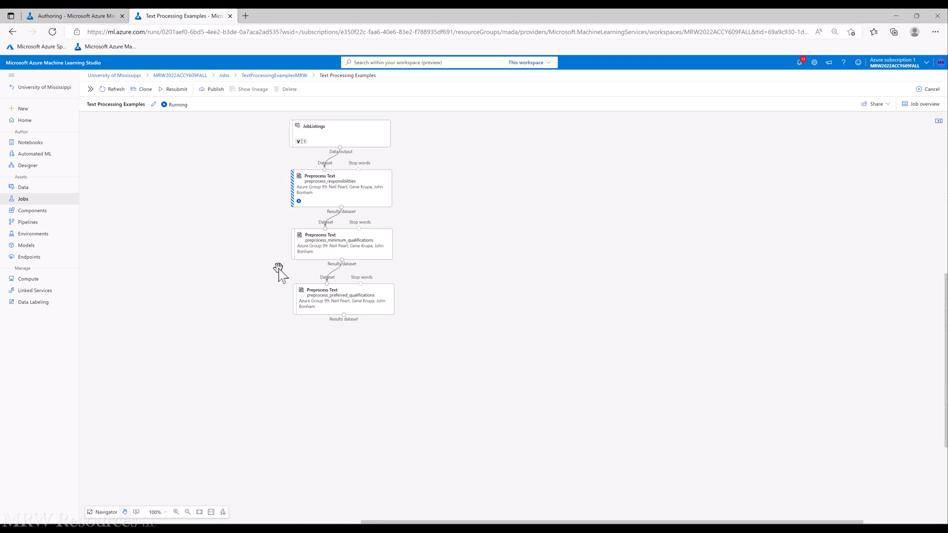
mouse_move(277, 270)
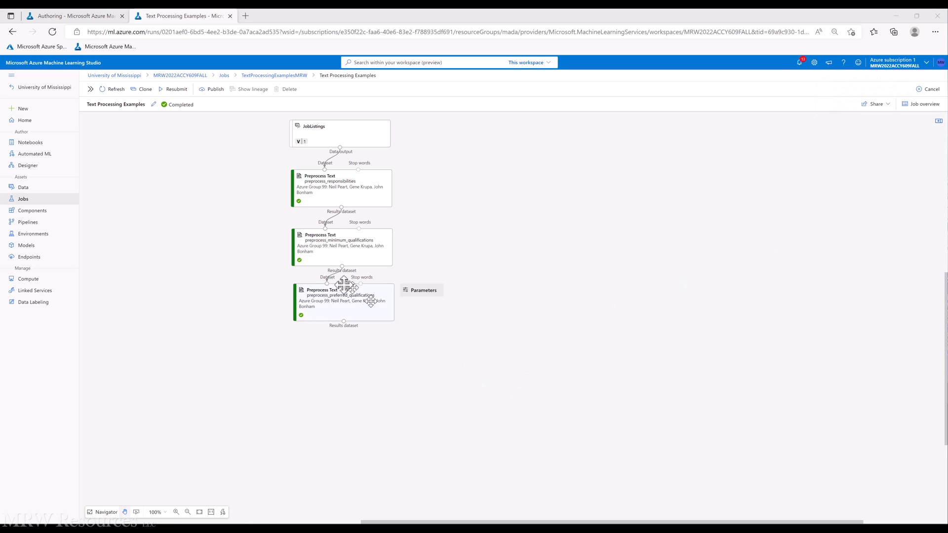
Preview the results dataset of the completed preprocess_preferred_qualifications step
right_click(342, 302)
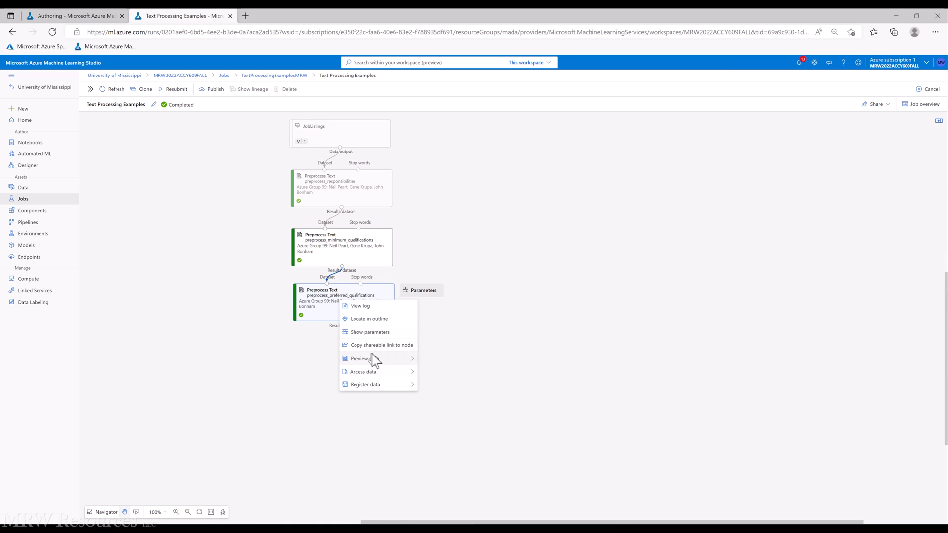
left_click(360, 357)
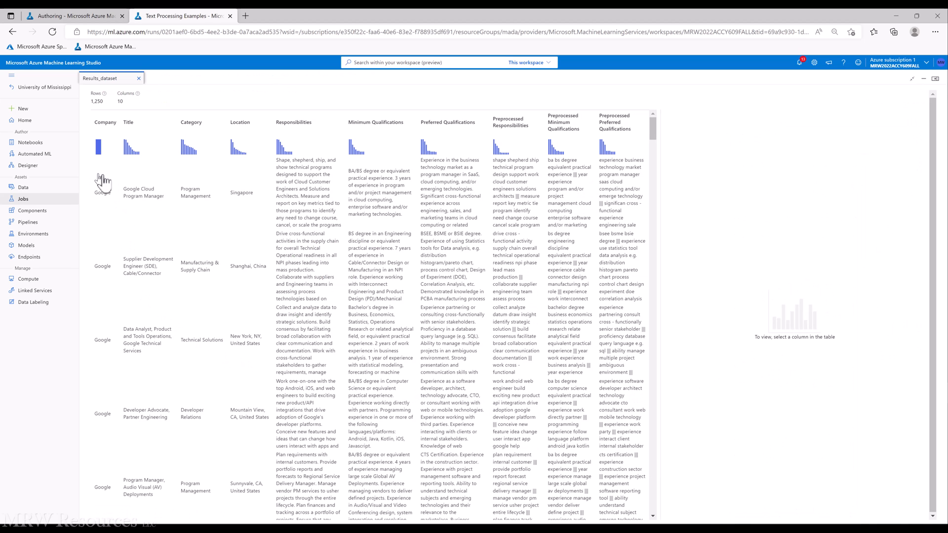
mouse_move(296, 179)
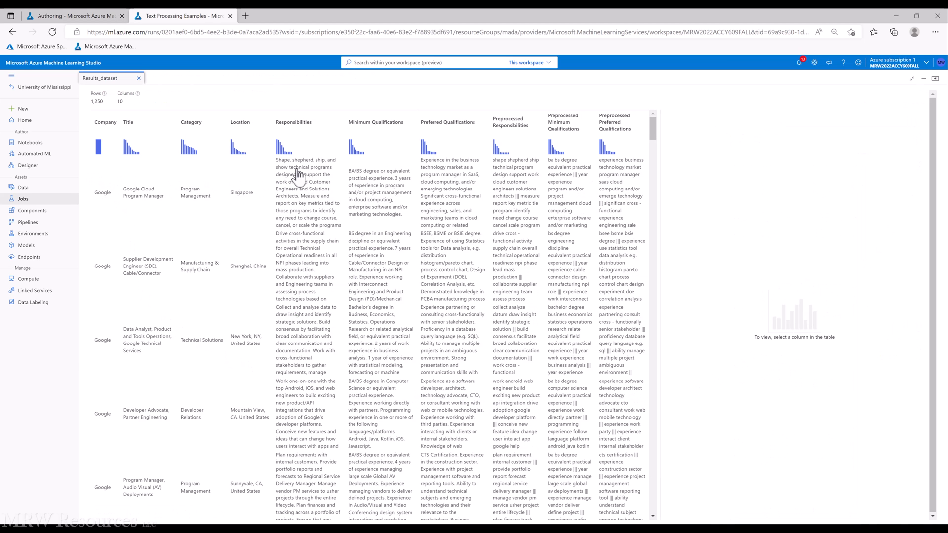
mouse_move(467, 179)
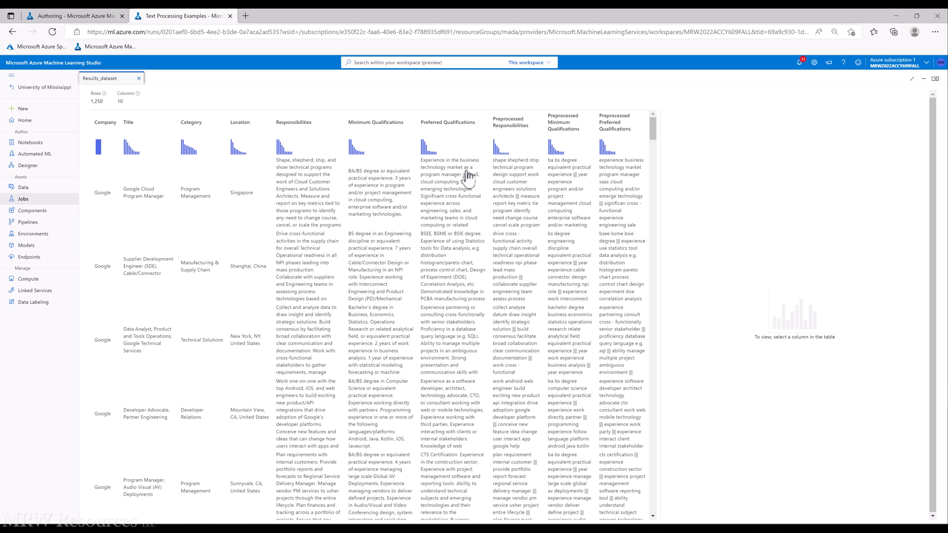
mouse_move(506, 172)
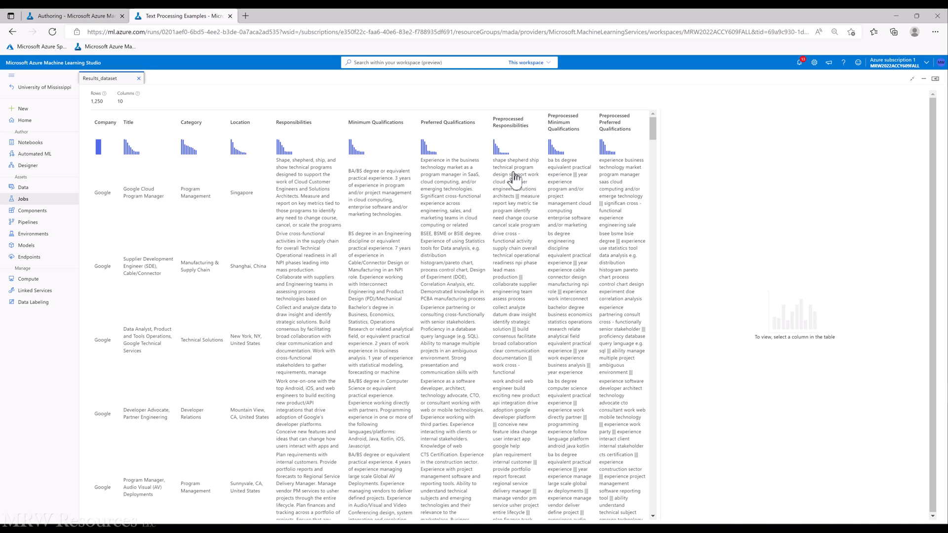
mouse_move(569, 172)
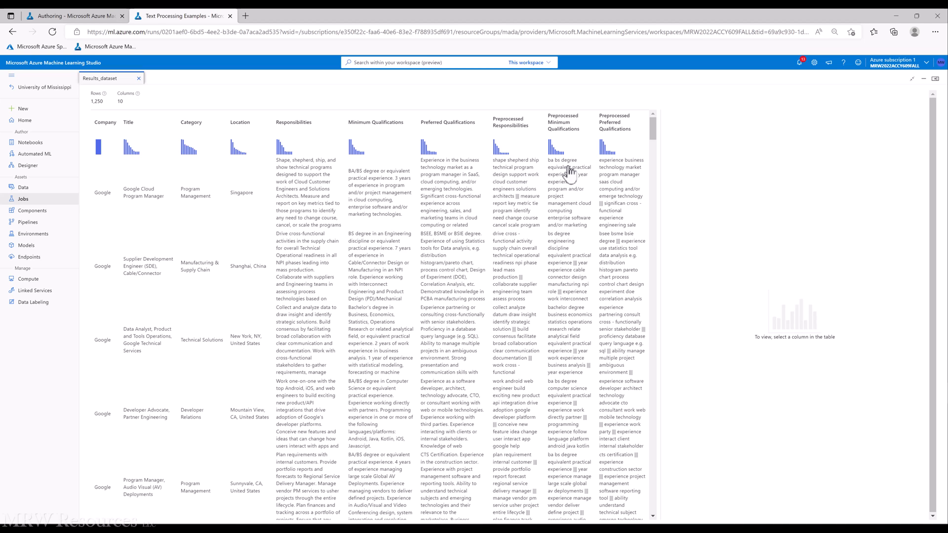
mouse_move(607, 260)
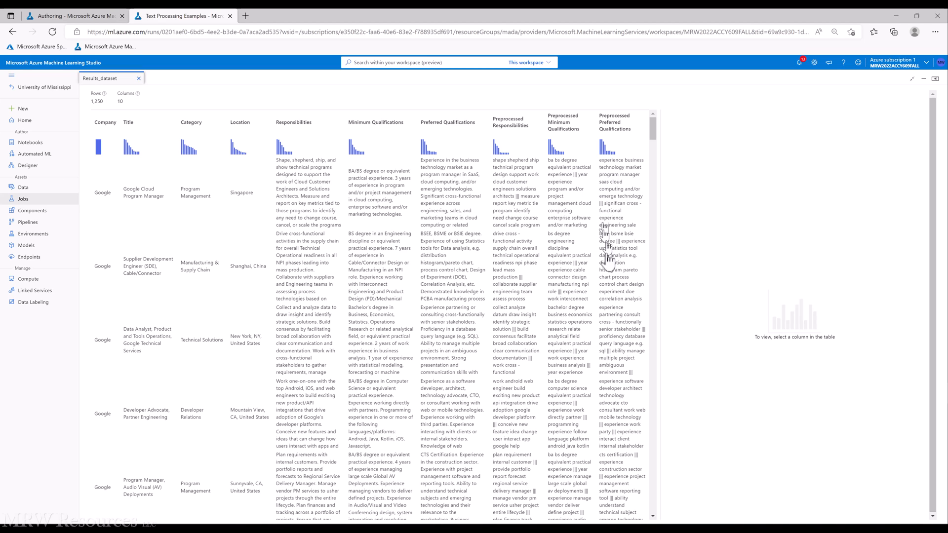
mouse_move(598, 304)
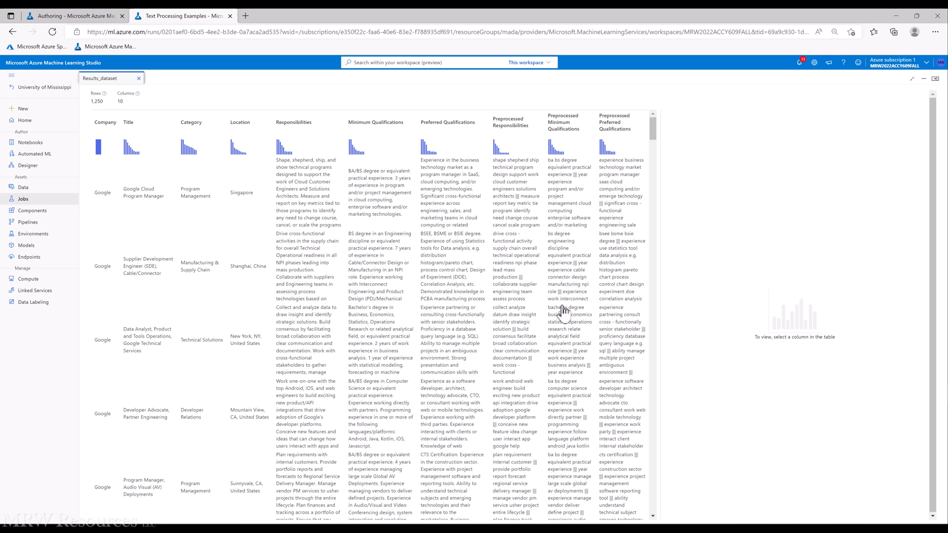
mouse_move(561, 303)
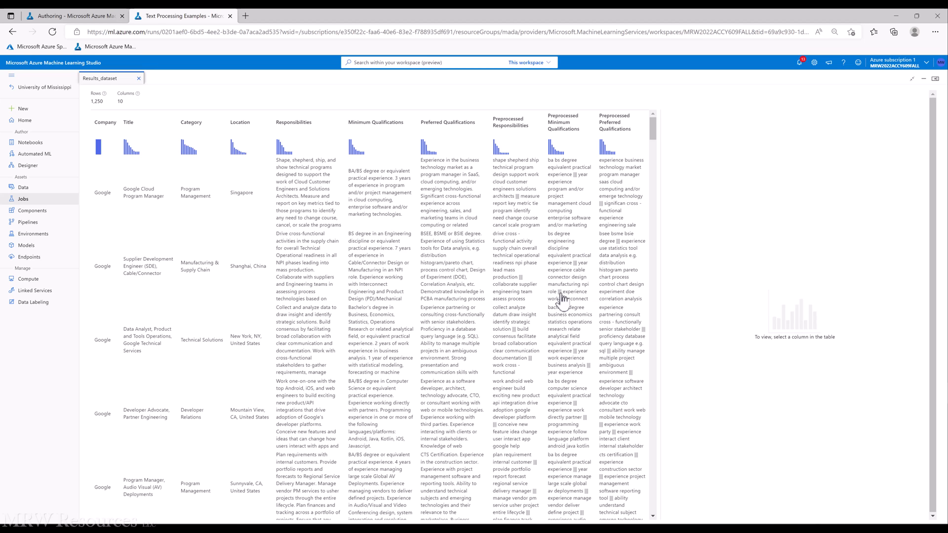
mouse_move(556, 302)
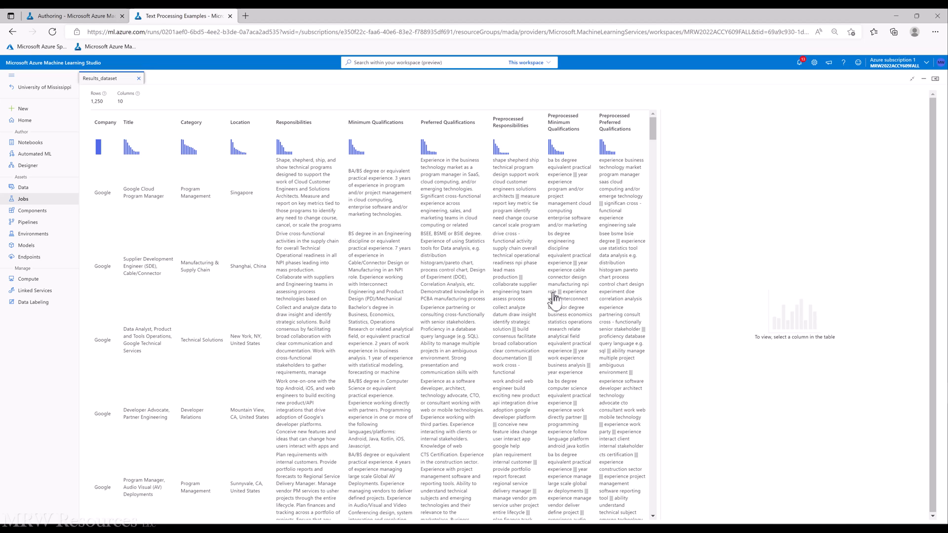
mouse_move(580, 300)
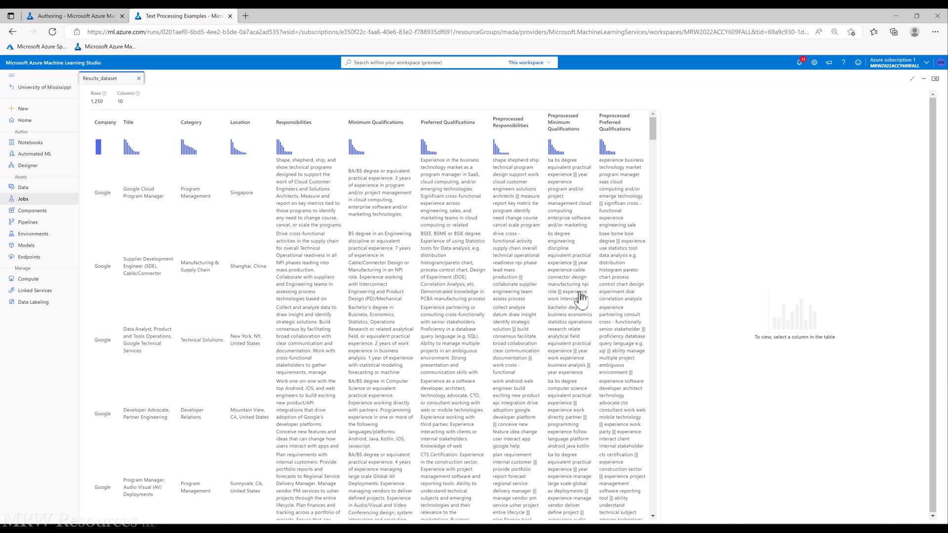
mouse_move(390, 215)
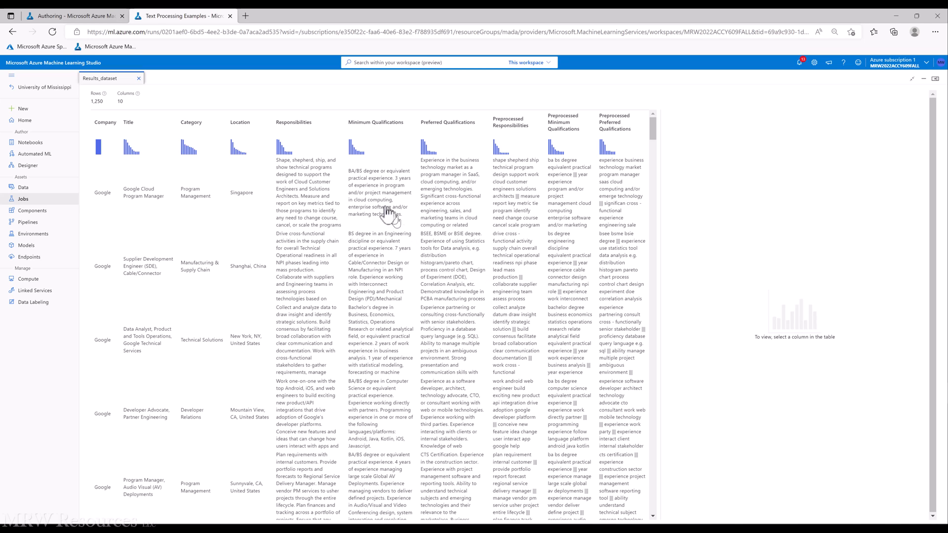
mouse_move(311, 228)
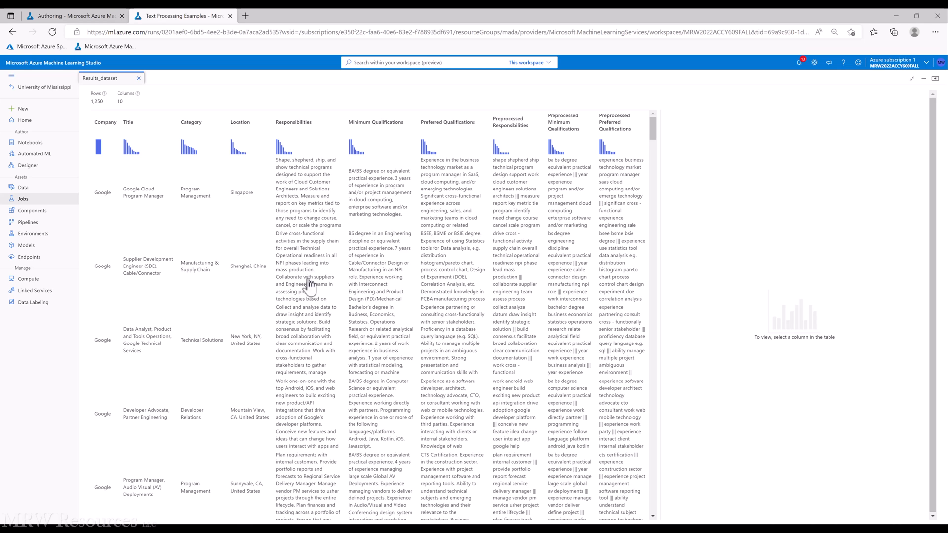
mouse_move(501, 265)
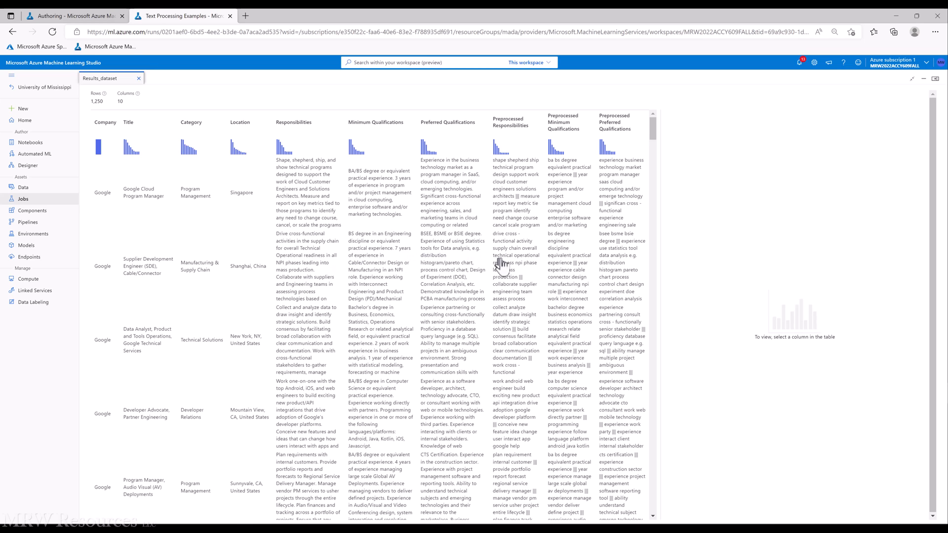
mouse_move(518, 257)
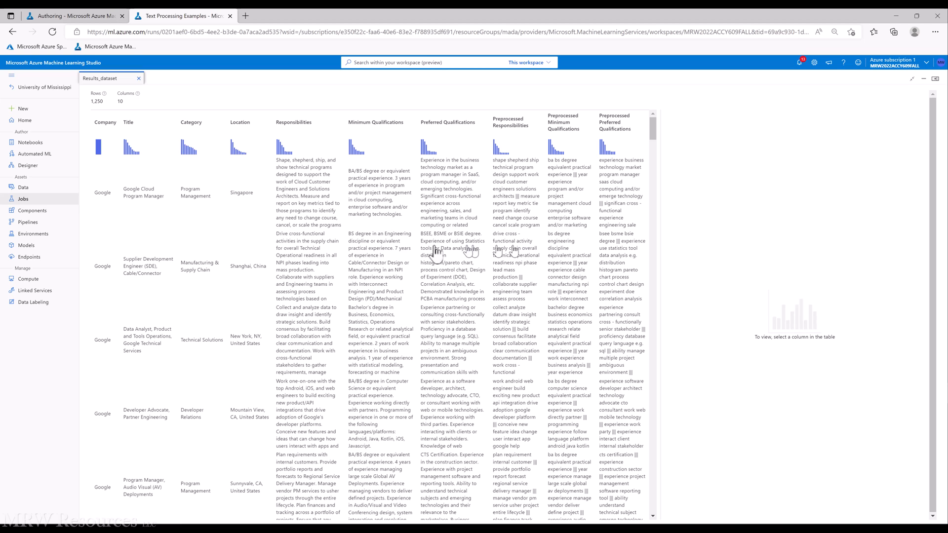
mouse_move(484, 245)
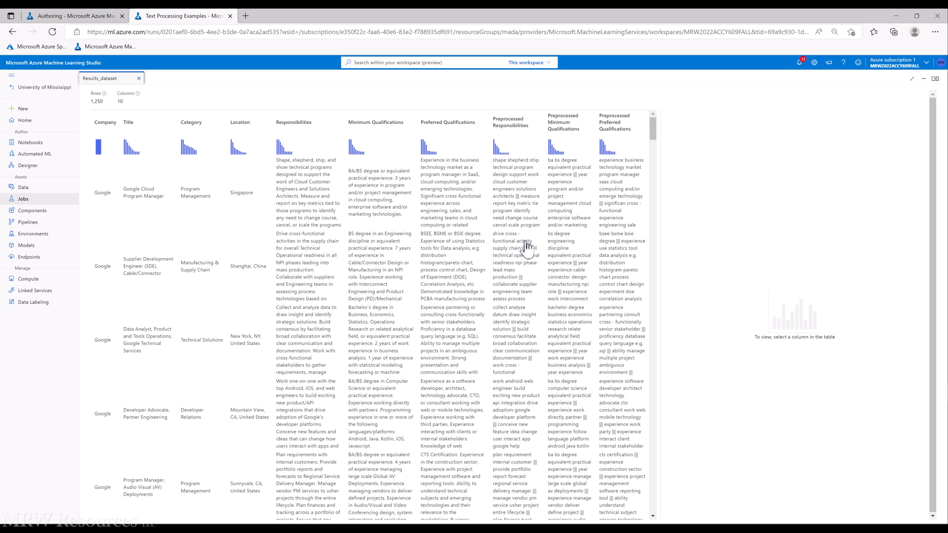
mouse_move(572, 317)
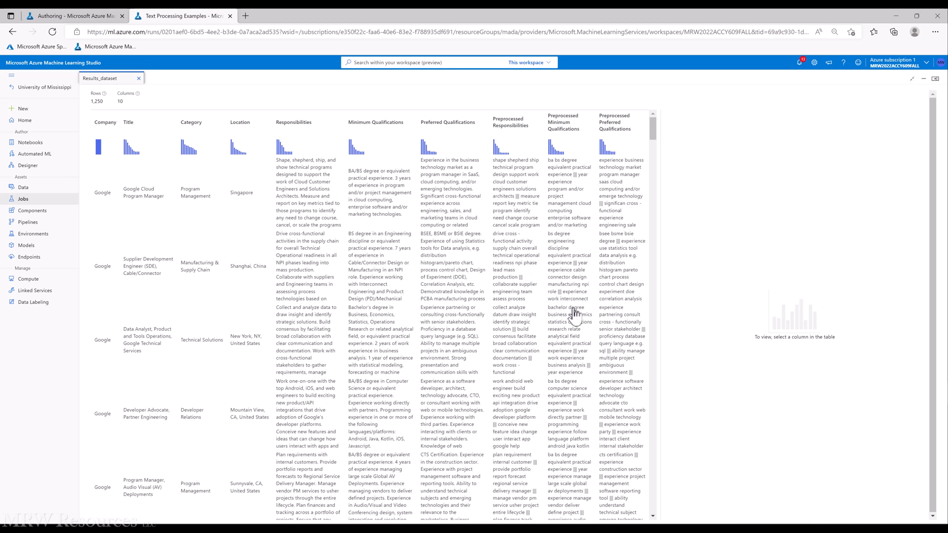
Scroll the Results_dataset preview to inspect the three Preprocessed text columns
scroll("down", 3)
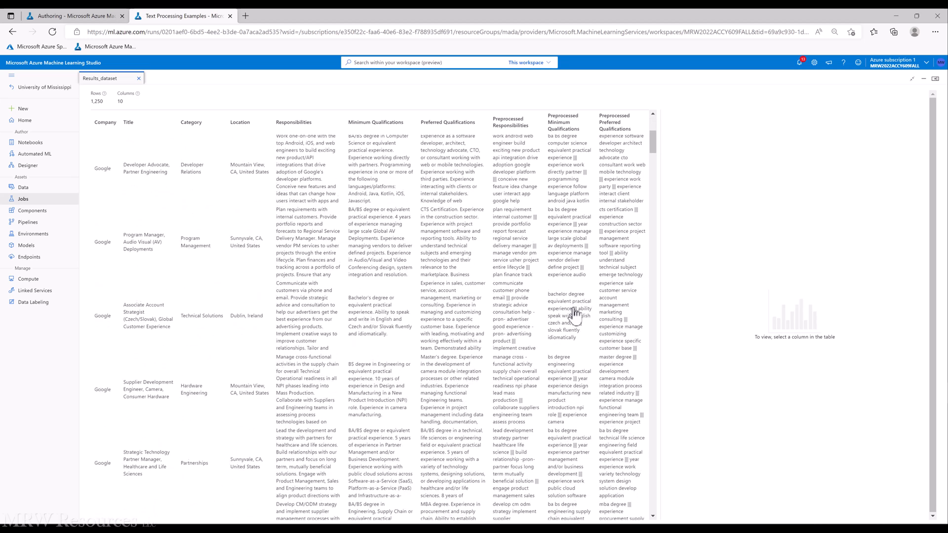
scroll("down", 3)
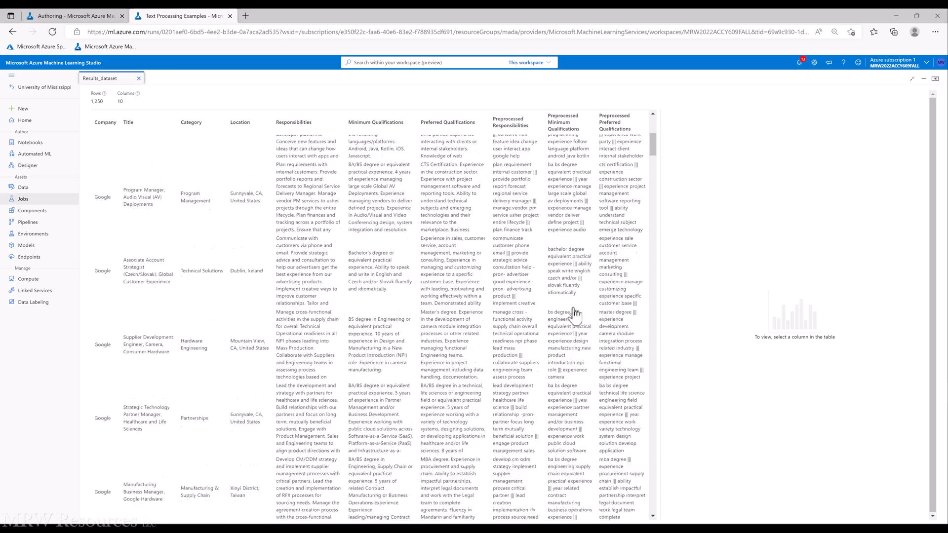
scroll("up", 3)
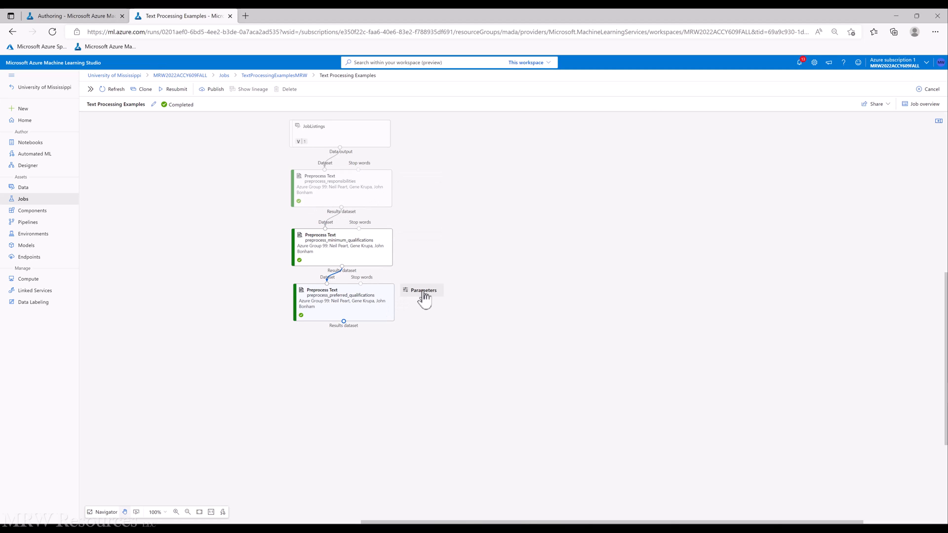
left_click(424, 290)
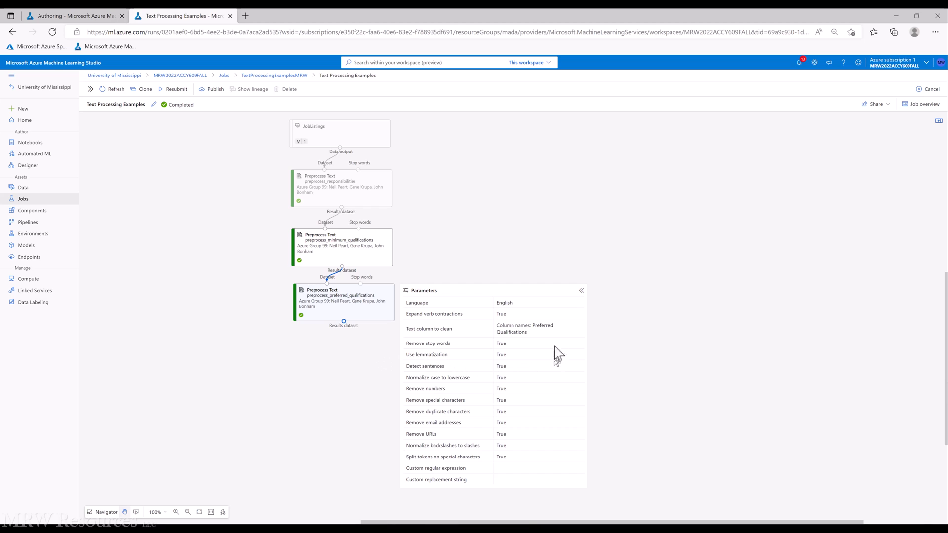
mouse_move(551, 354)
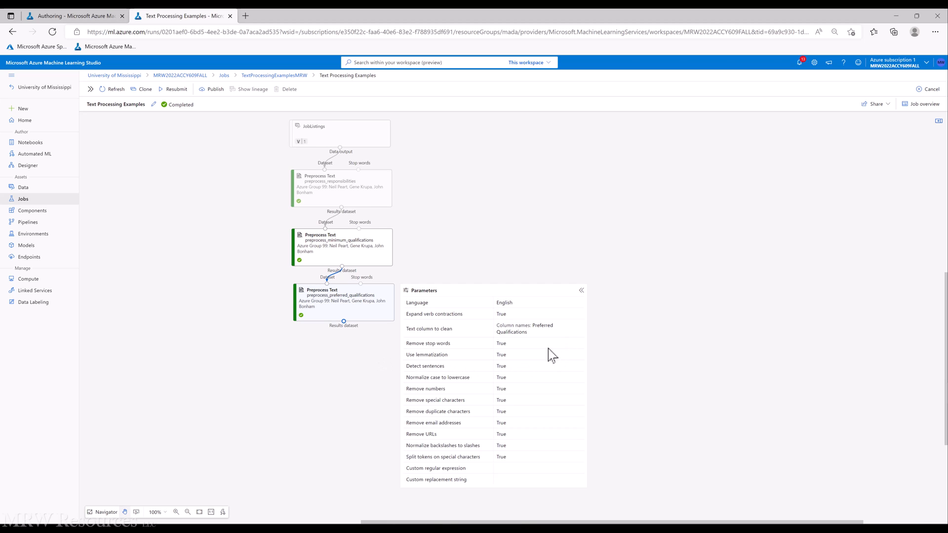
mouse_move(472, 356)
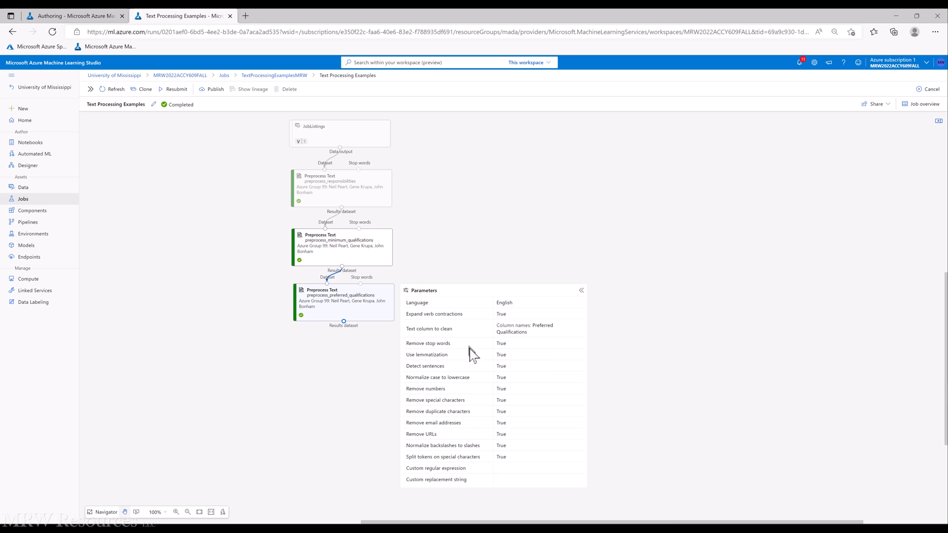
mouse_move(476, 367)
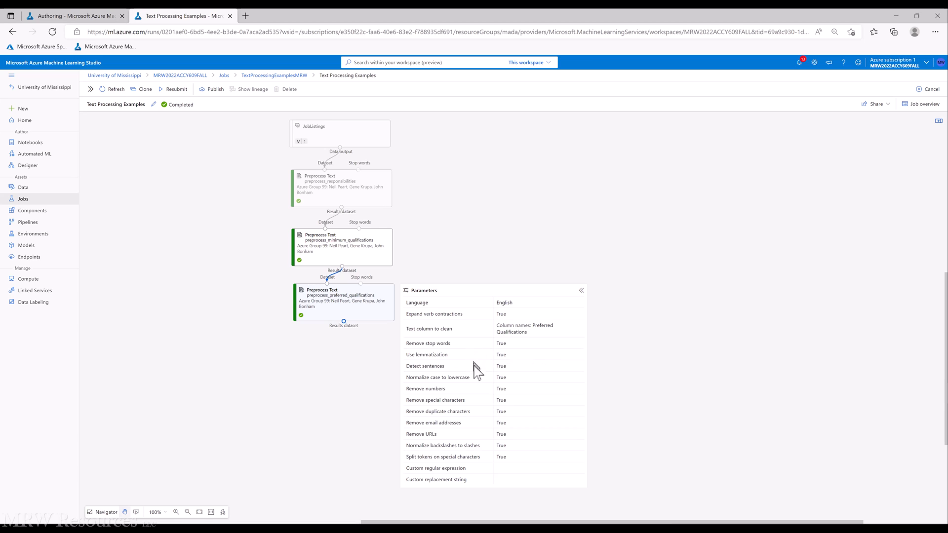
mouse_move(481, 378)
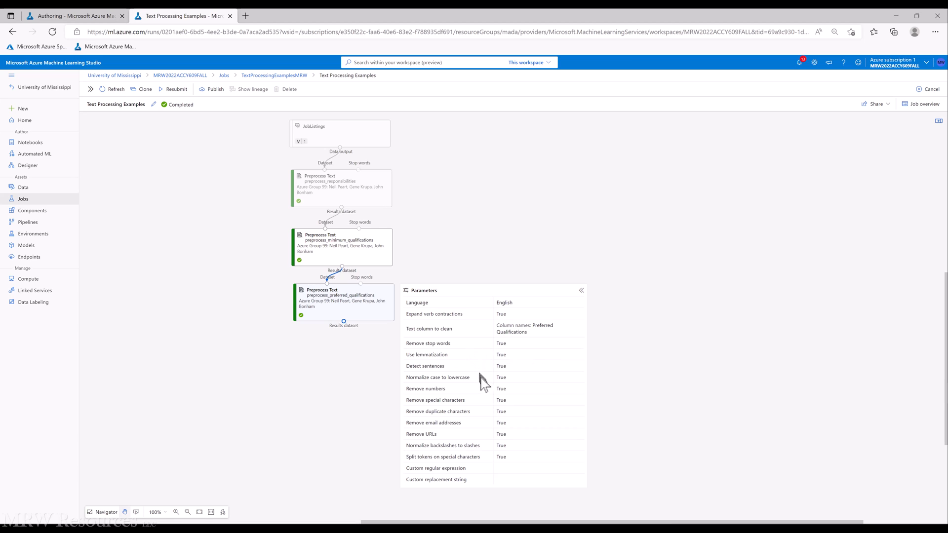
mouse_move(484, 393)
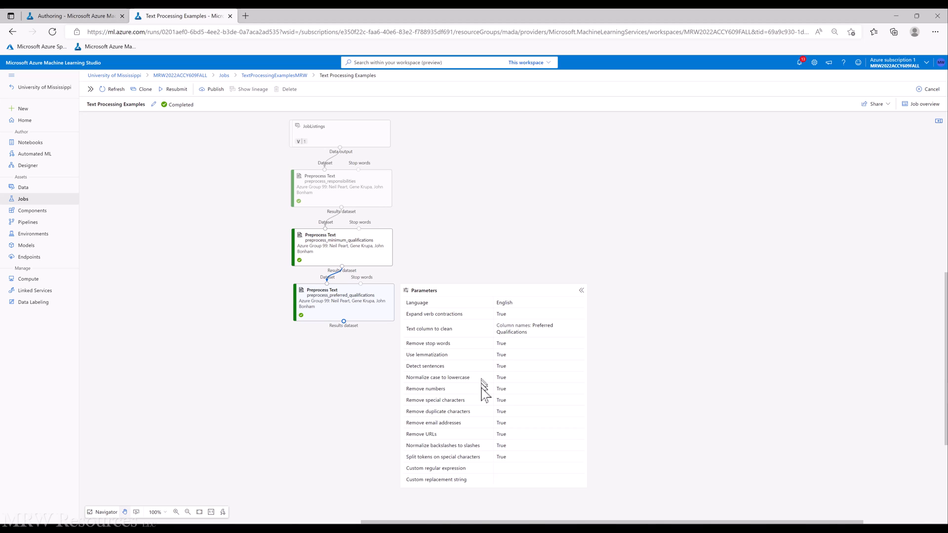
mouse_move(486, 418)
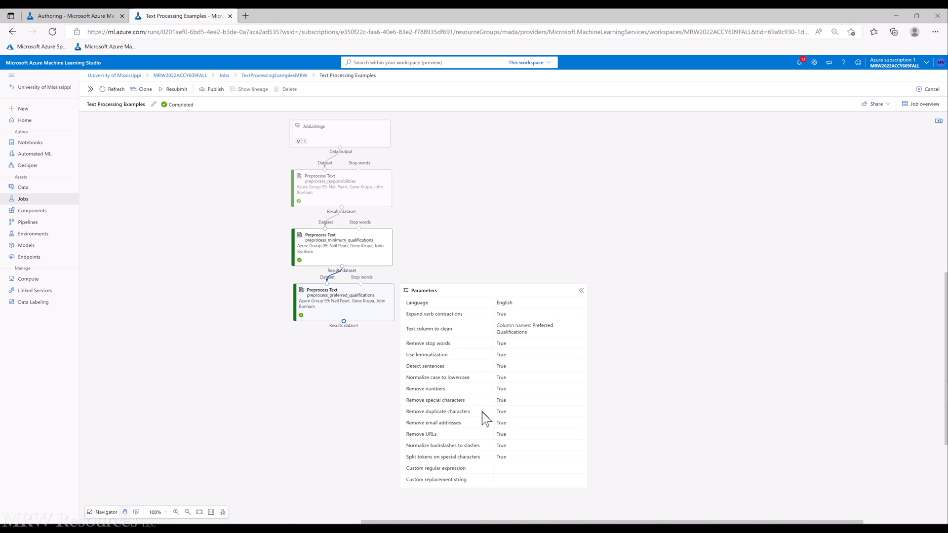
mouse_move(481, 438)
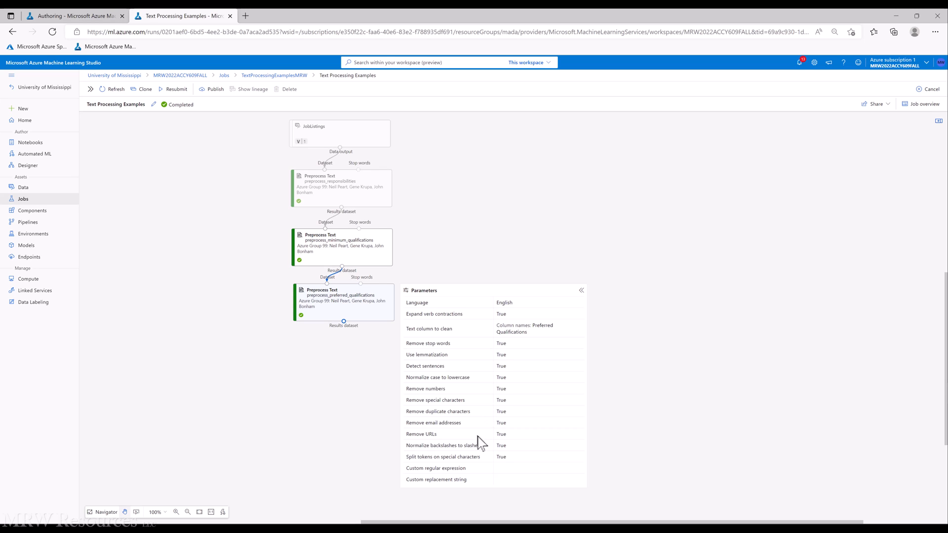
mouse_move(539, 454)
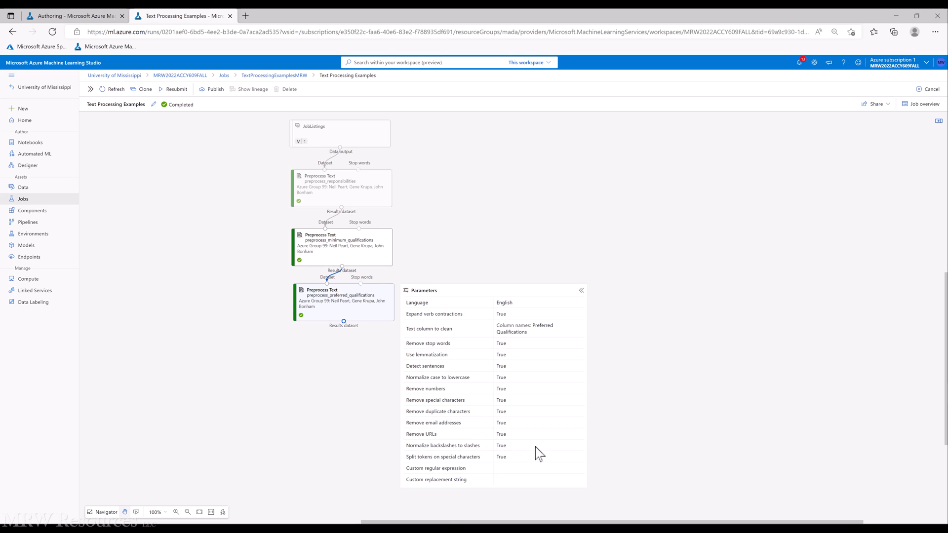
mouse_move(544, 454)
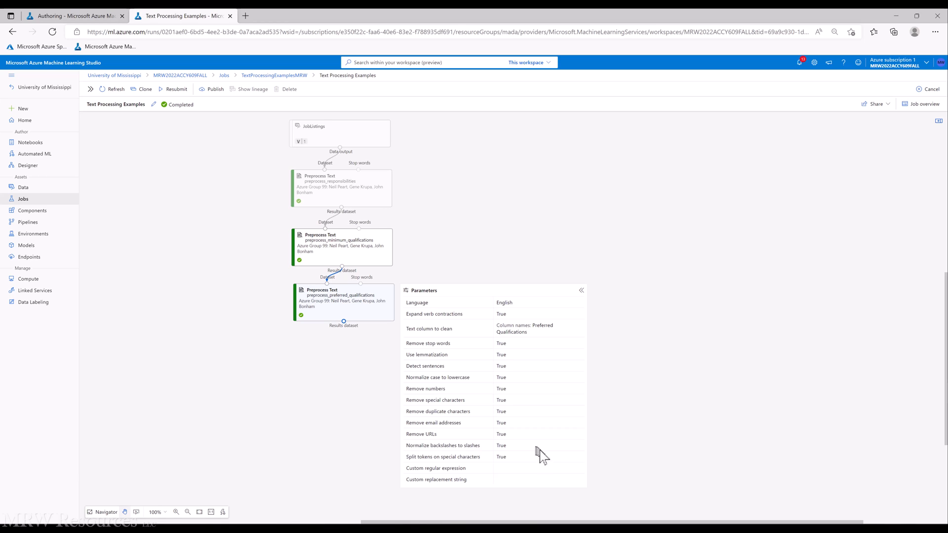
mouse_move(542, 464)
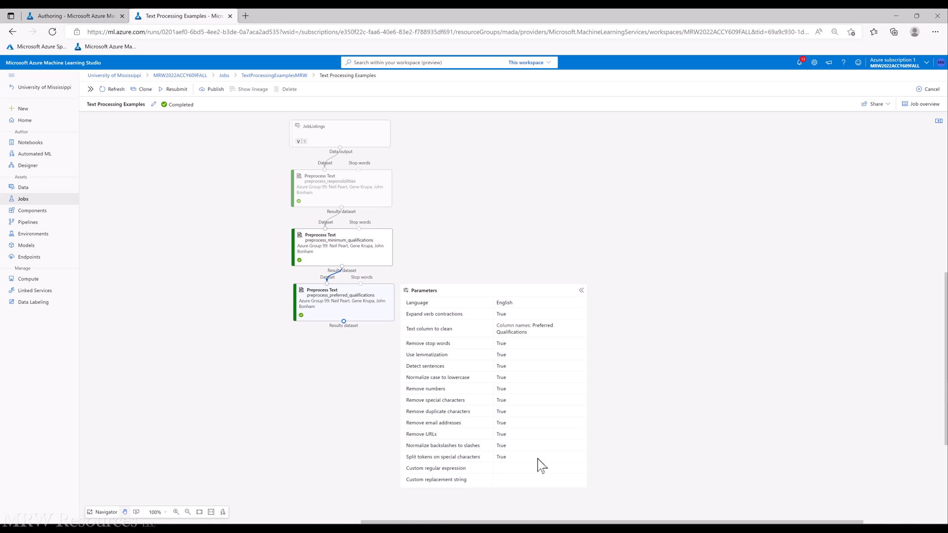
mouse_move(540, 457)
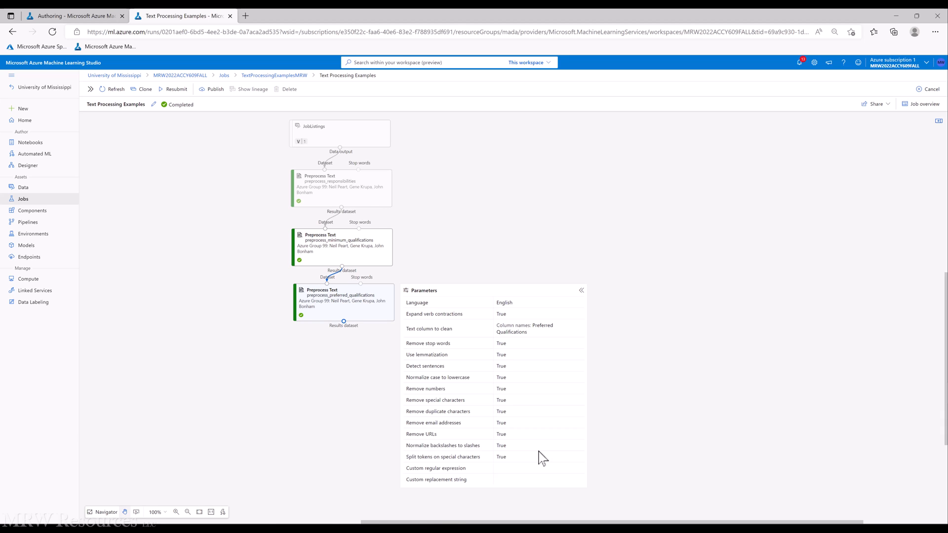
left_click(580, 291)
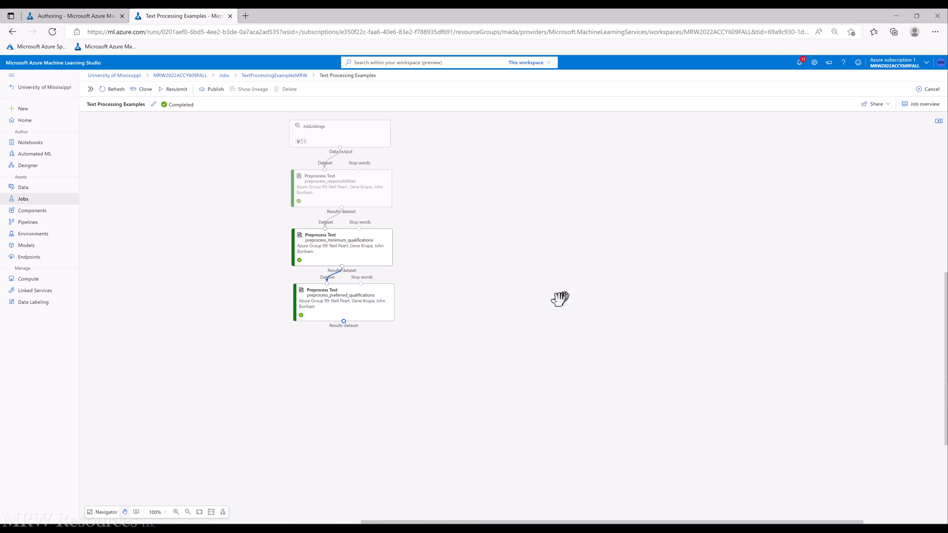
mouse_move(524, 362)
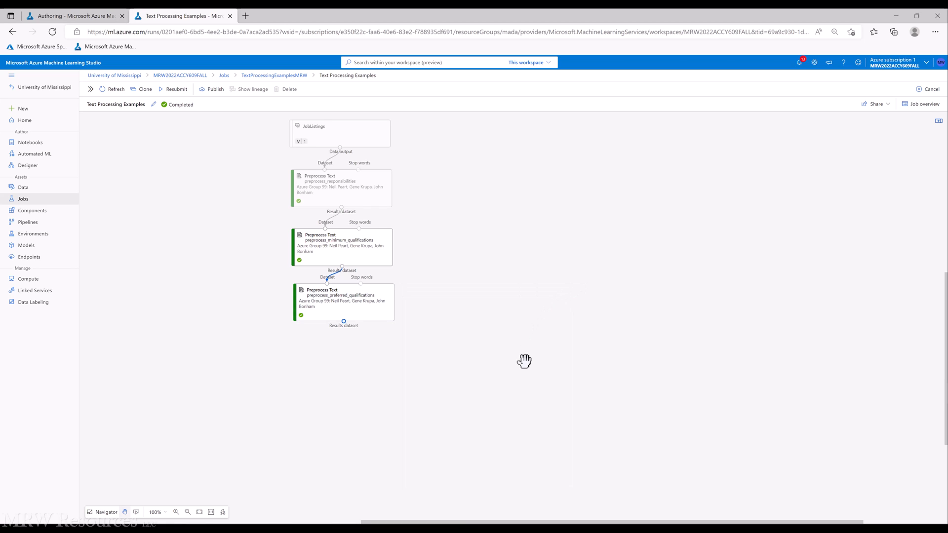